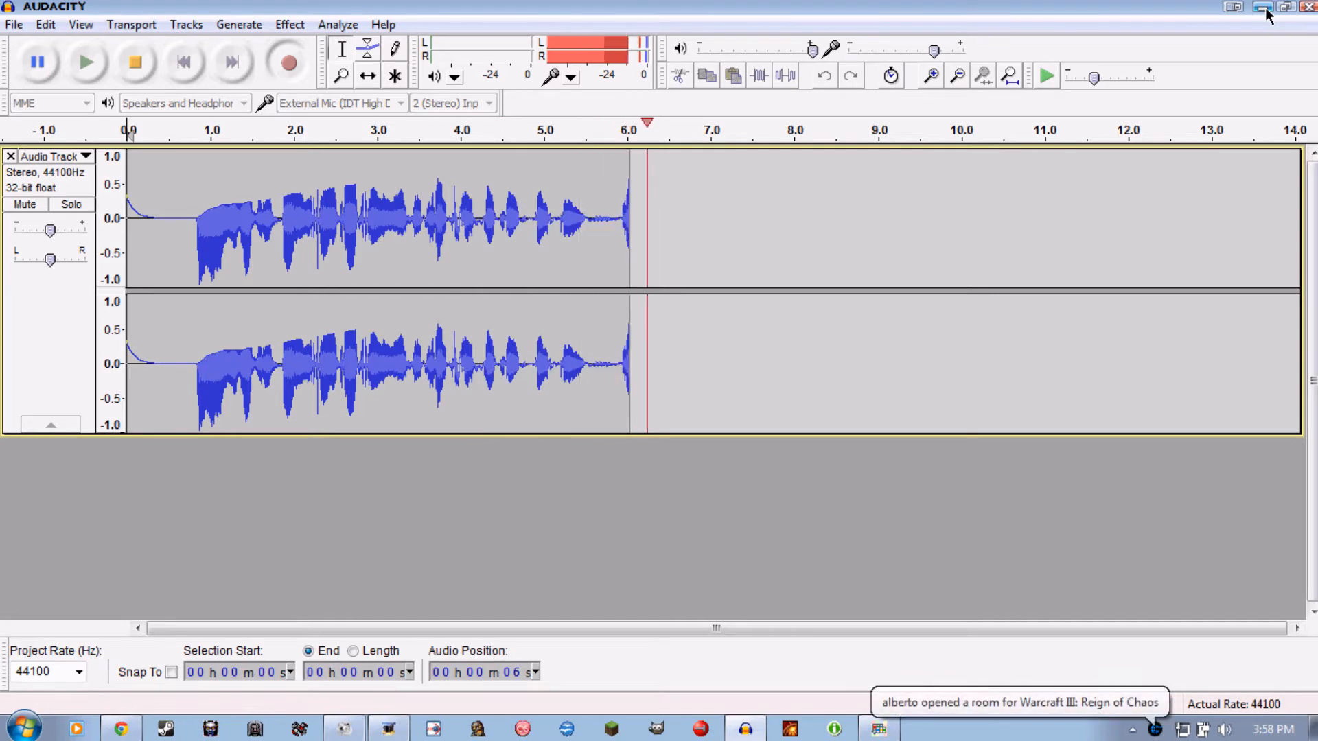
Step: Switch from the audio editor to Chrome and go to detonationfilms.com
click(1262, 8)
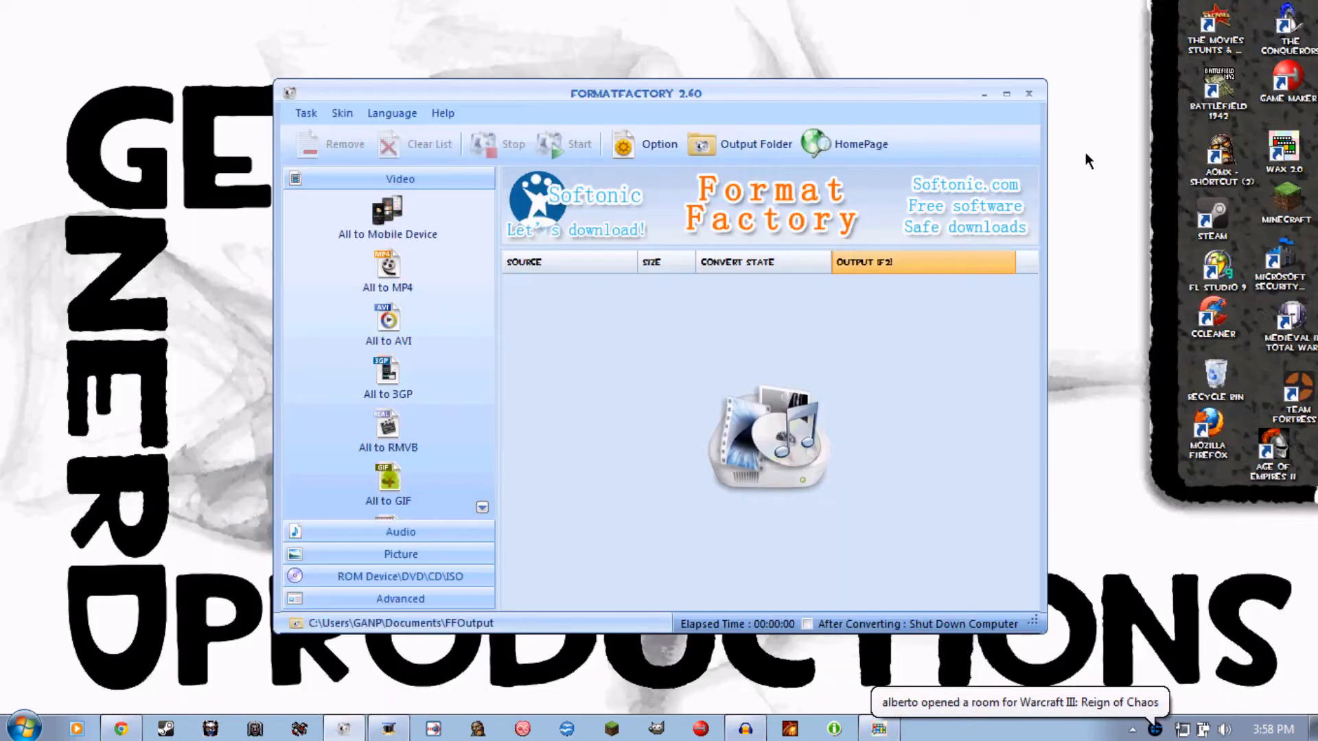
mouse_move(820, 102)
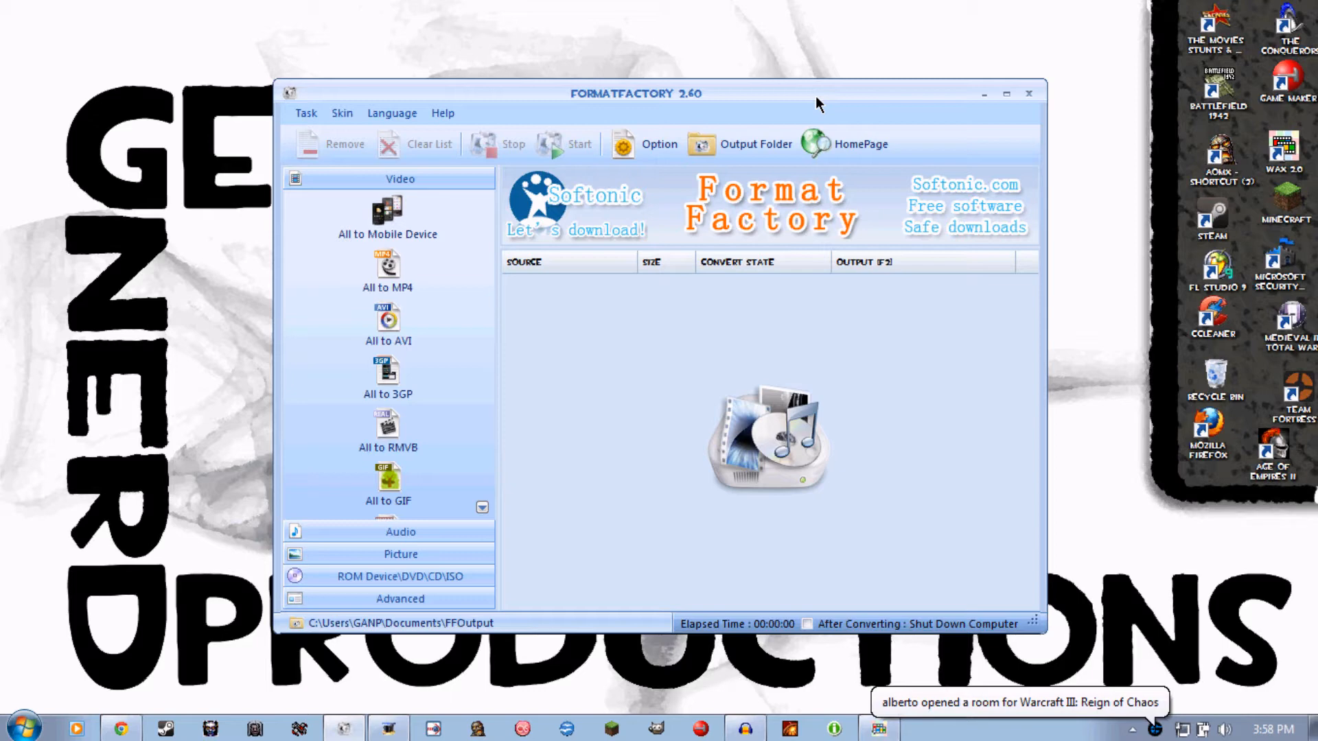
mouse_move(513, 339)
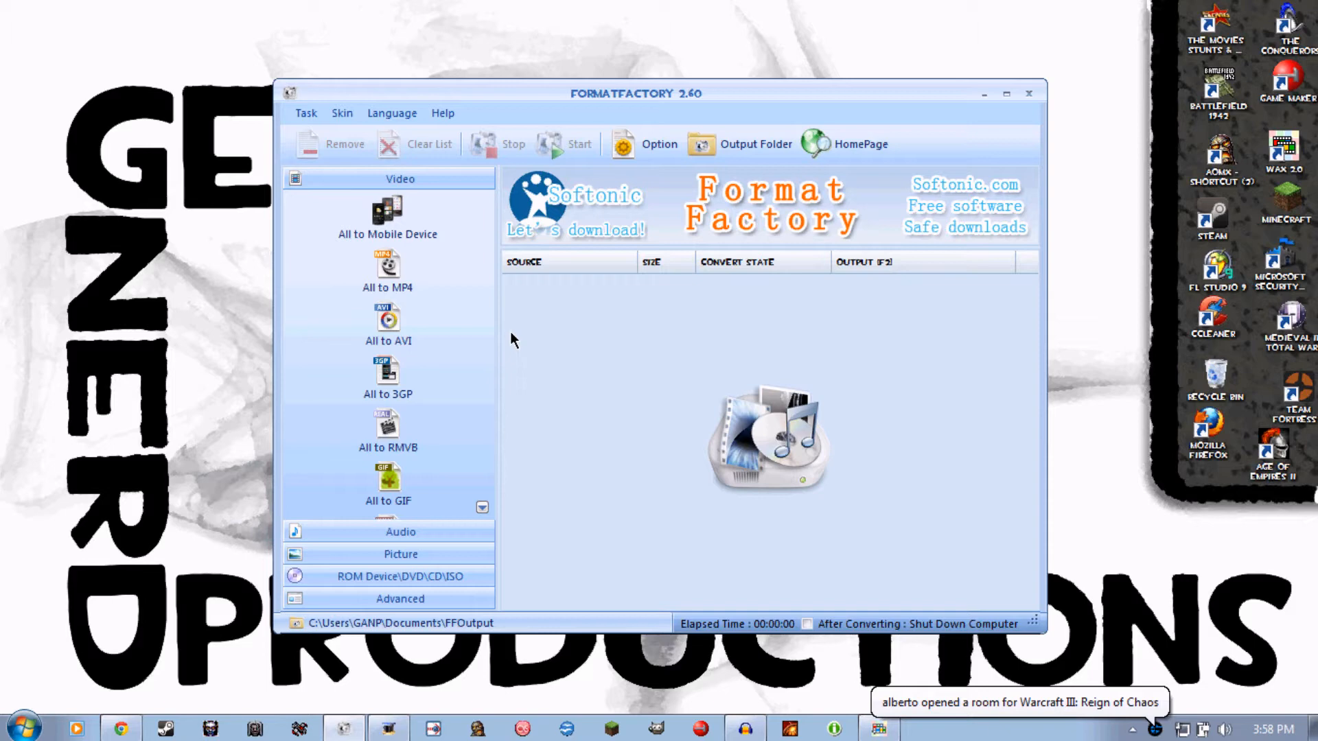
mouse_move(493, 341)
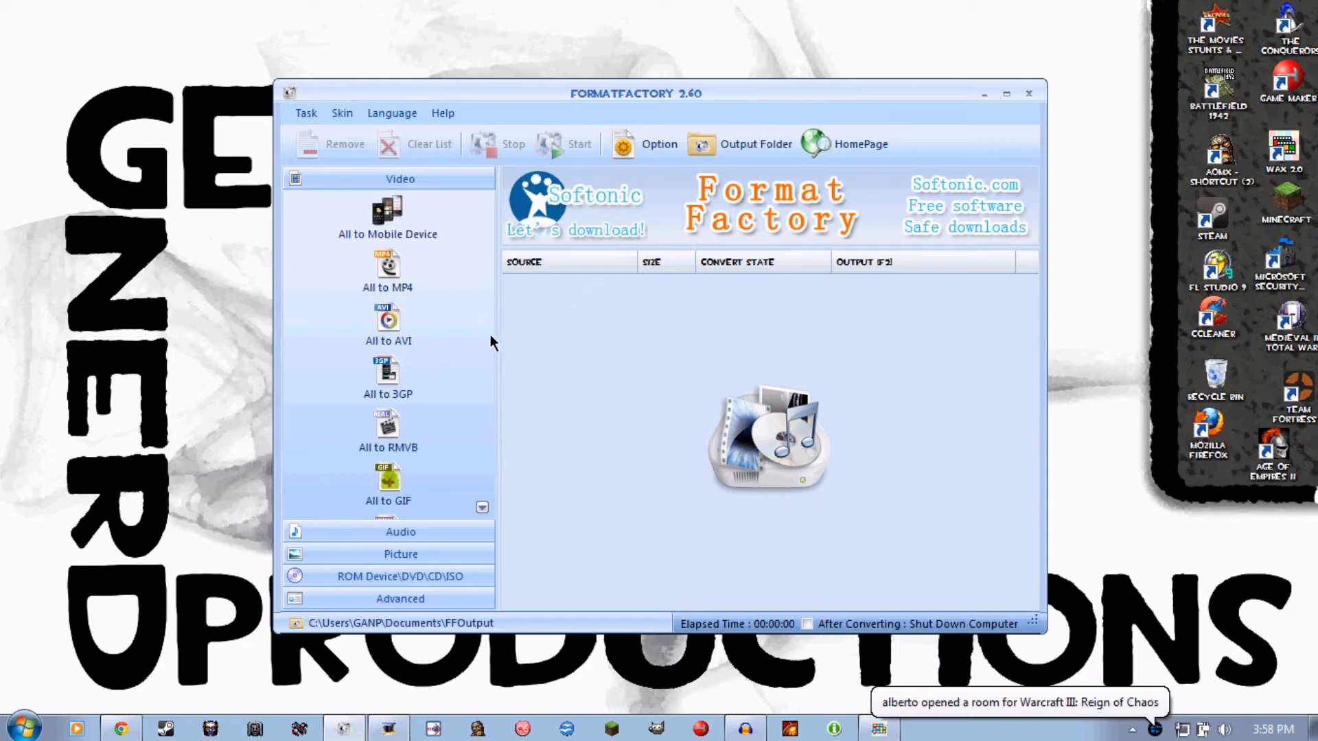
mouse_move(239, 111)
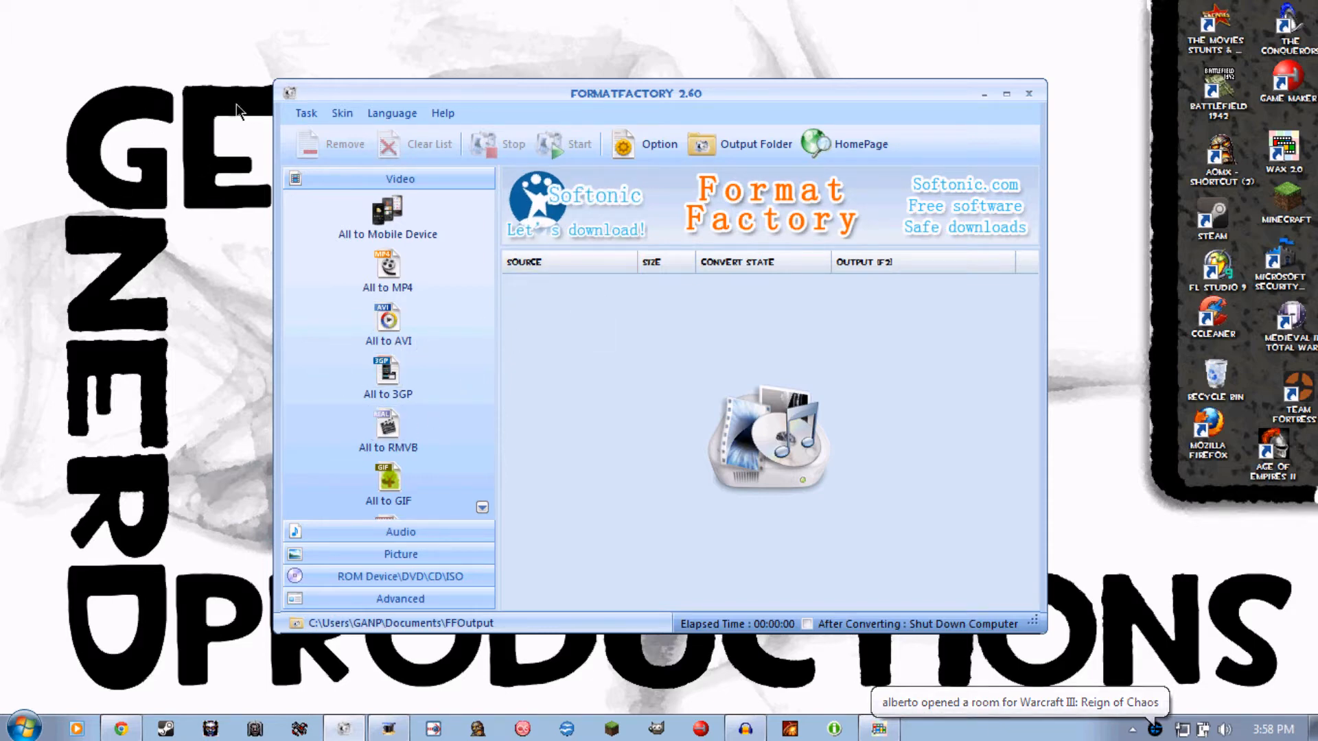
mouse_move(391, 113)
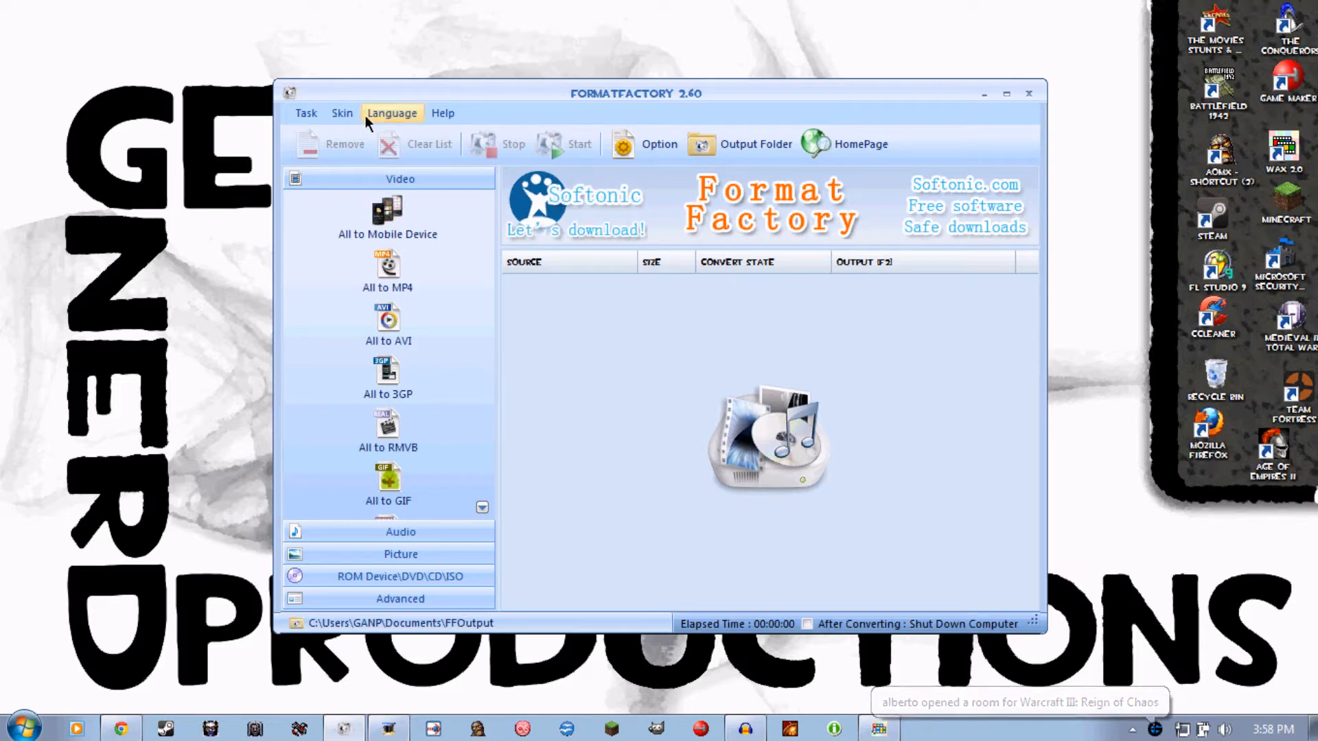
mouse_move(726, 128)
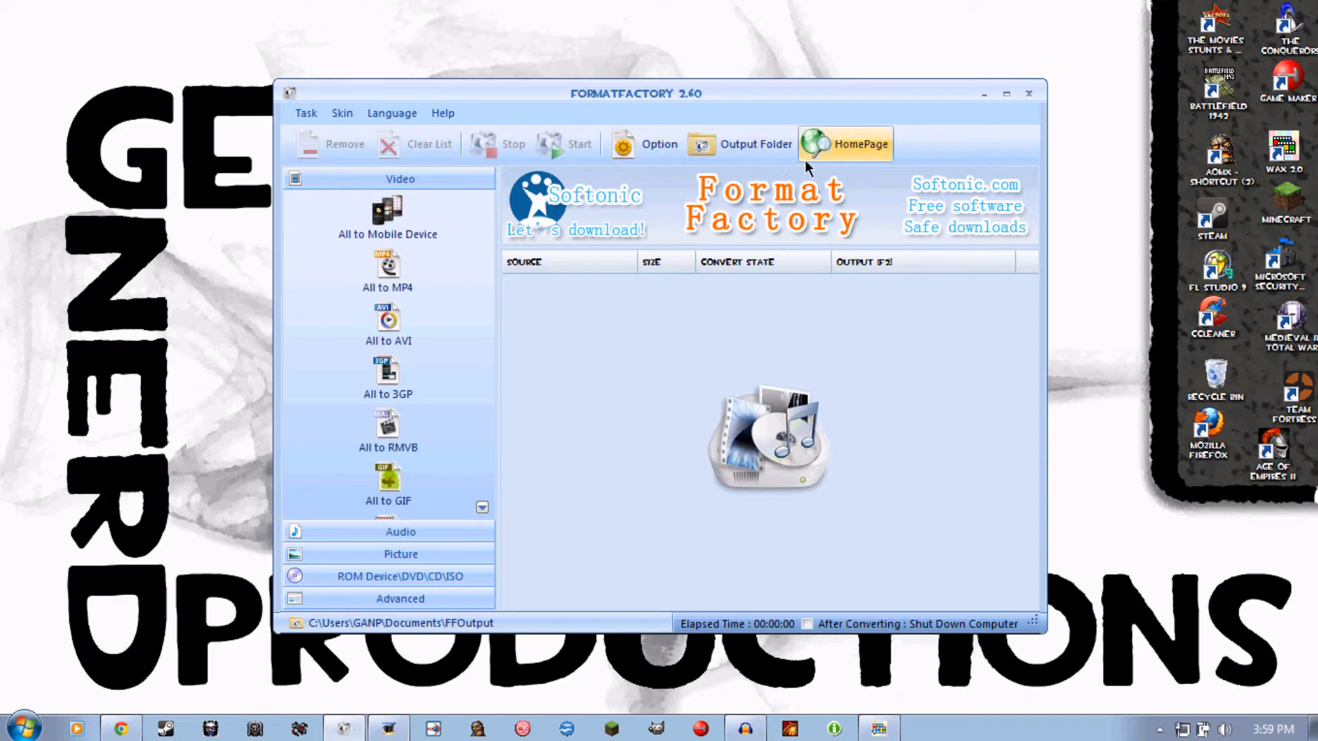
mouse_move(757, 122)
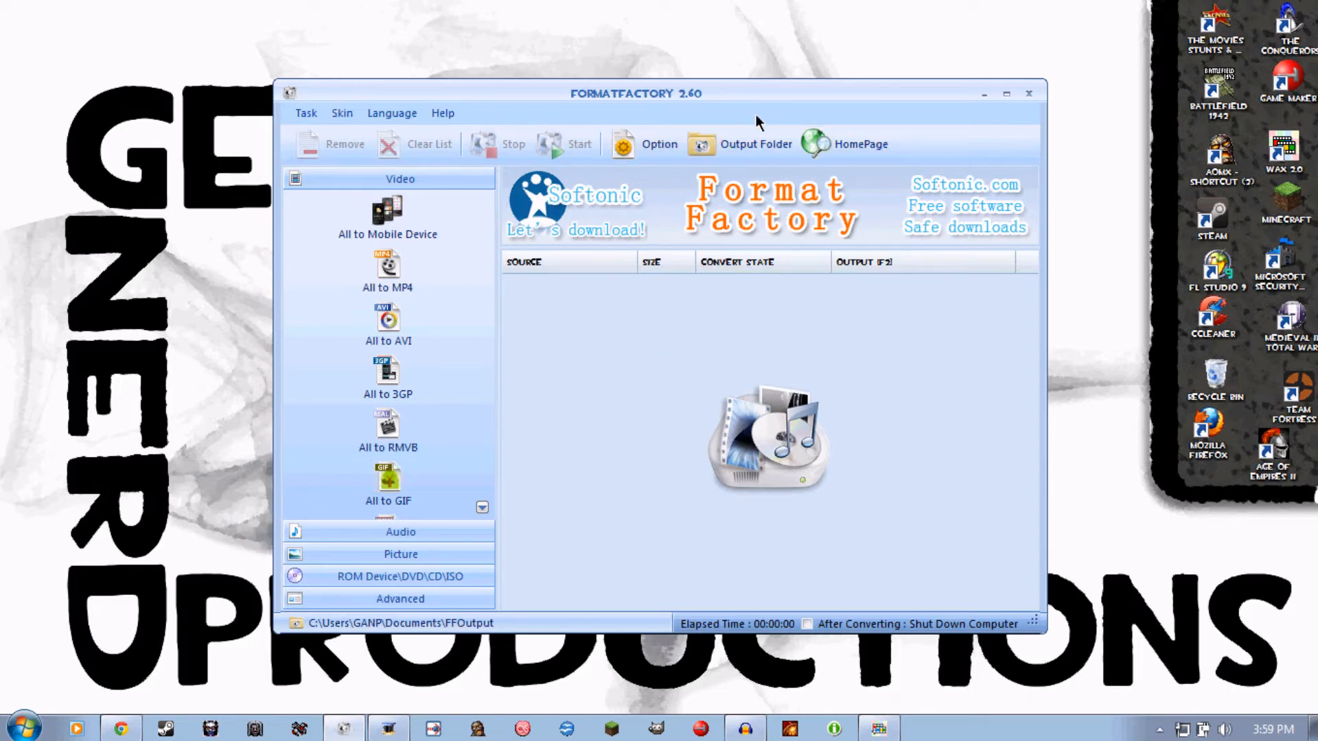
mouse_move(121, 728)
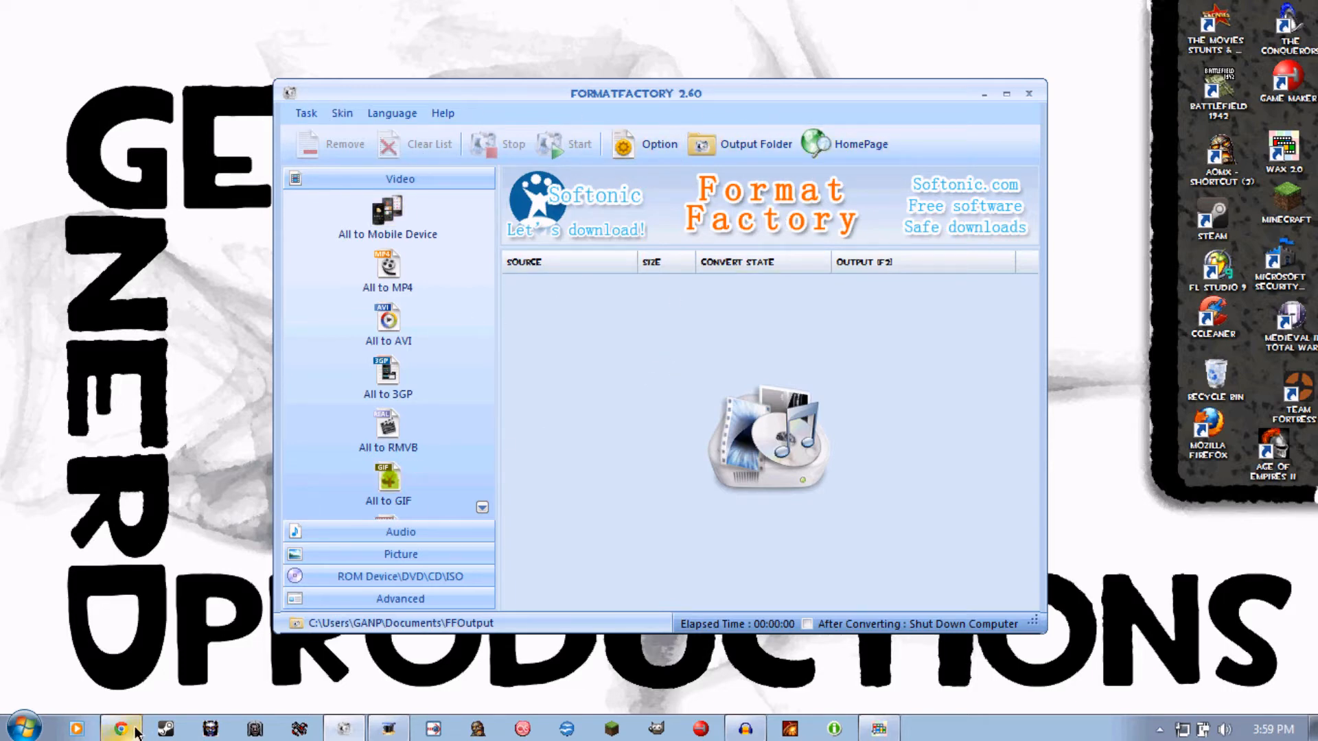
click(121, 727)
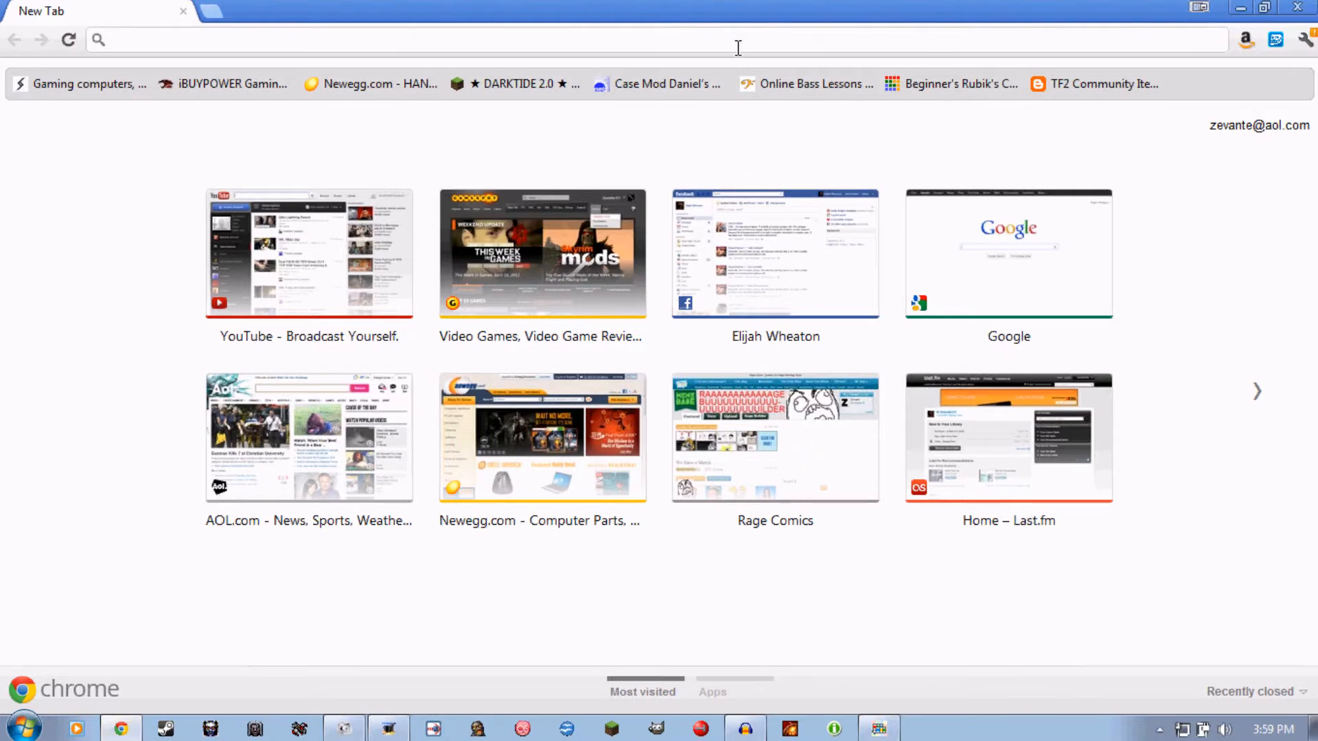
mouse_move(578, 622)
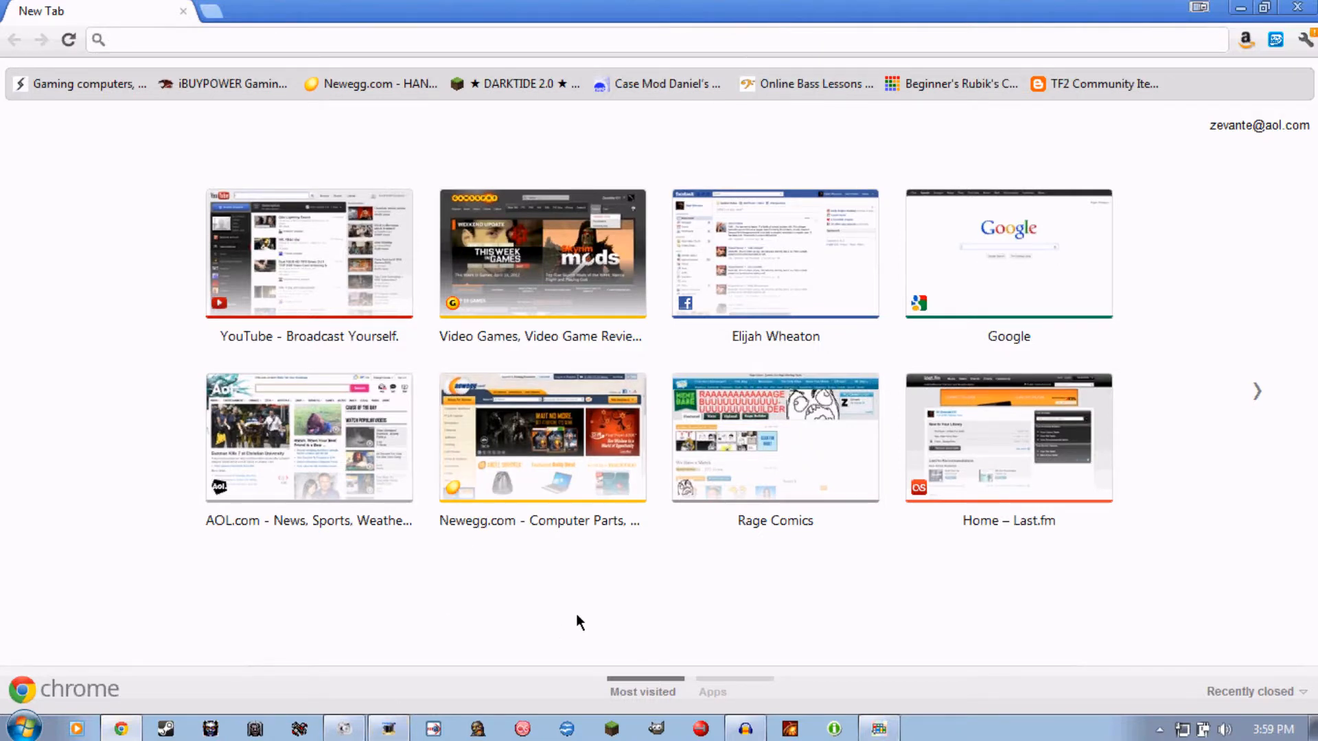
mouse_move(844, 7)
text(d)
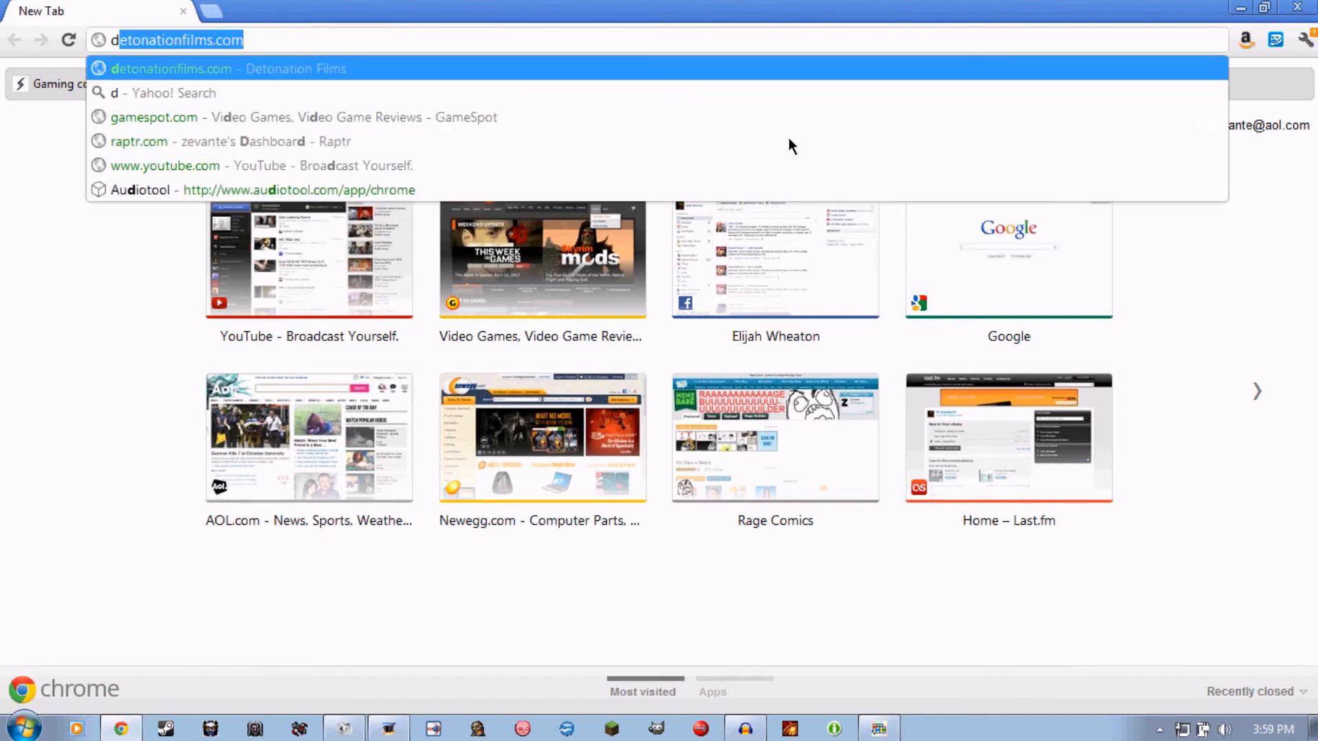
click(227, 68)
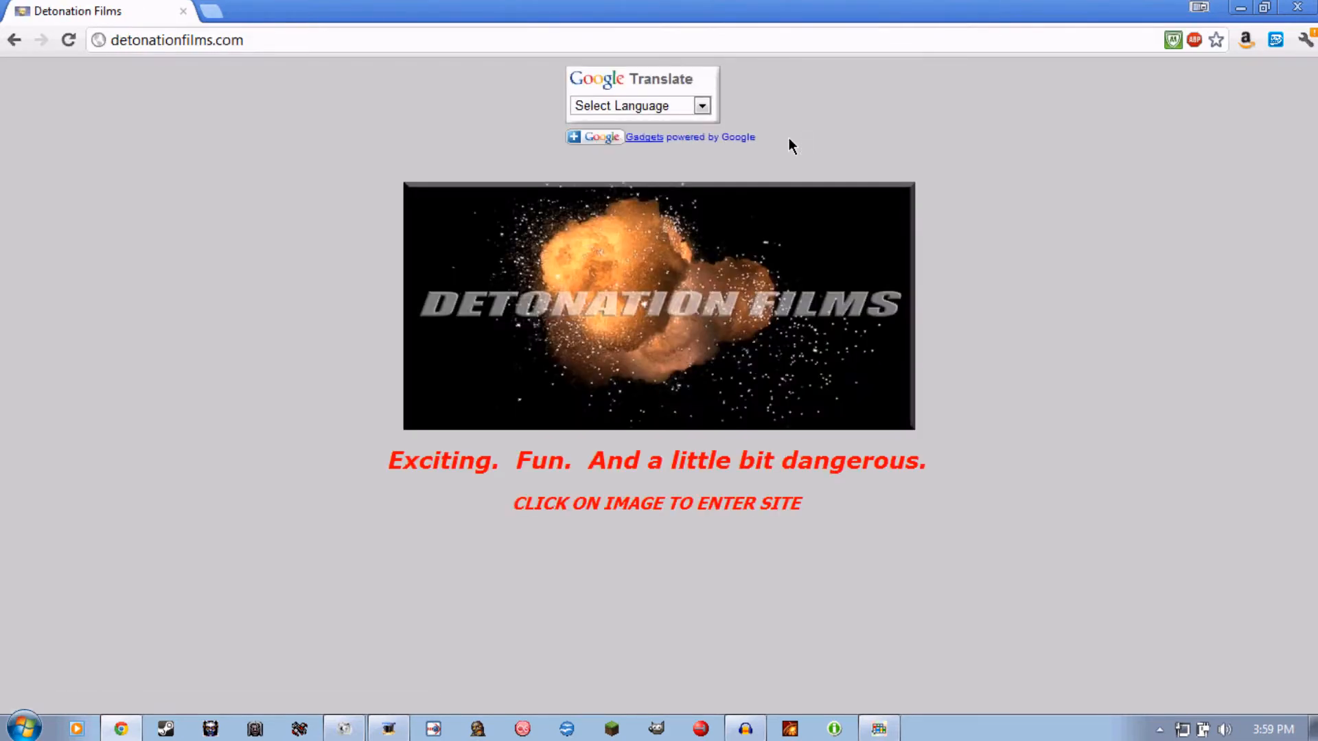
mouse_move(1000, 306)
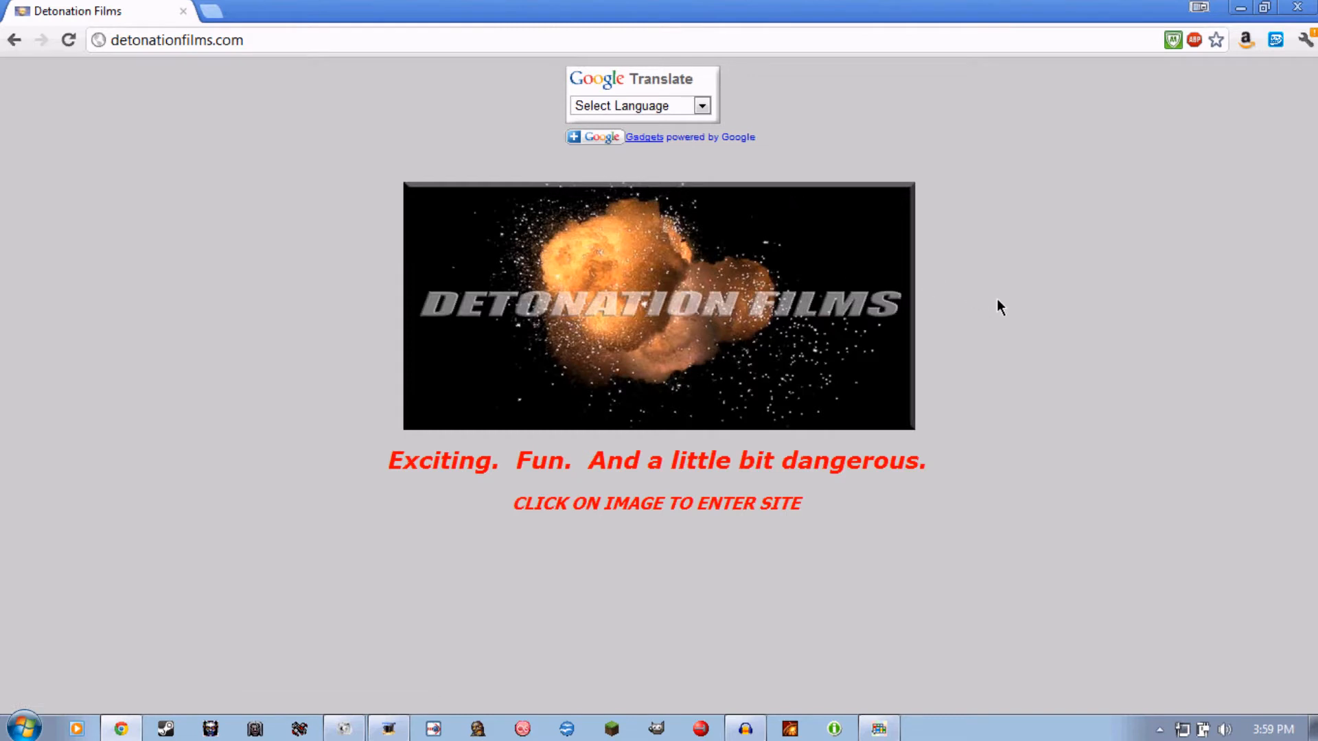
mouse_move(995, 307)
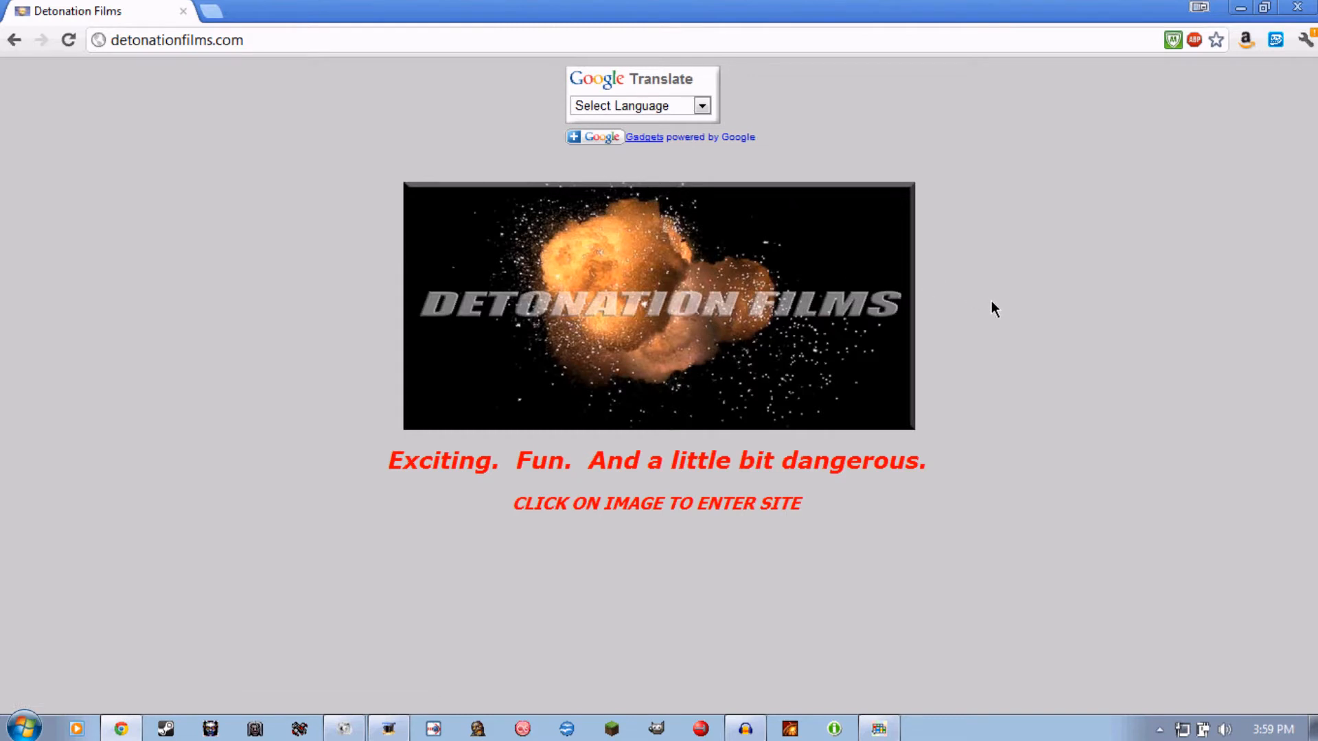
Step: Enter the site past the splash image and go to the Effects Stock Footage directory
click(657, 304)
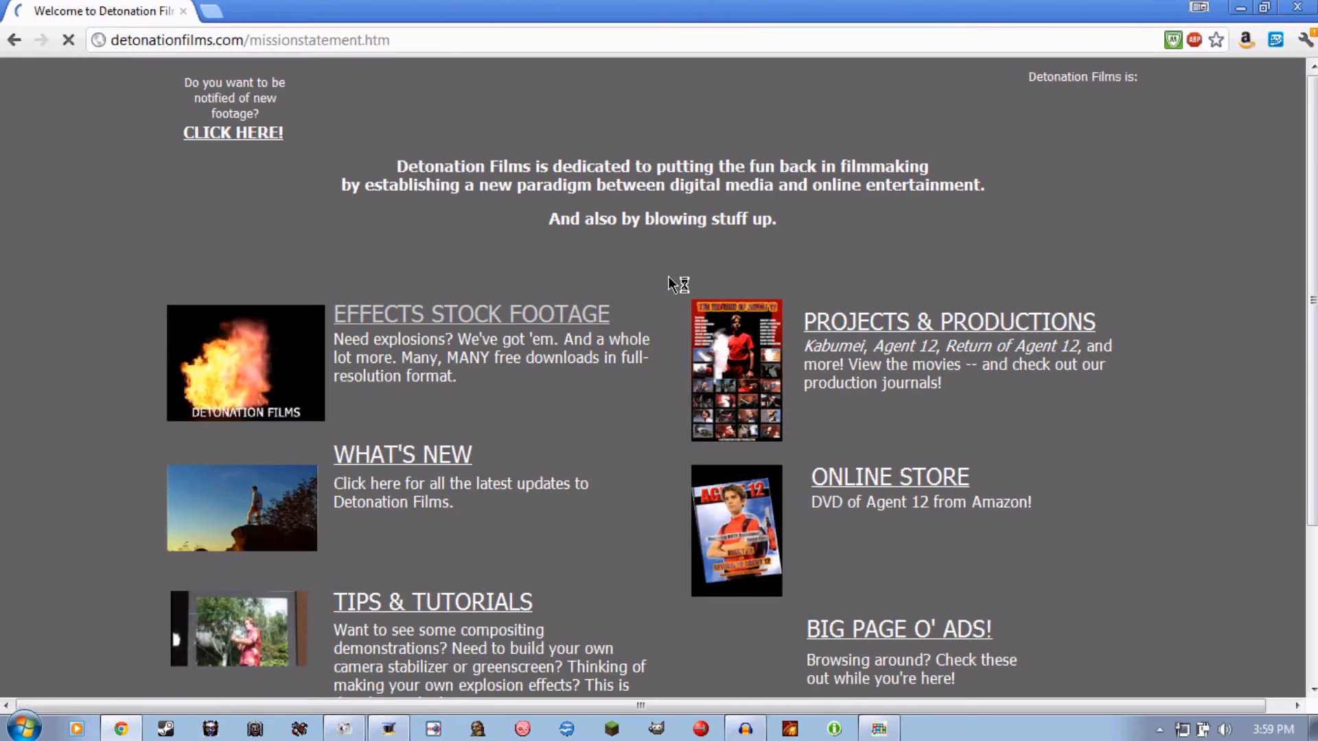
click(471, 313)
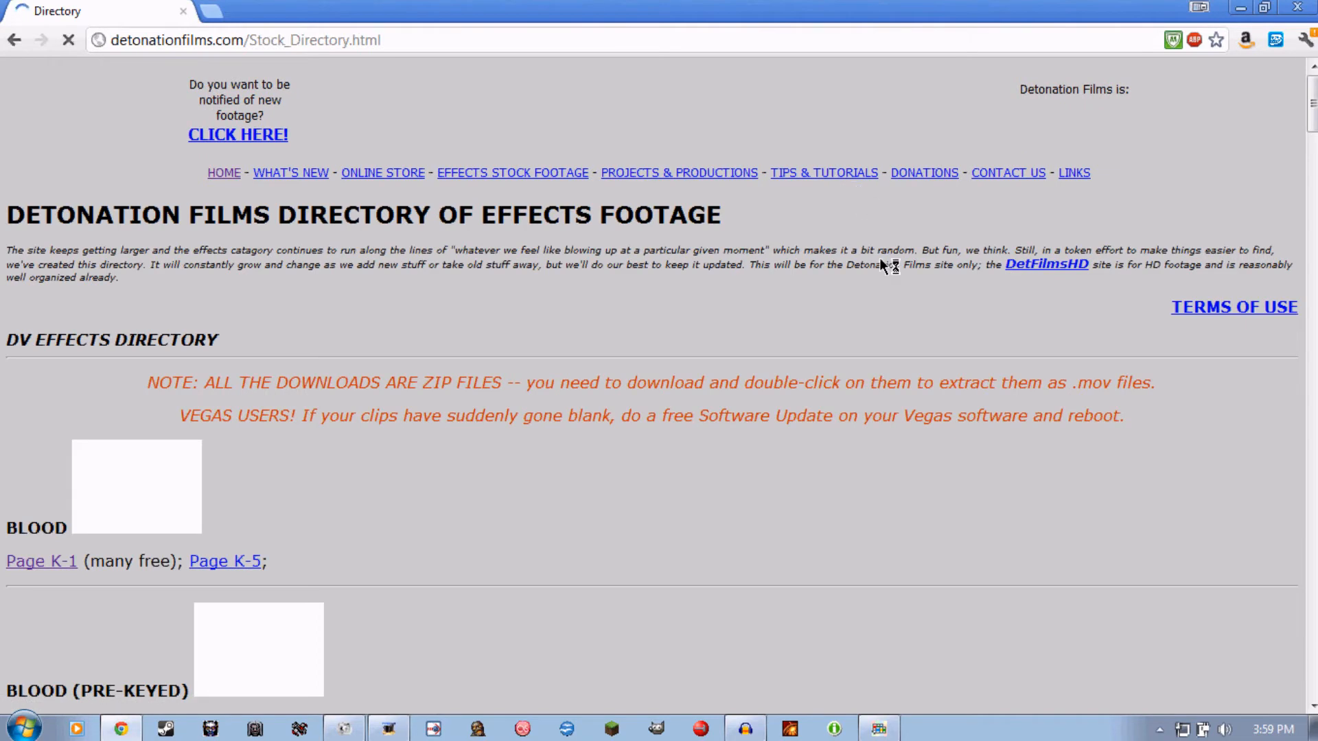
scroll(down, 3)
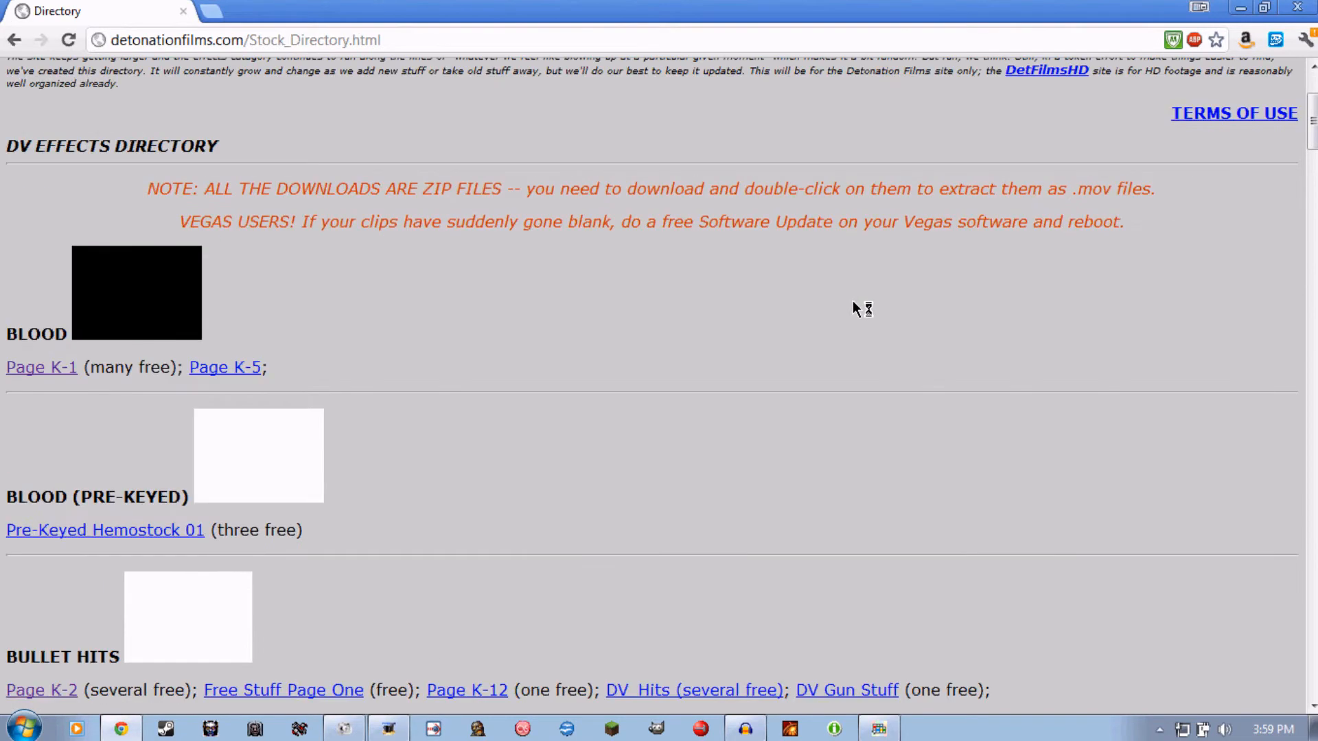
mouse_move(128, 364)
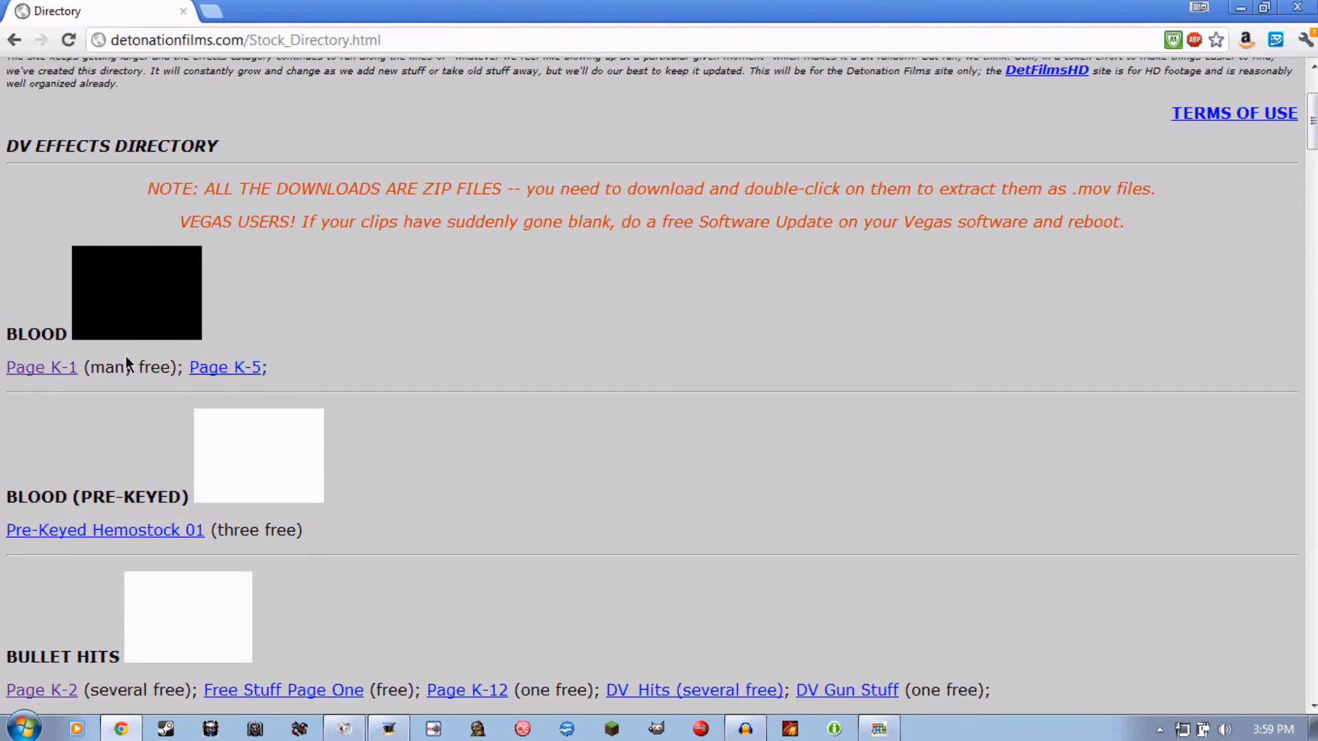
mouse_move(328, 361)
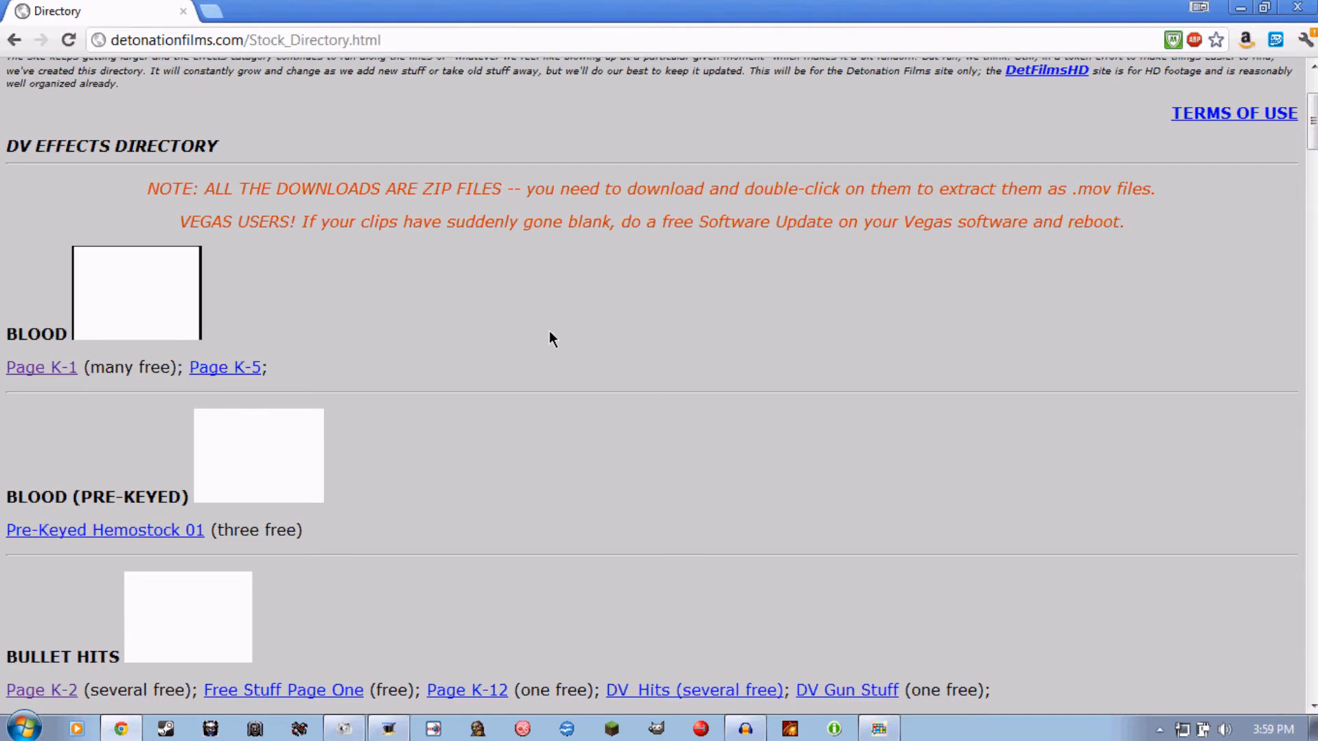
mouse_move(214, 511)
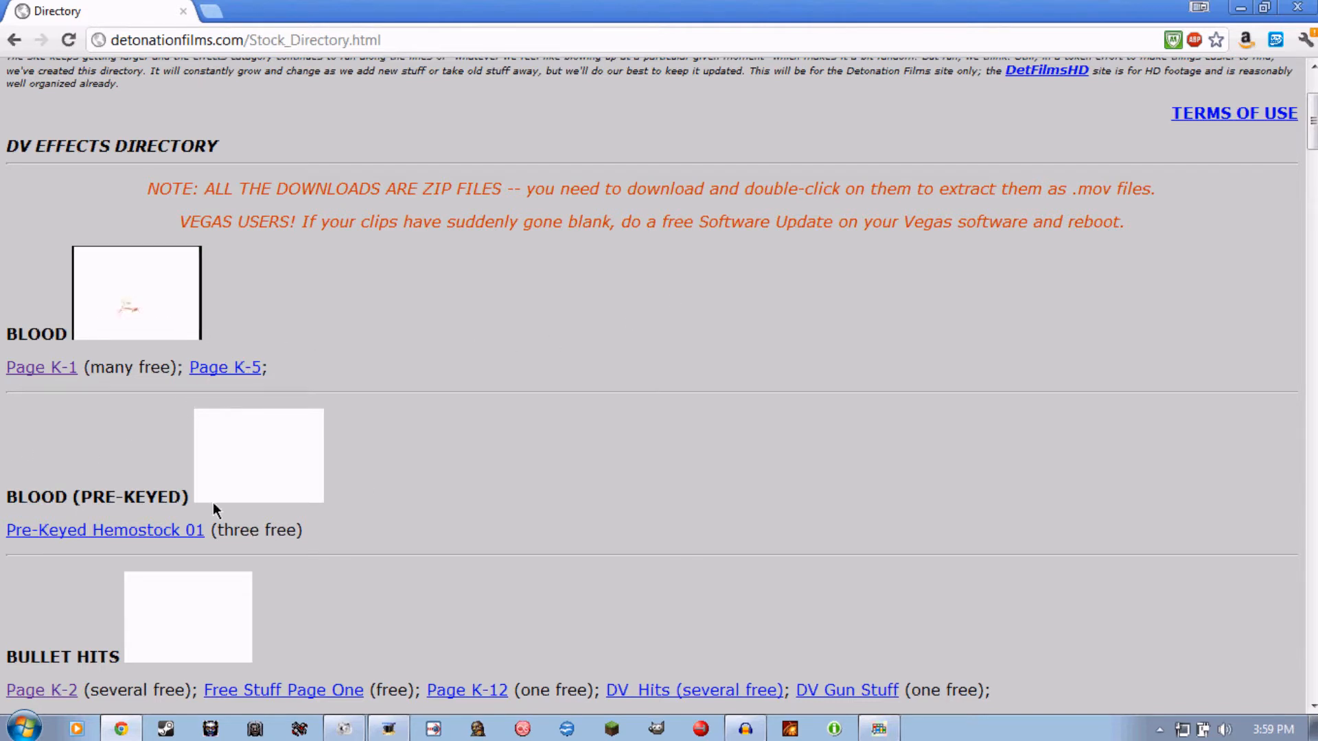
mouse_move(613, 368)
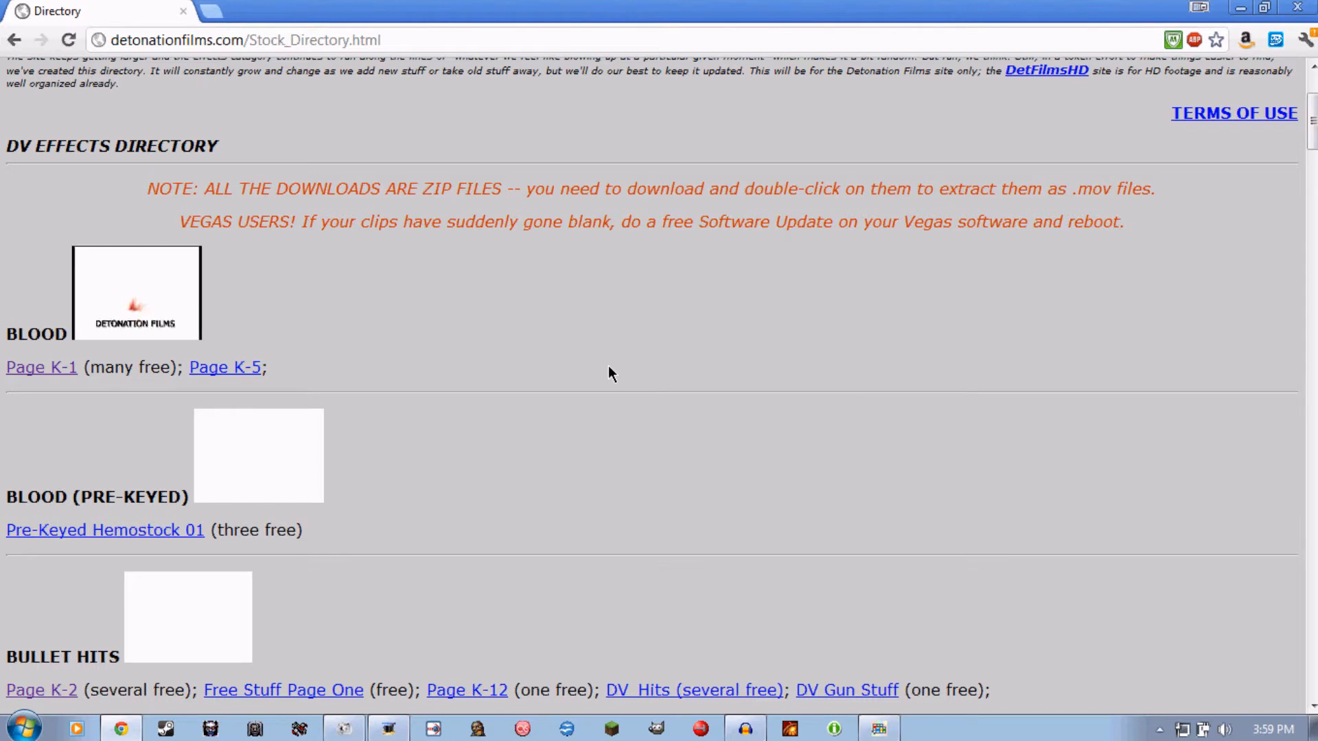
mouse_move(225, 368)
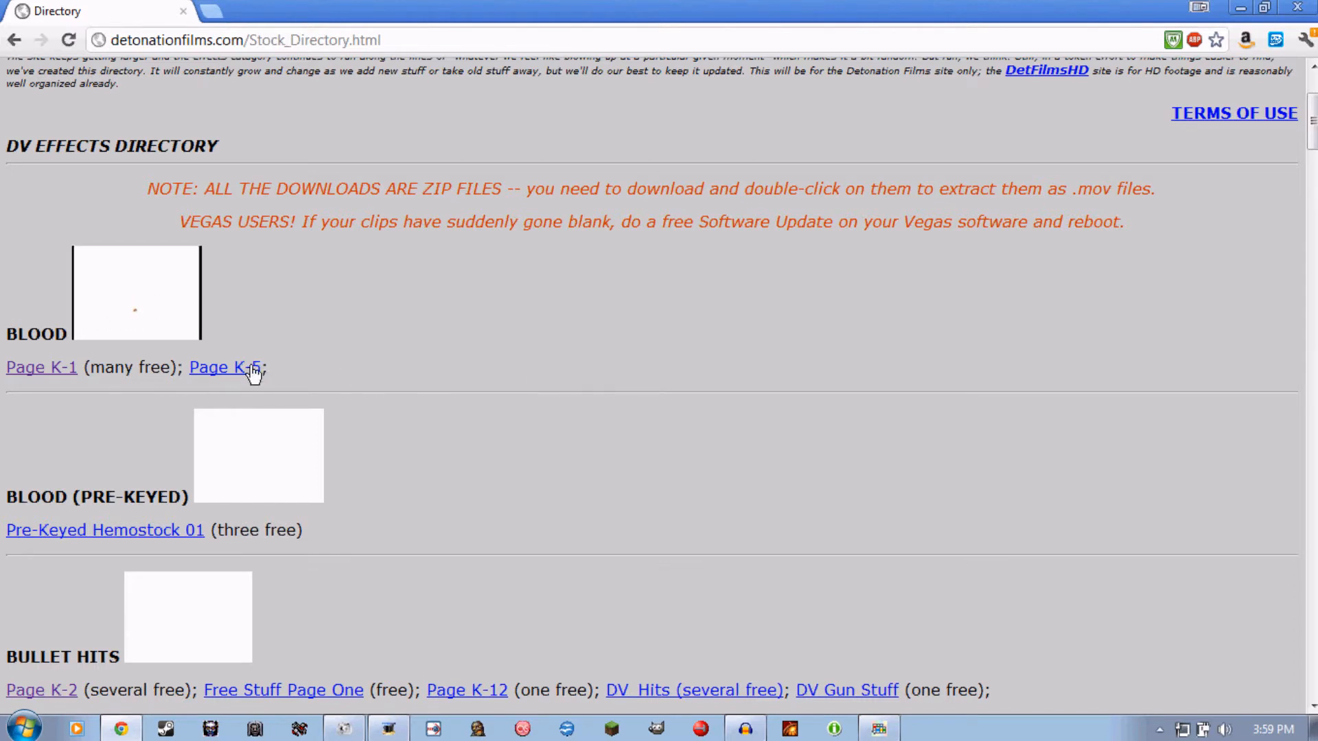
Step: Scroll down the effects directory to the Bullet Hits category
scroll(down, 3)
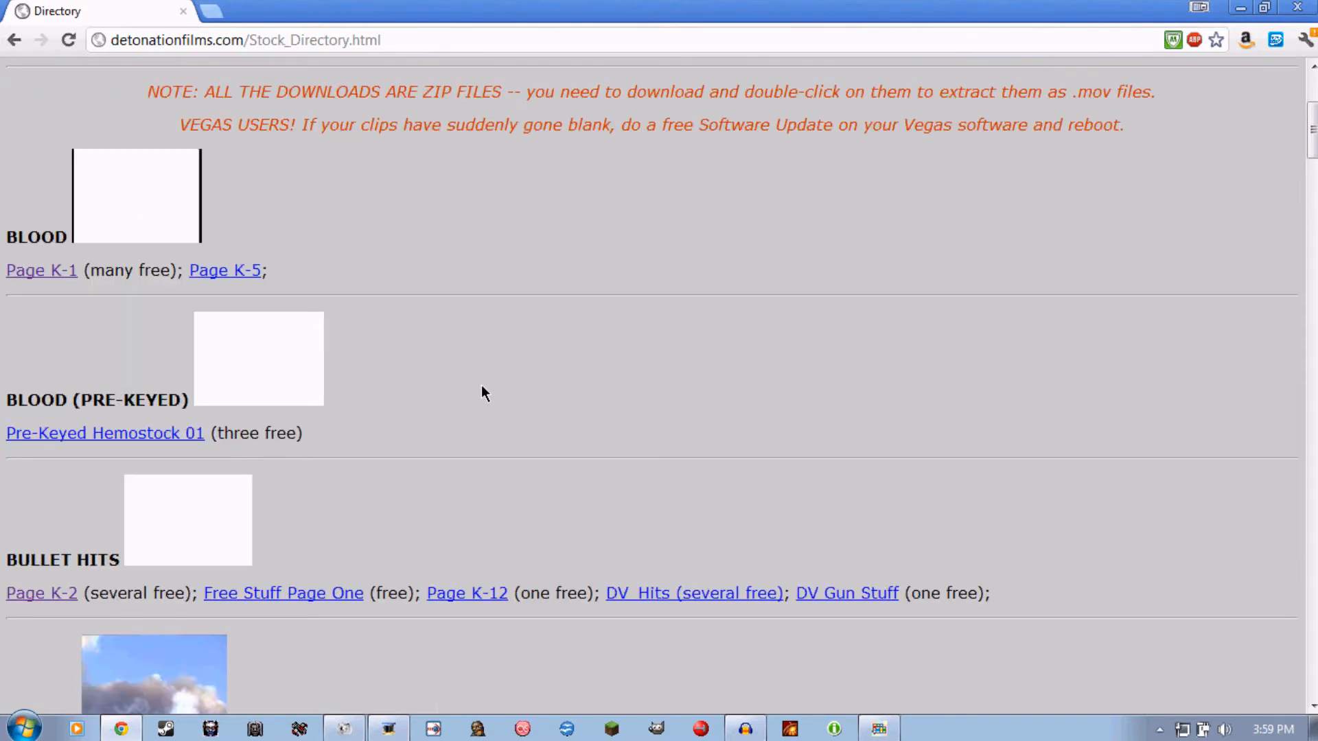
scroll(down, 3)
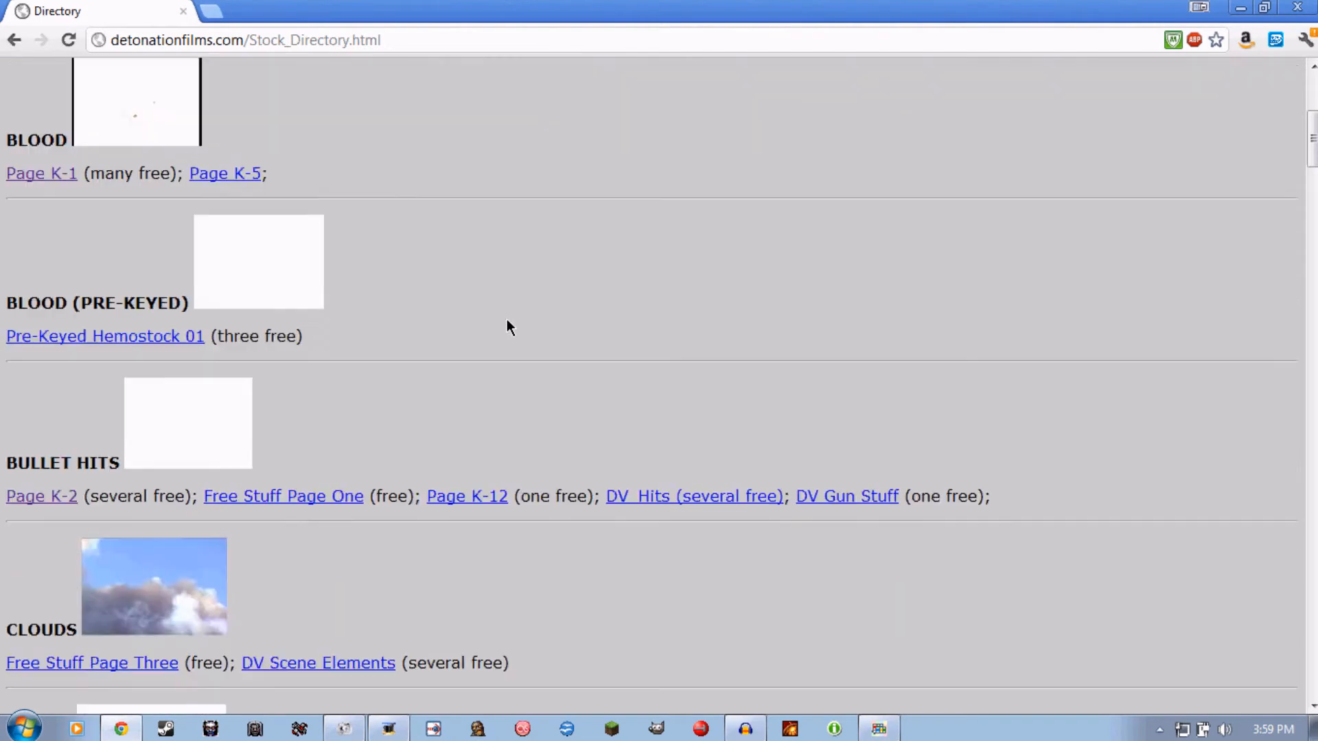
scroll(down, 3)
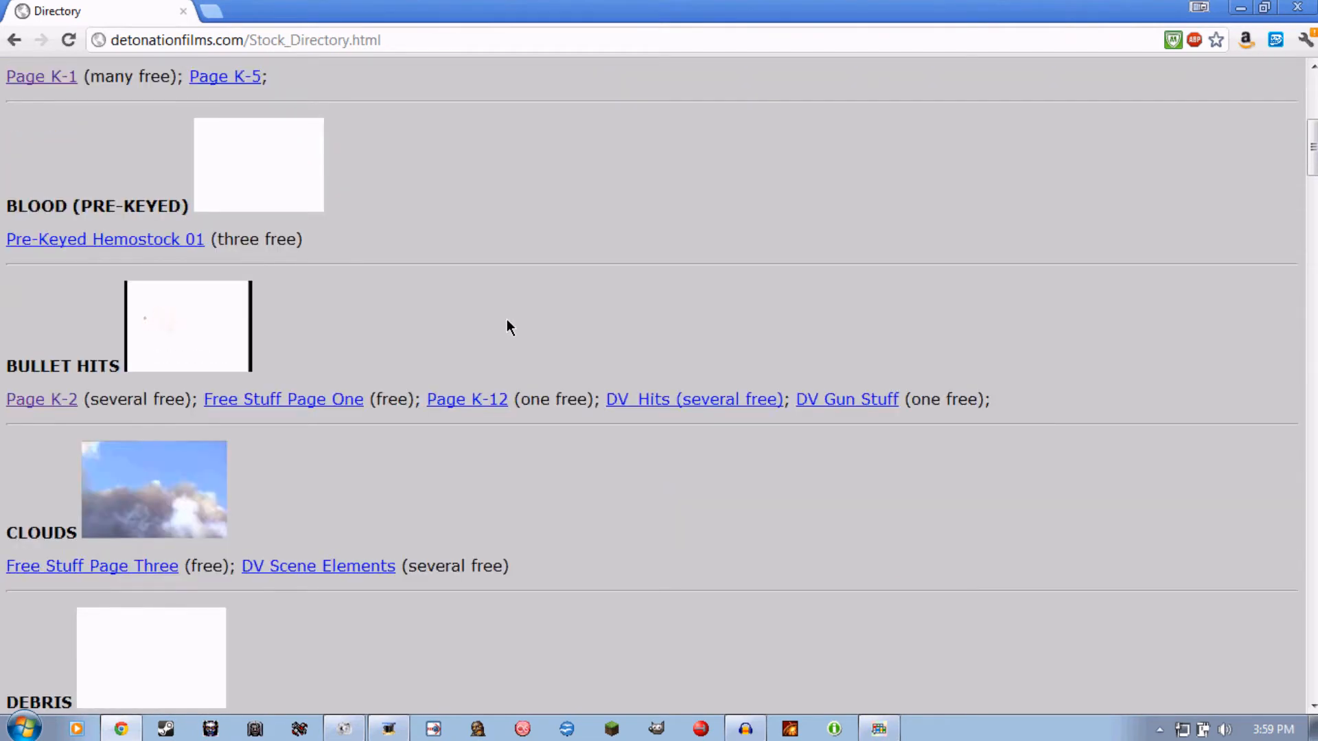
scroll(down, 3)
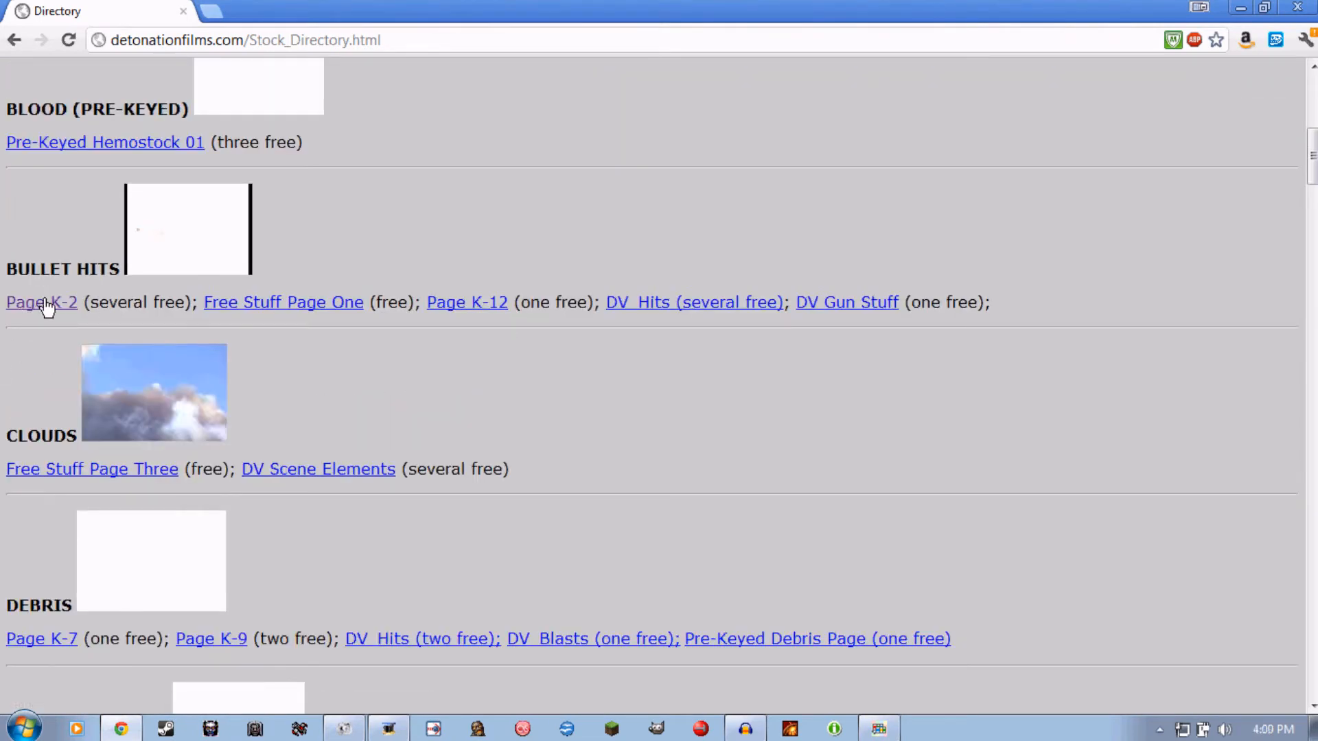
click(41, 302)
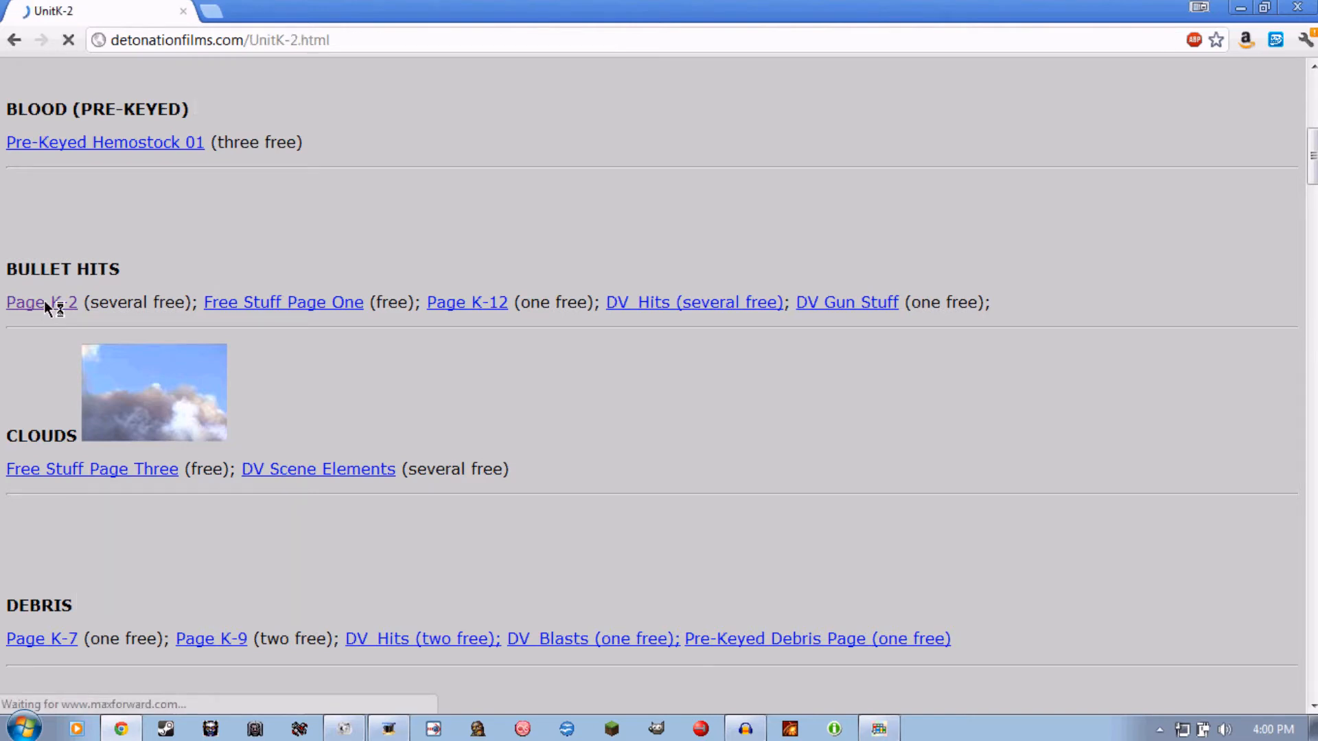
click(41, 302)
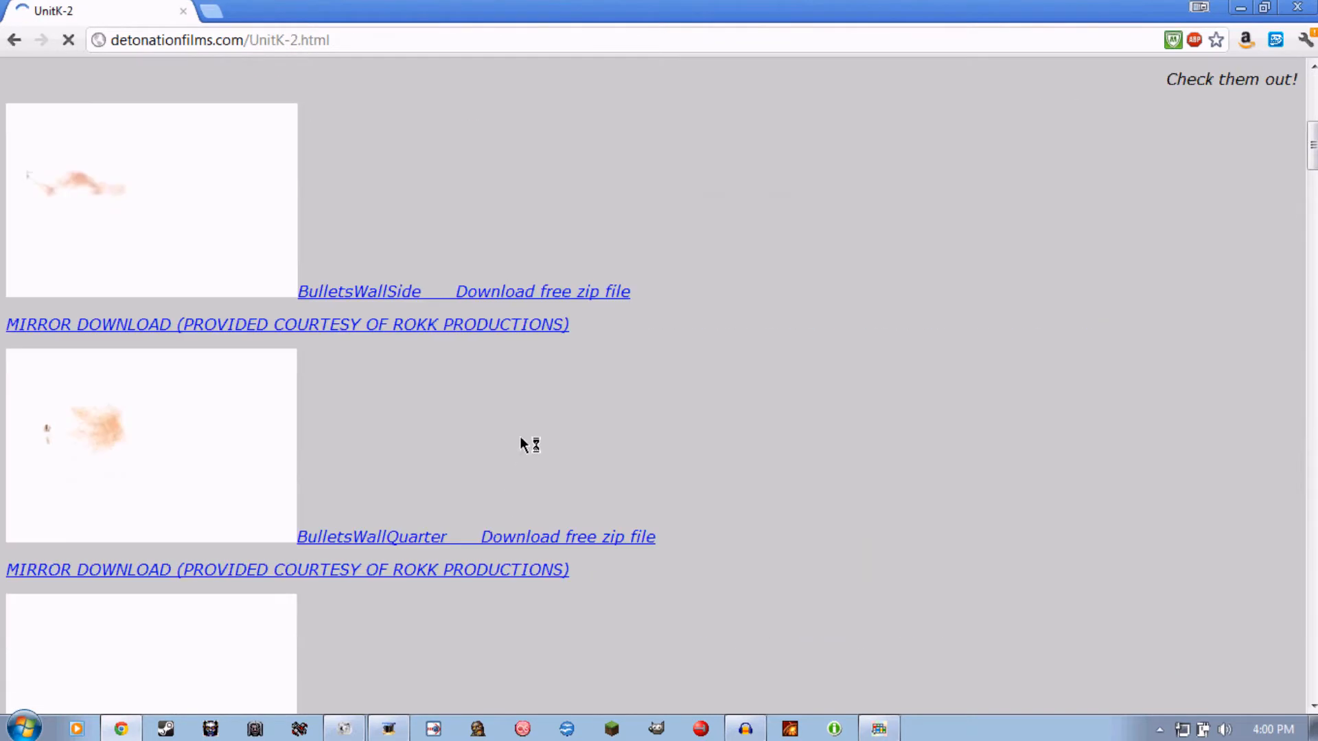
scroll(down, 3)
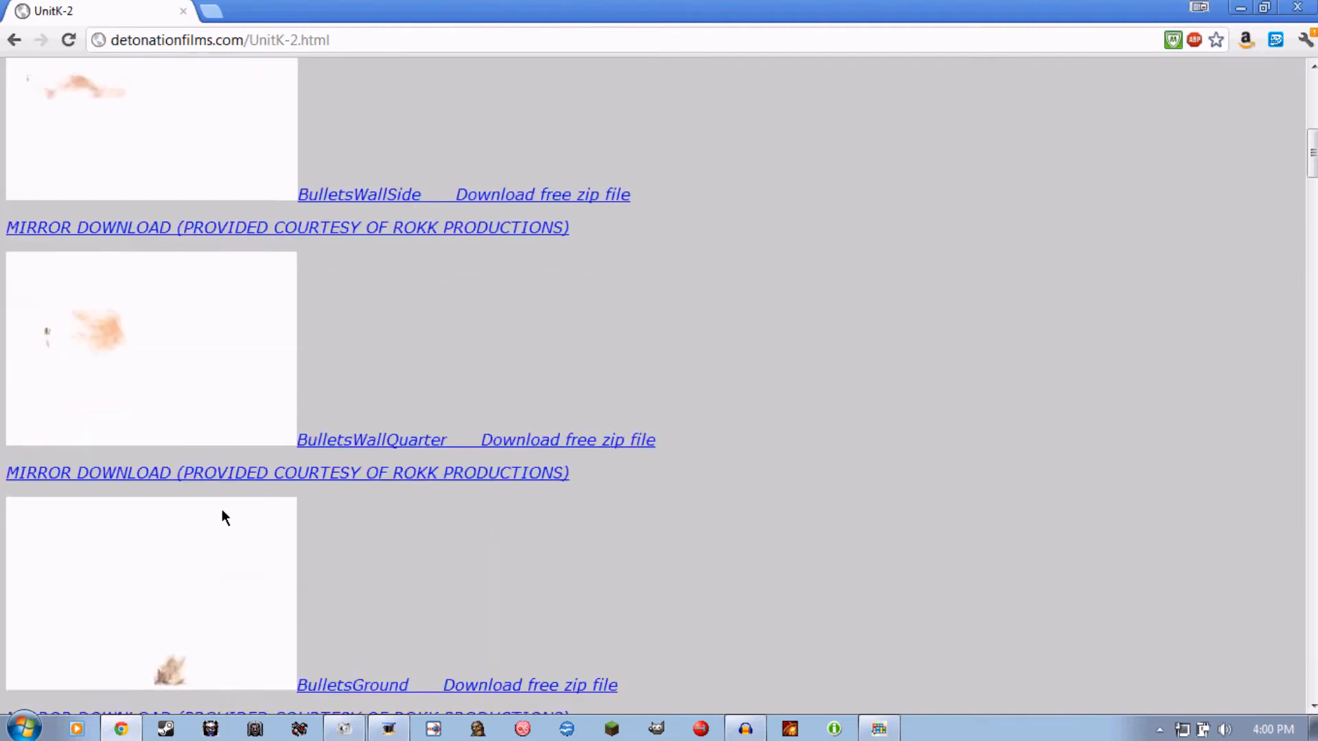
scroll(down, 3)
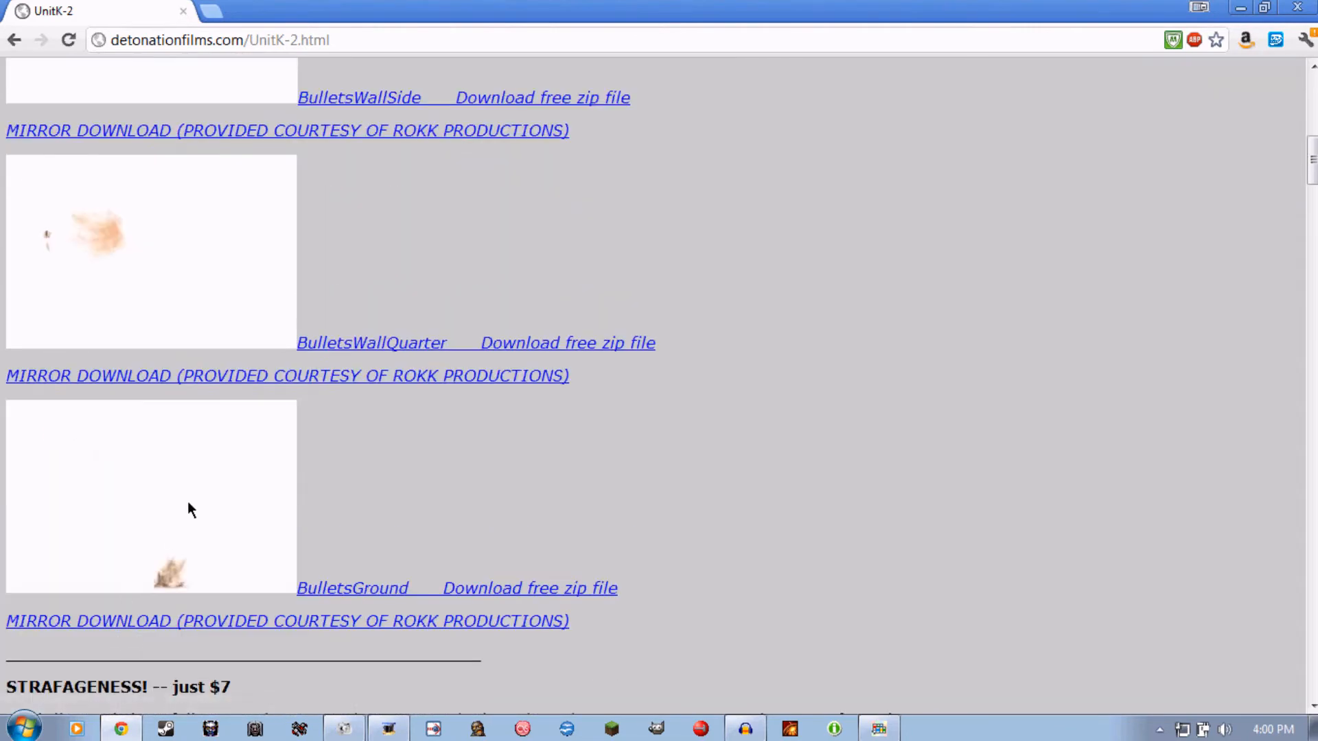
scroll(up, 3)
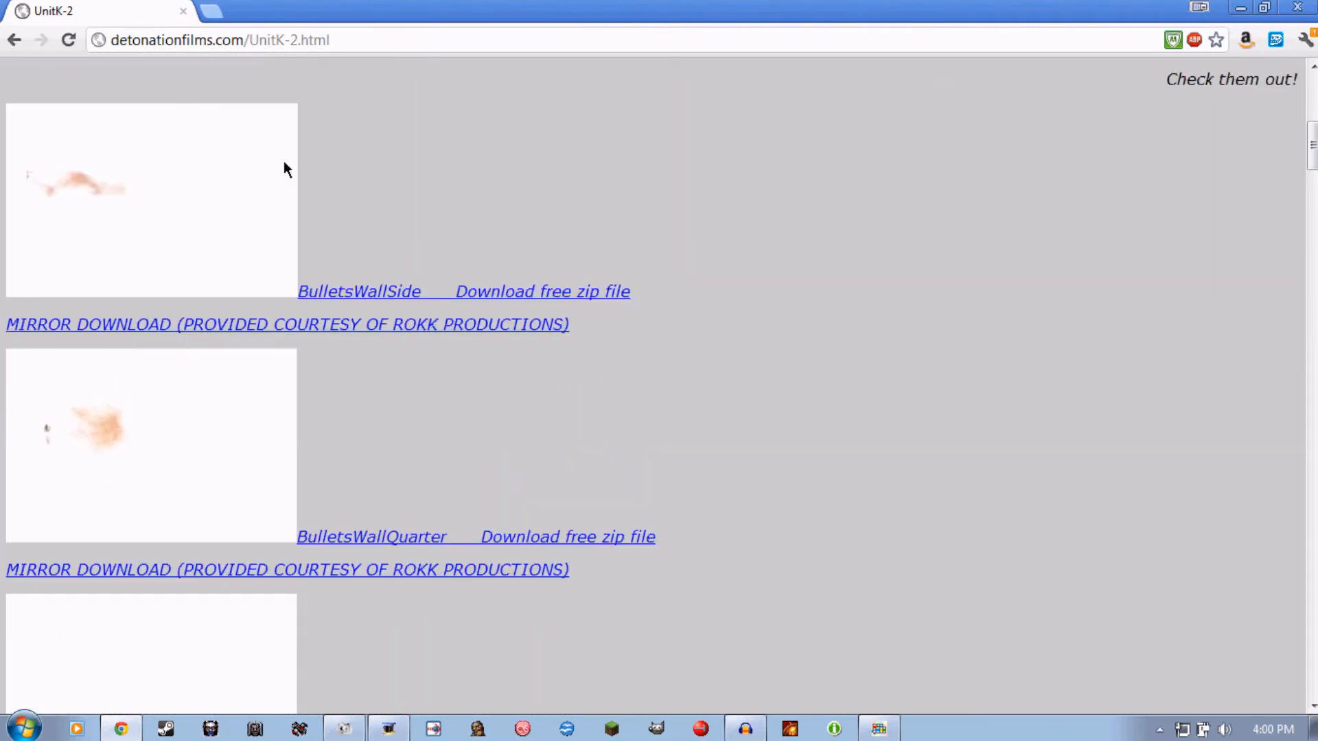
mouse_move(460, 224)
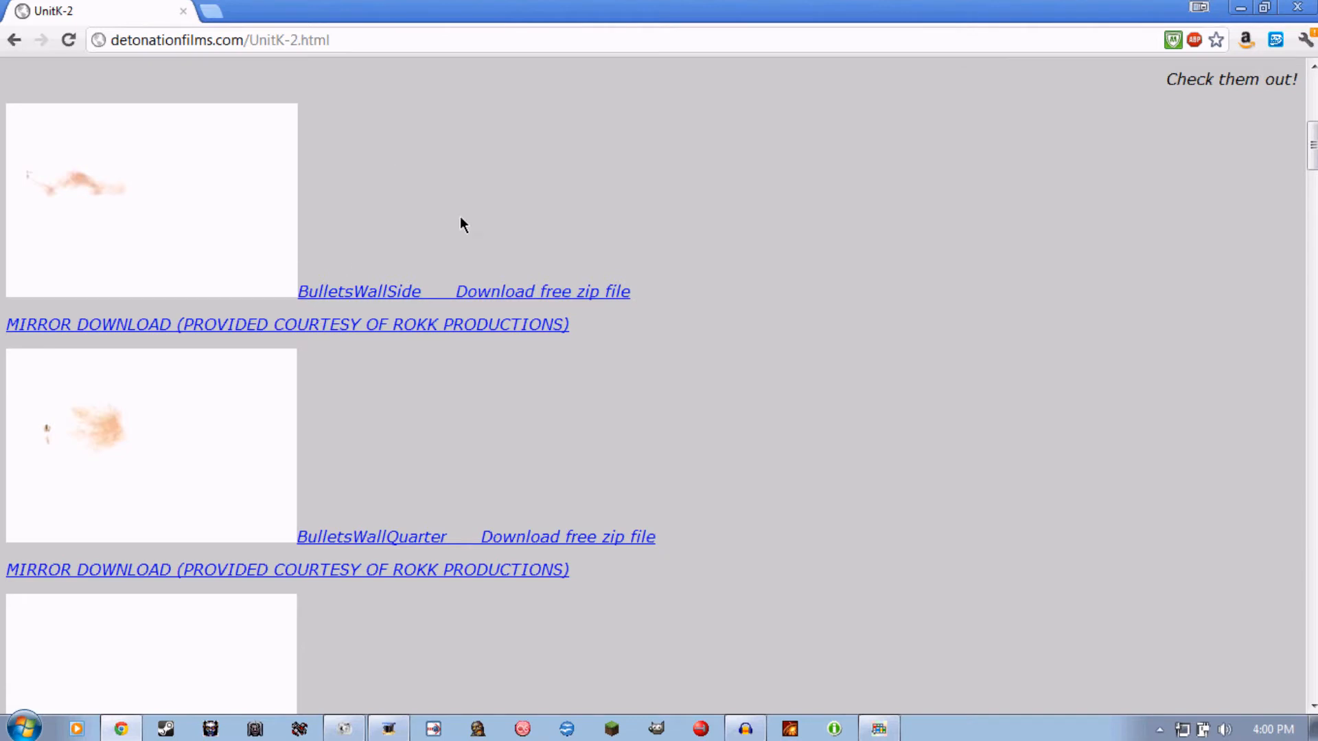
mouse_move(40, 484)
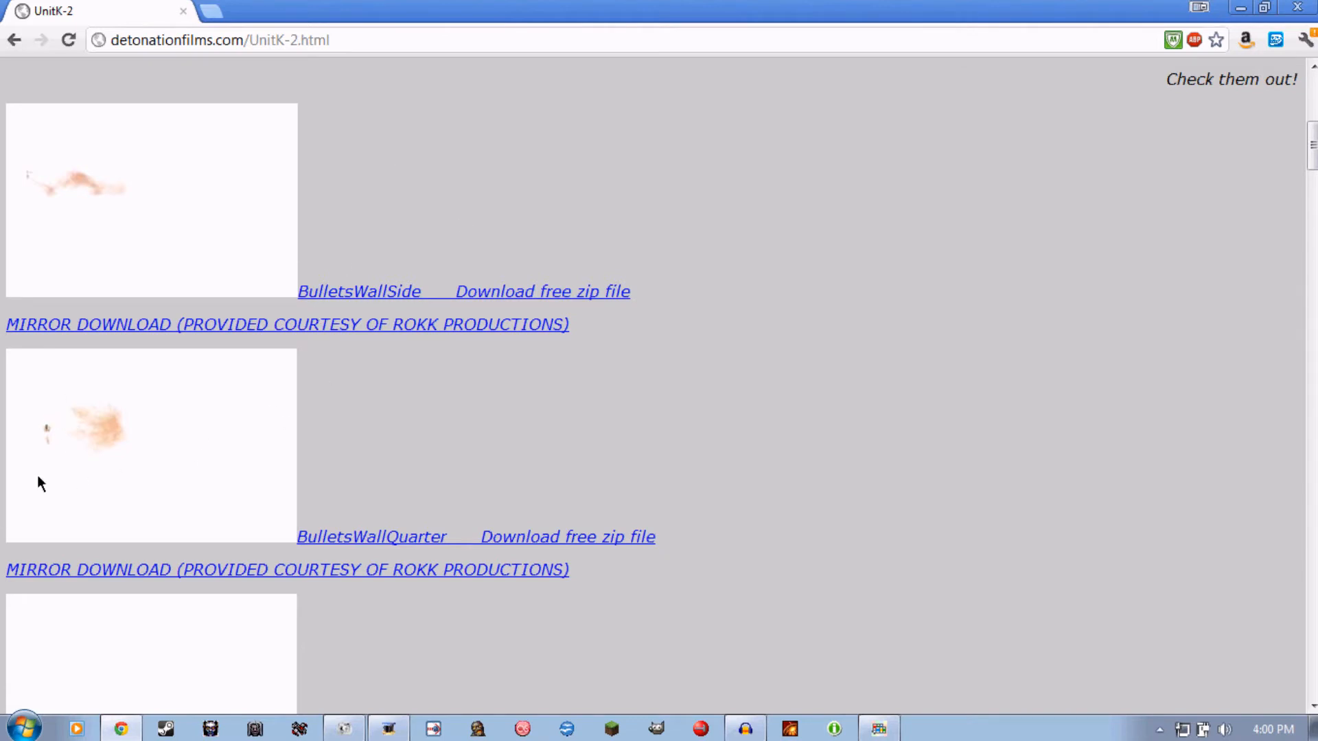
mouse_move(483, 451)
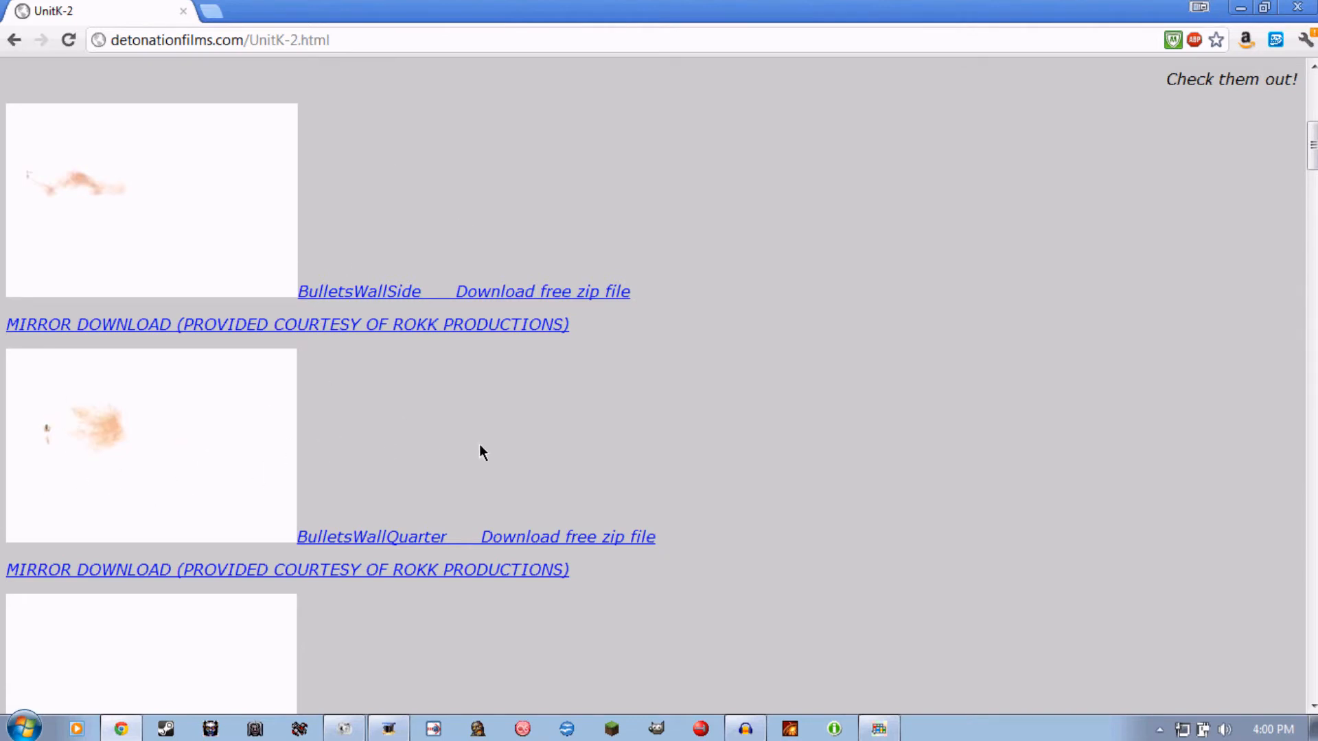
mouse_move(550, 537)
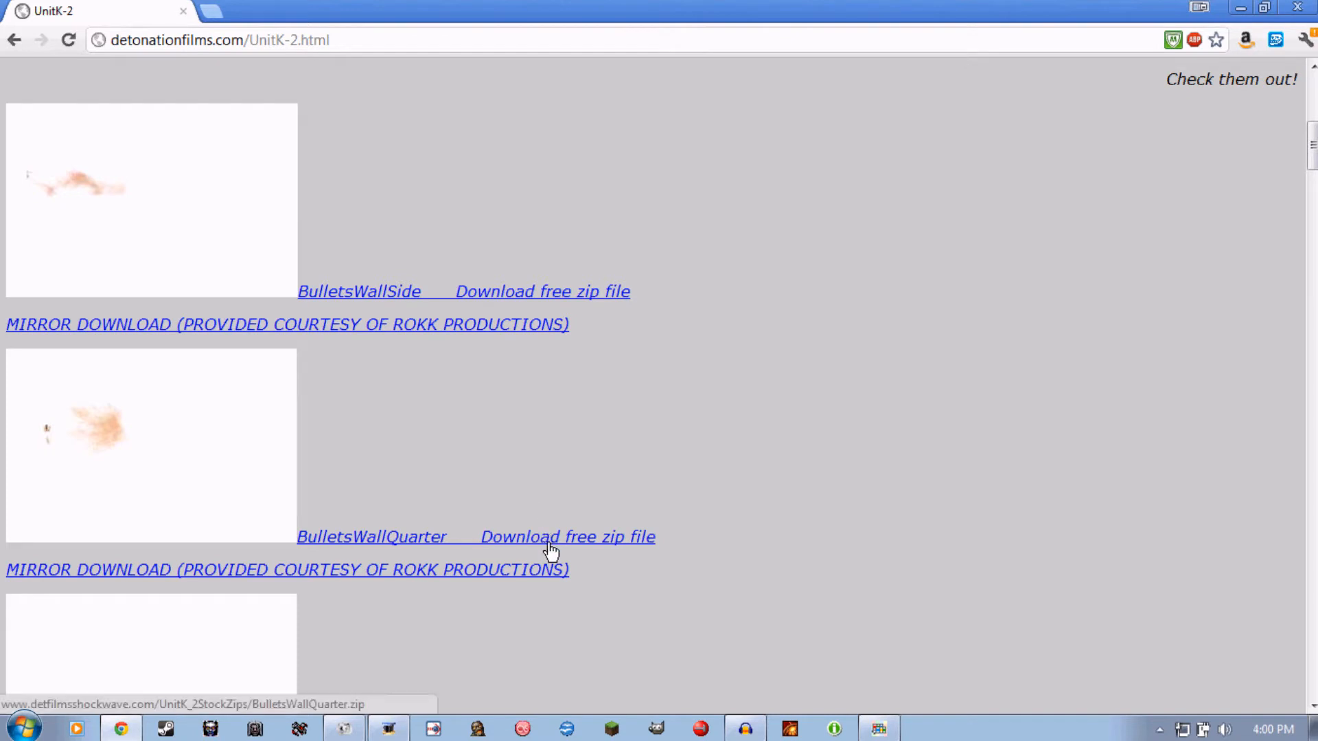
mouse_move(1130, 40)
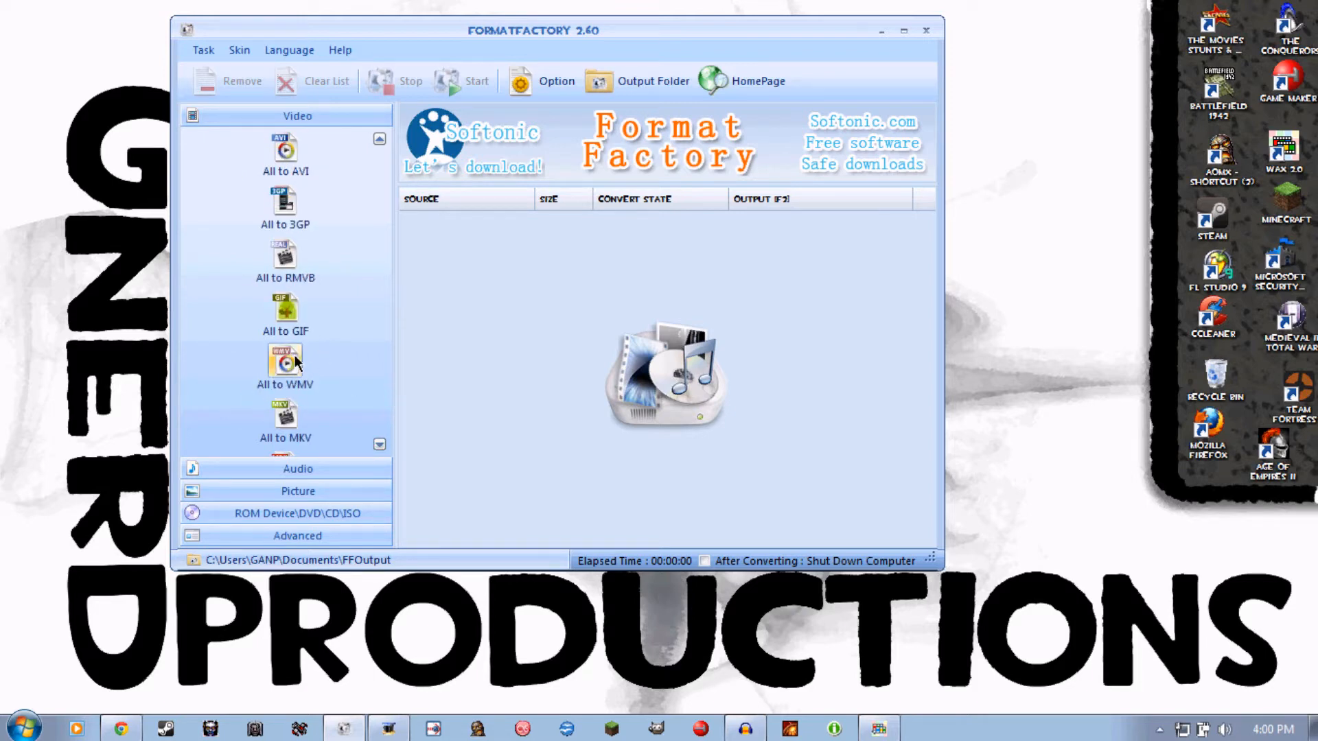
mouse_move(379, 141)
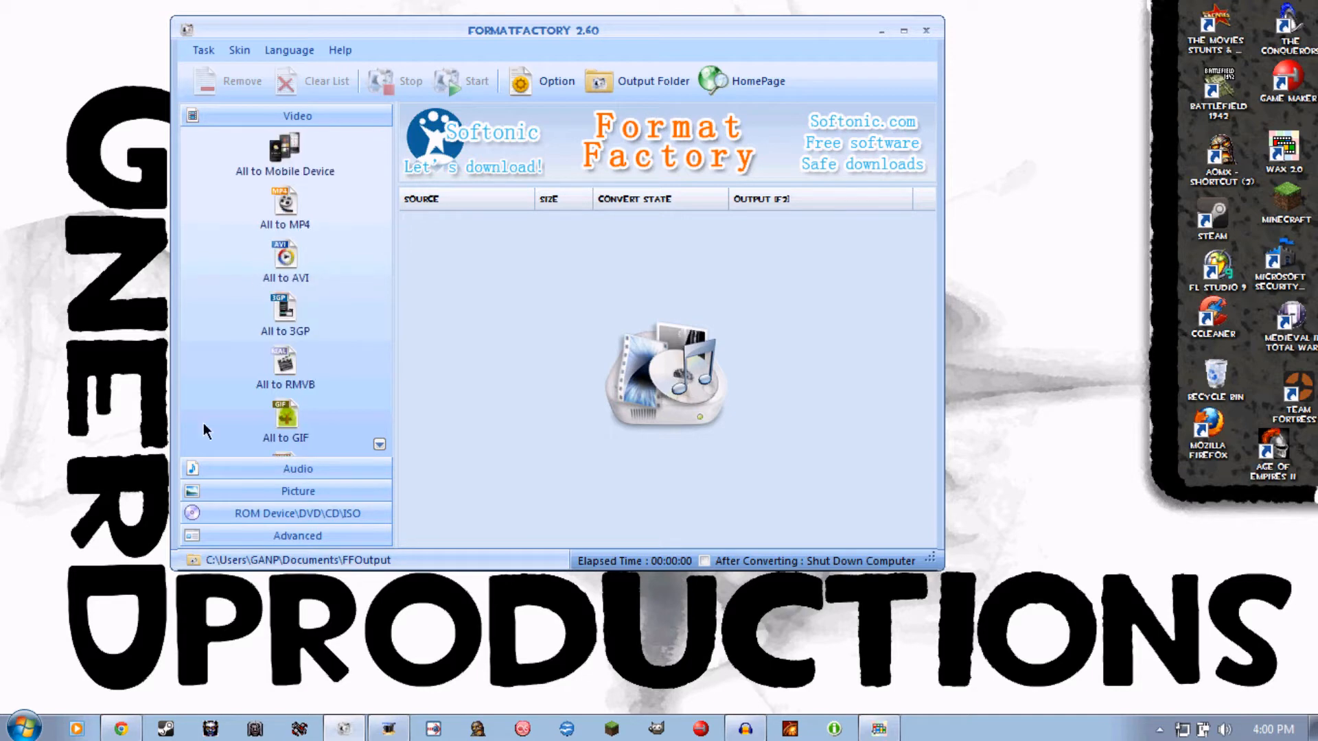
Step: Bring up the Windows program search from the taskbar
click(24, 725)
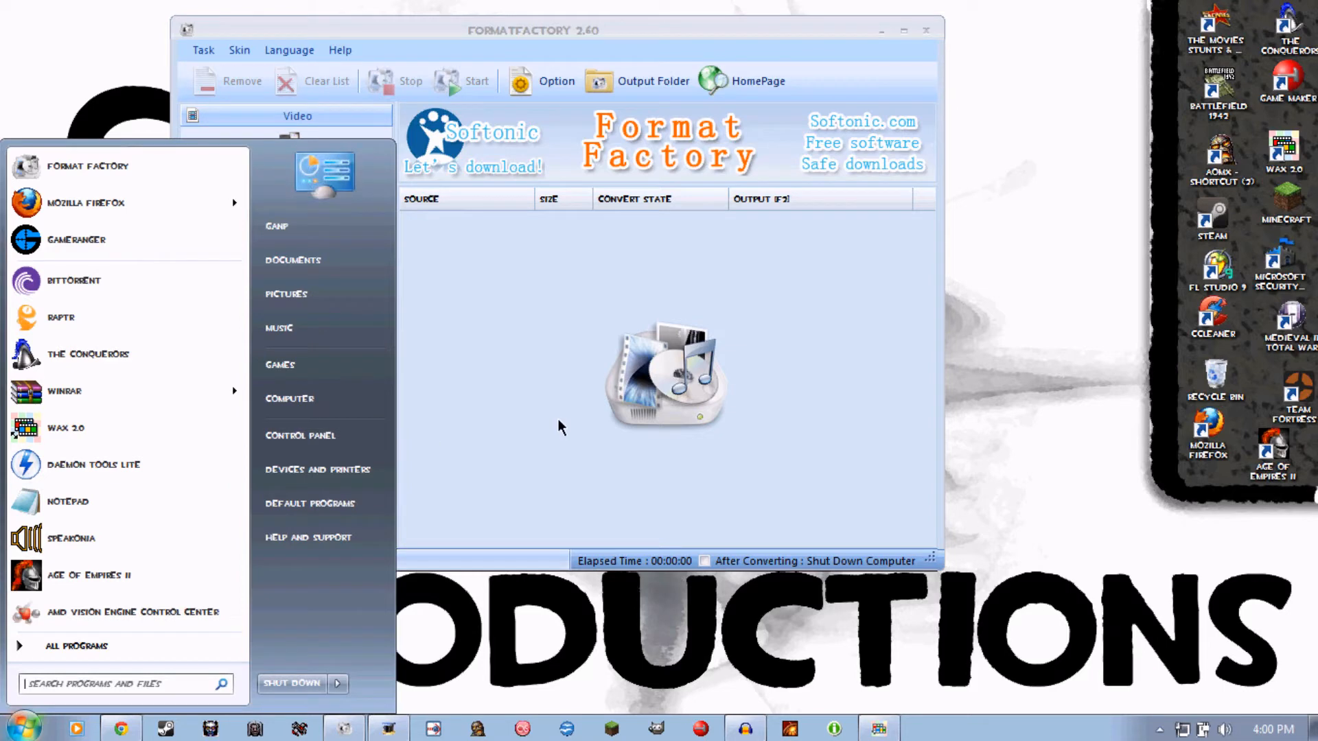
Step: Search for 'Windows Live Movie Maker' and launch it
text(WINDOWS LIVE M)
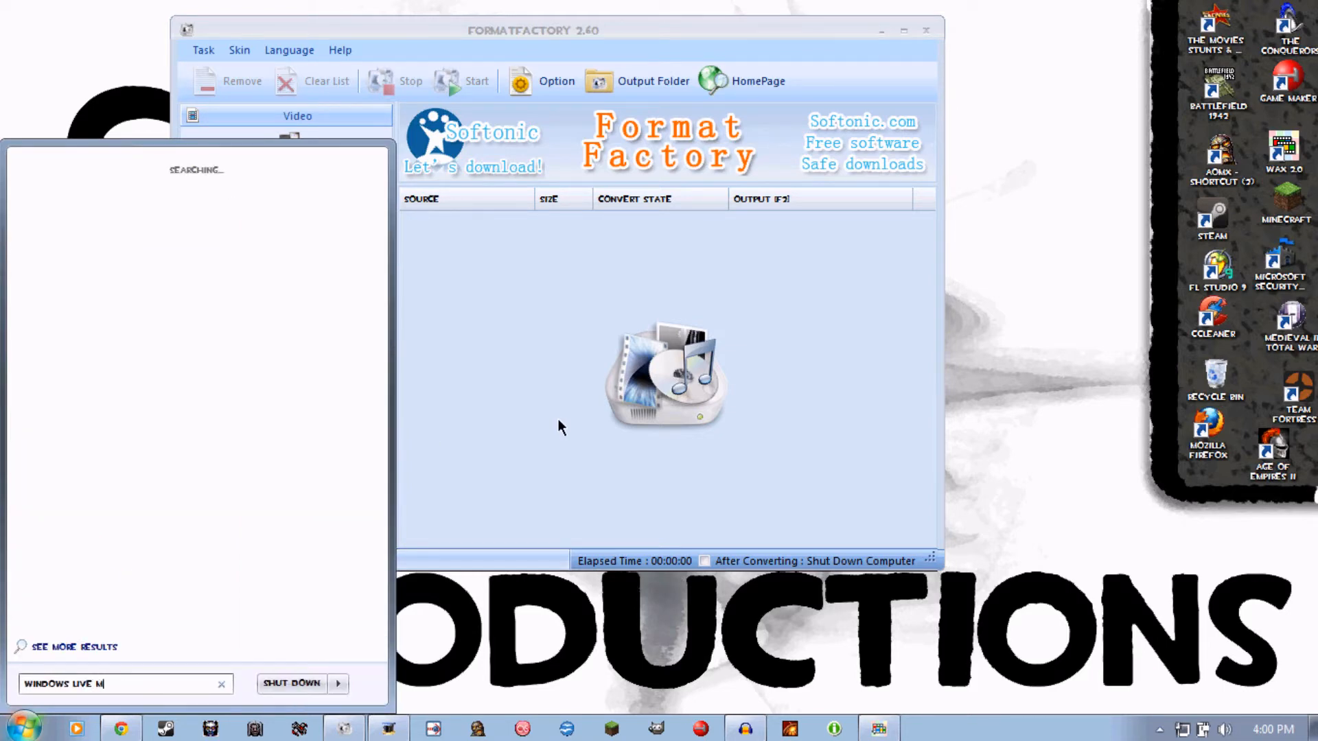
text(OVIE MA)
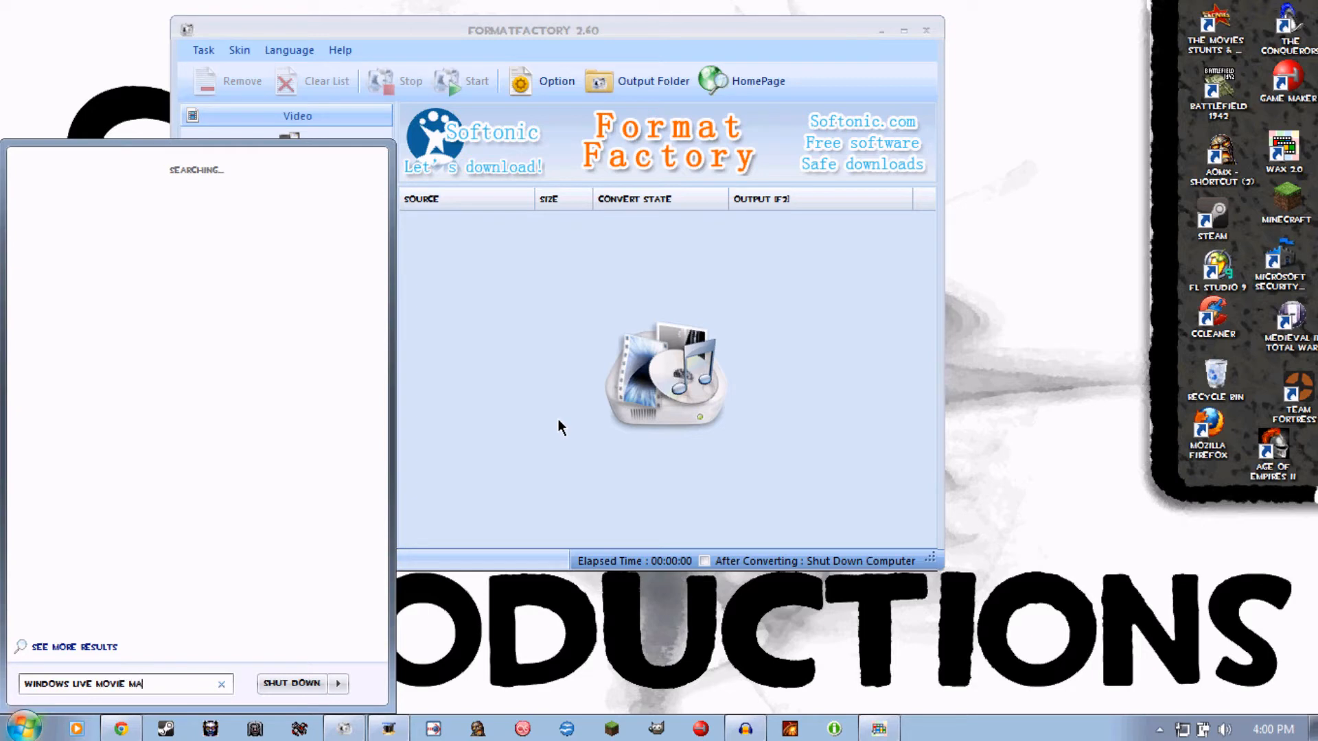
text(KER)
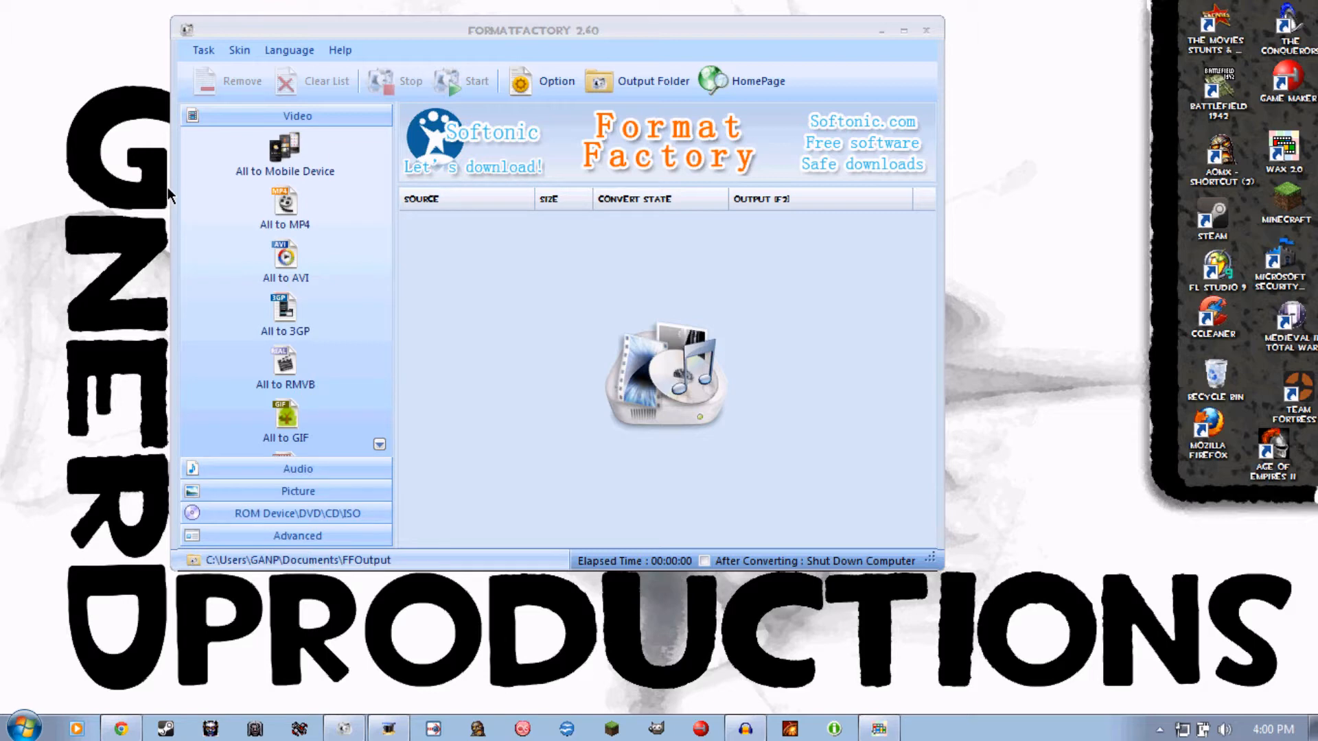
mouse_move(406, 257)
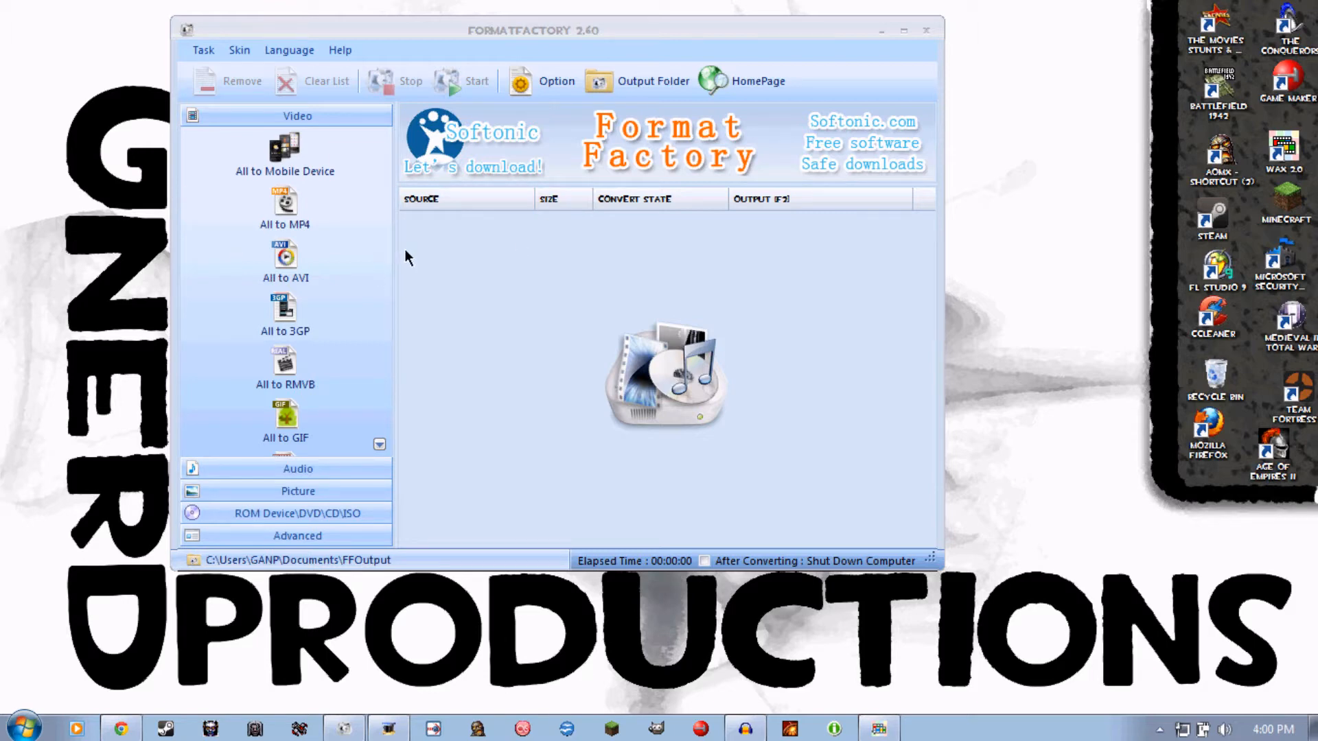
click(922, 728)
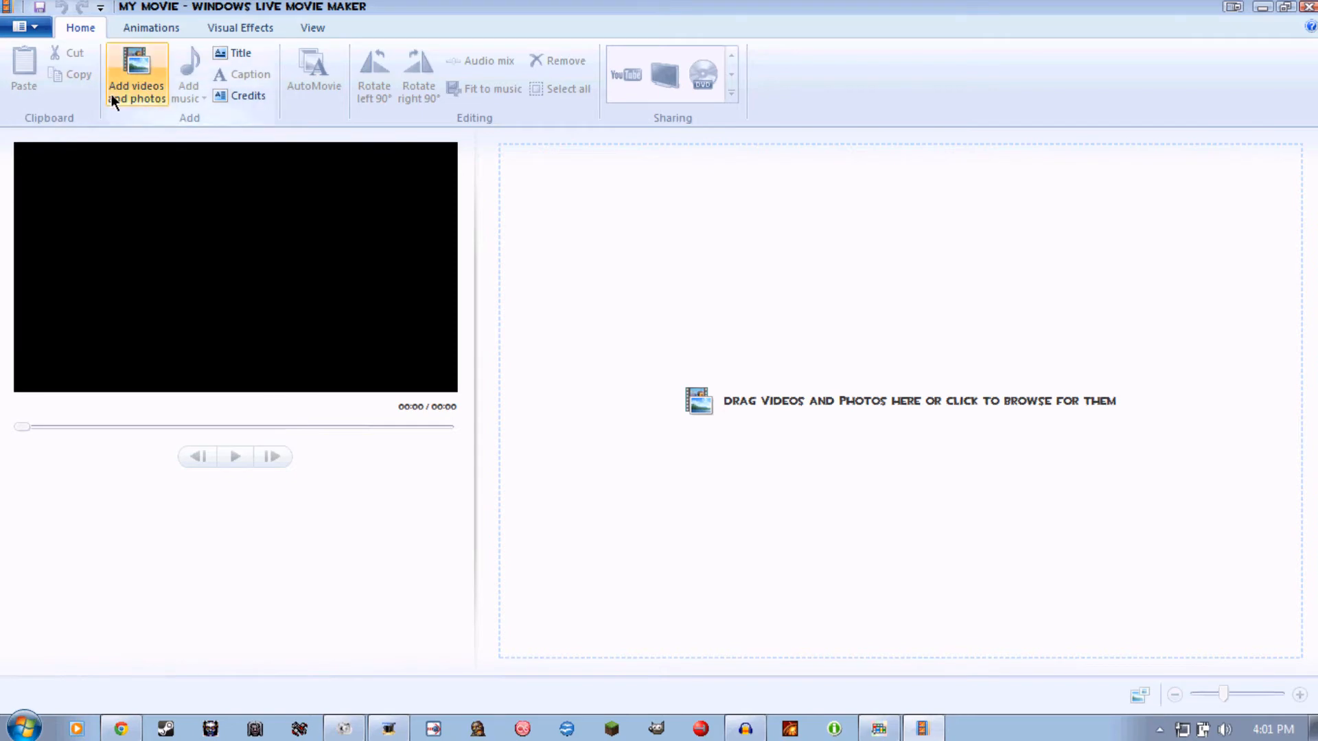
mouse_move(343, 728)
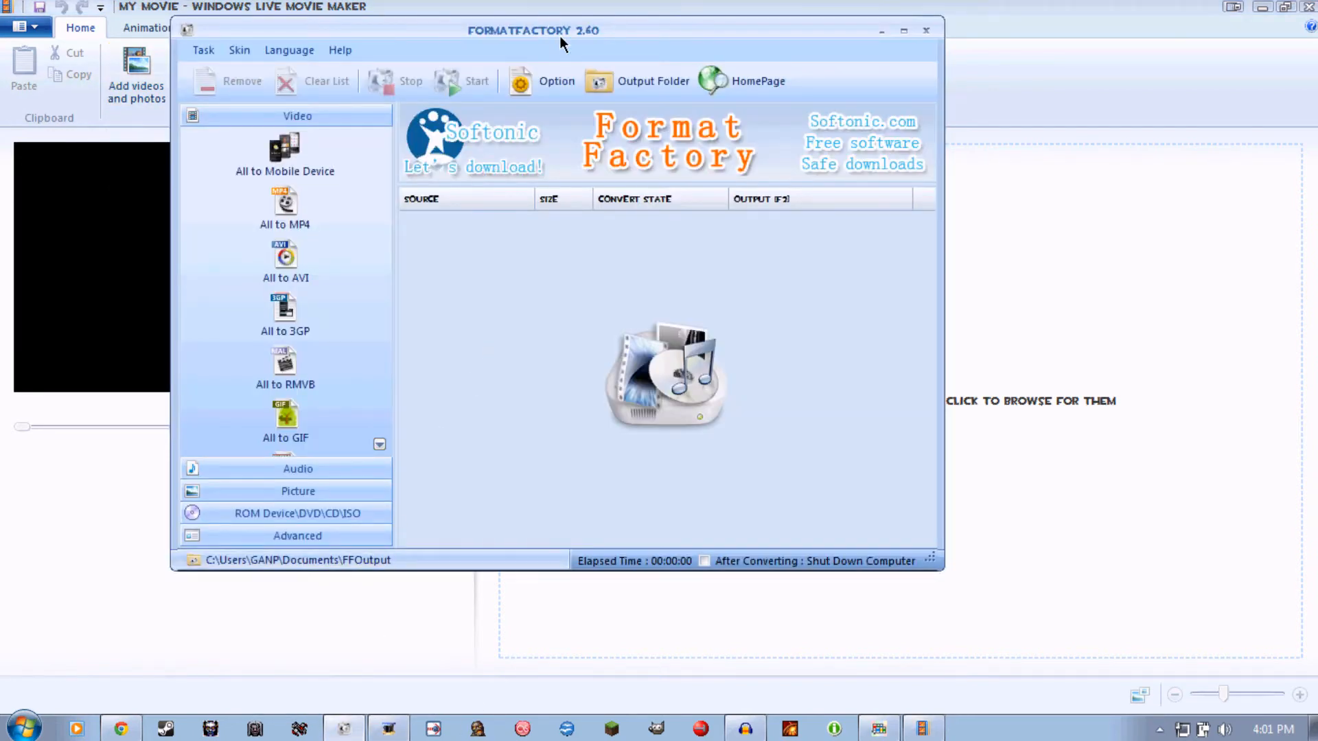
Step: Reposition the Format Factory window and close it
drag(532, 30, 553, 42)
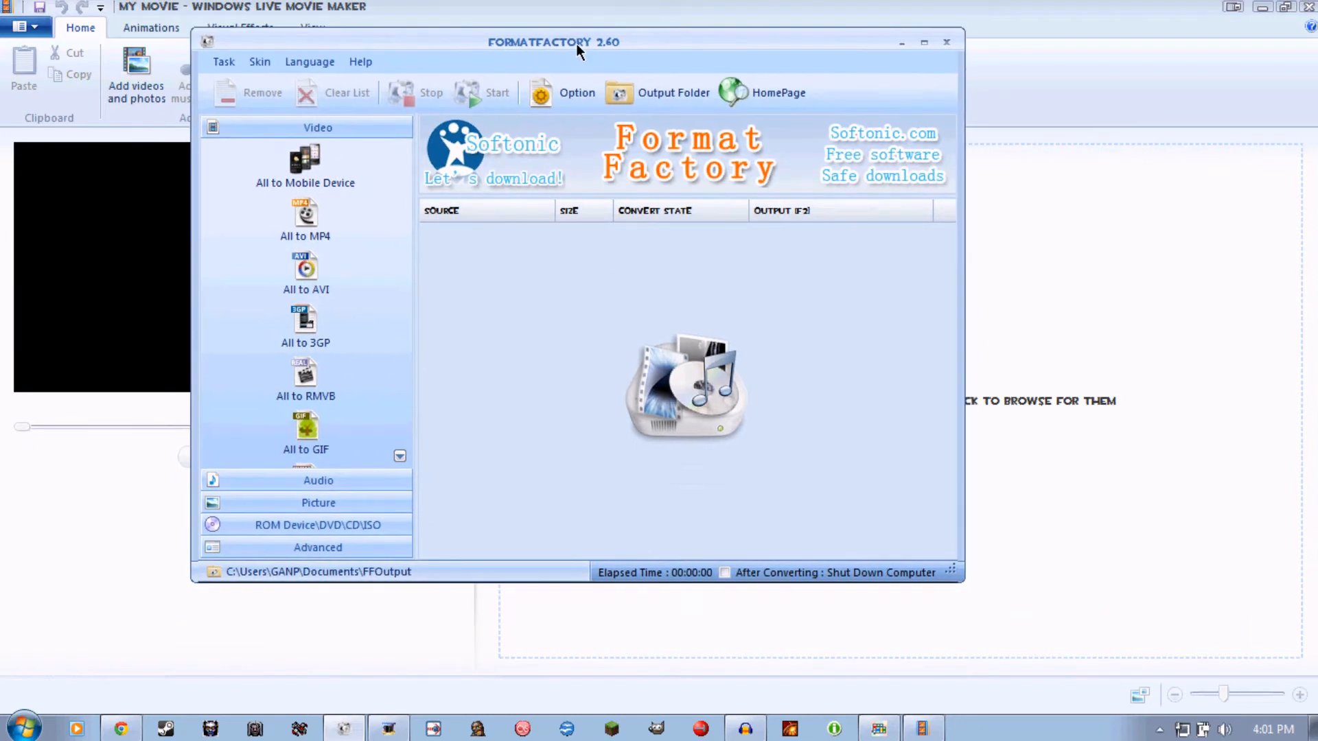
mouse_move(269, 270)
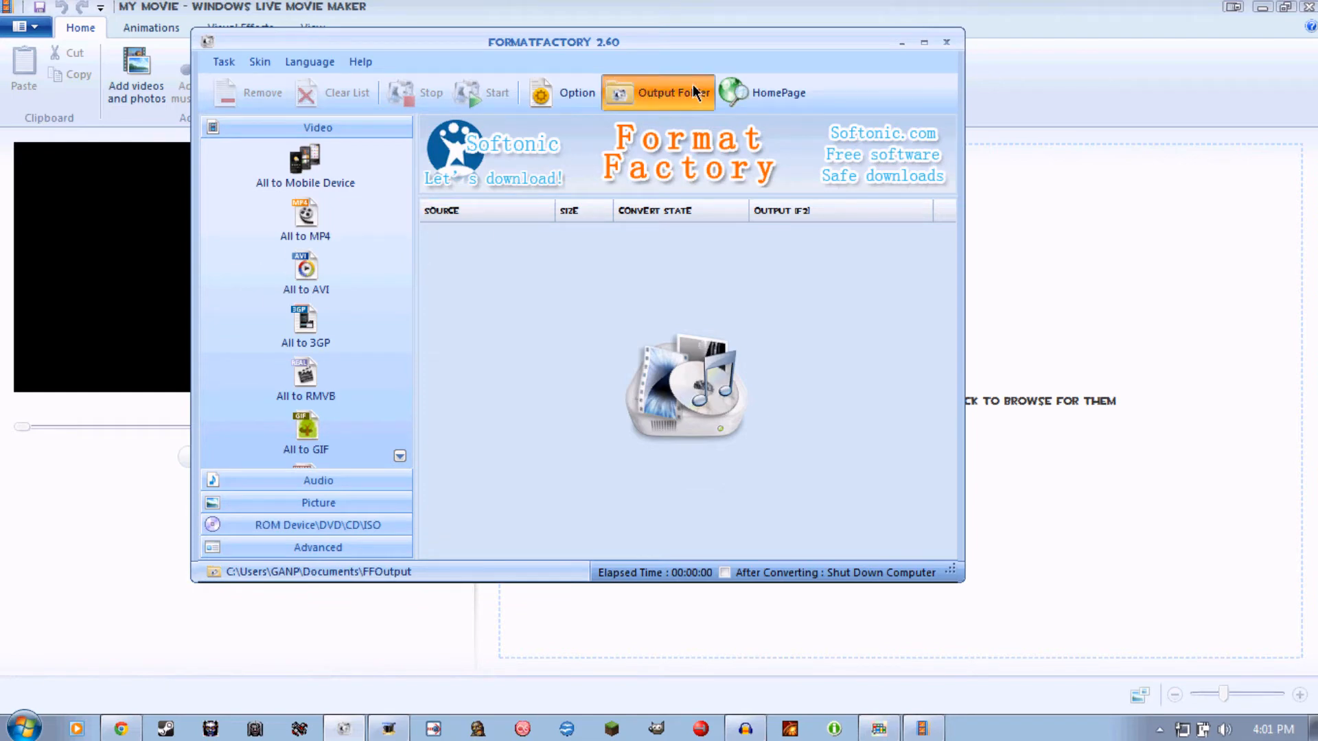
click(657, 92)
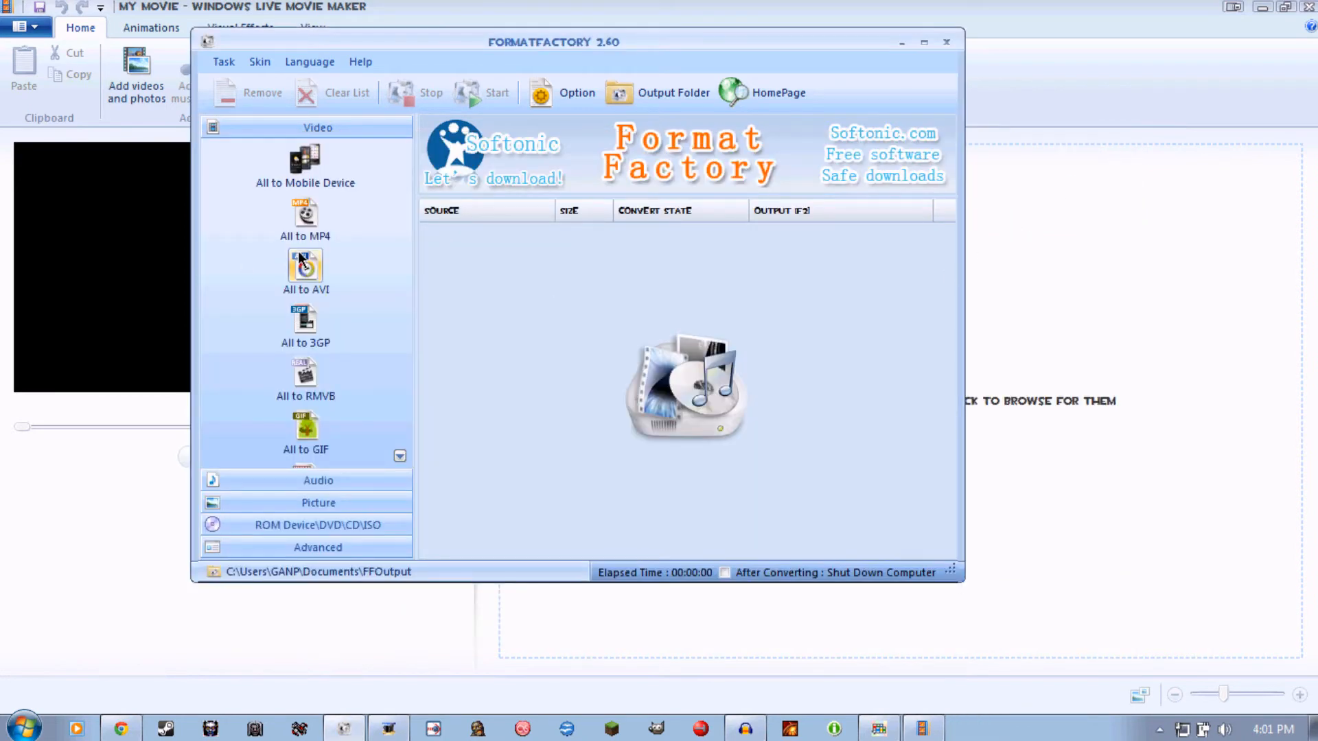
mouse_move(952, 50)
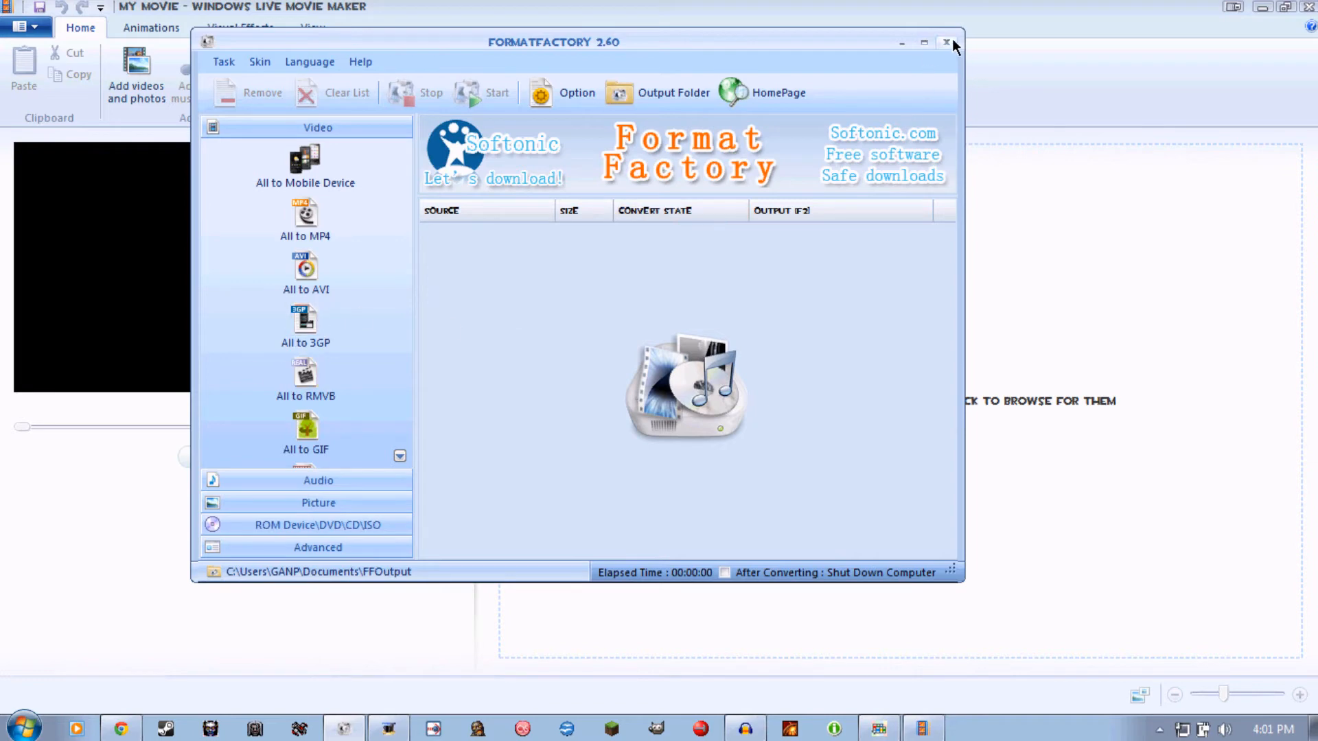
click(946, 43)
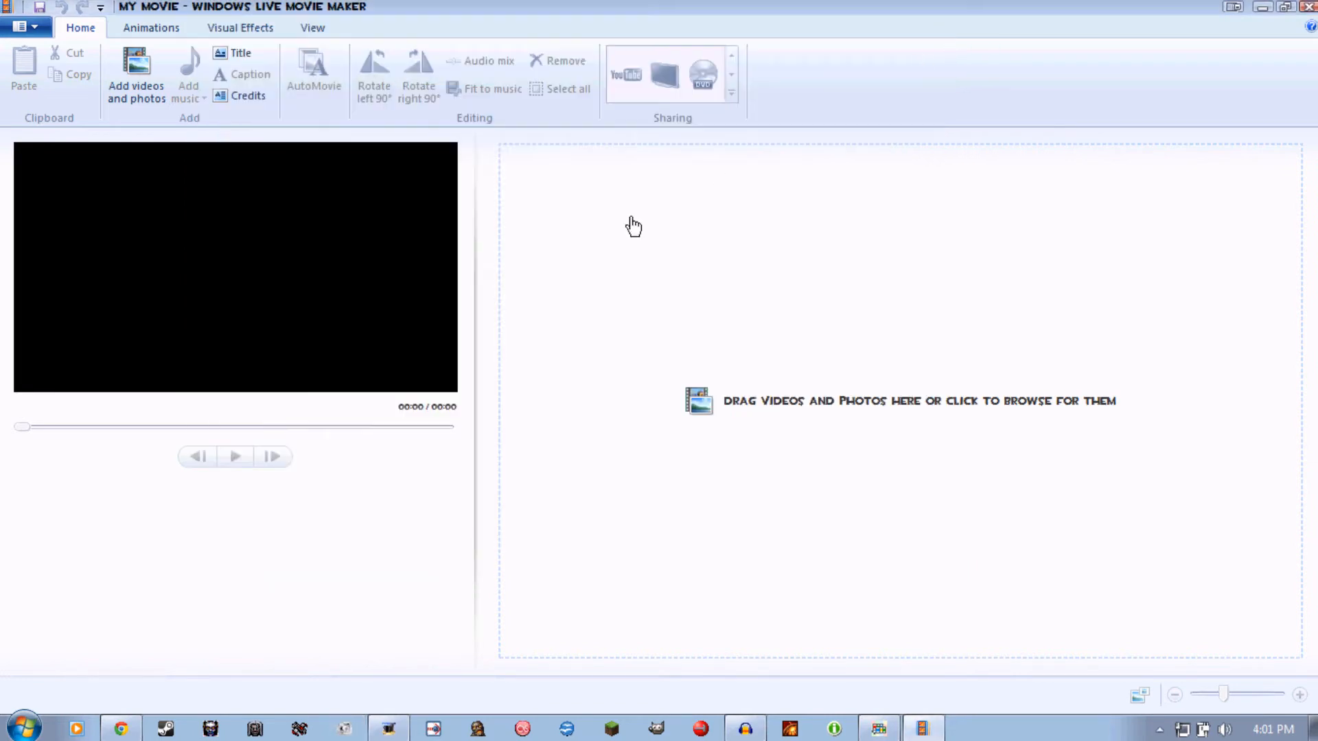
mouse_move(136, 75)
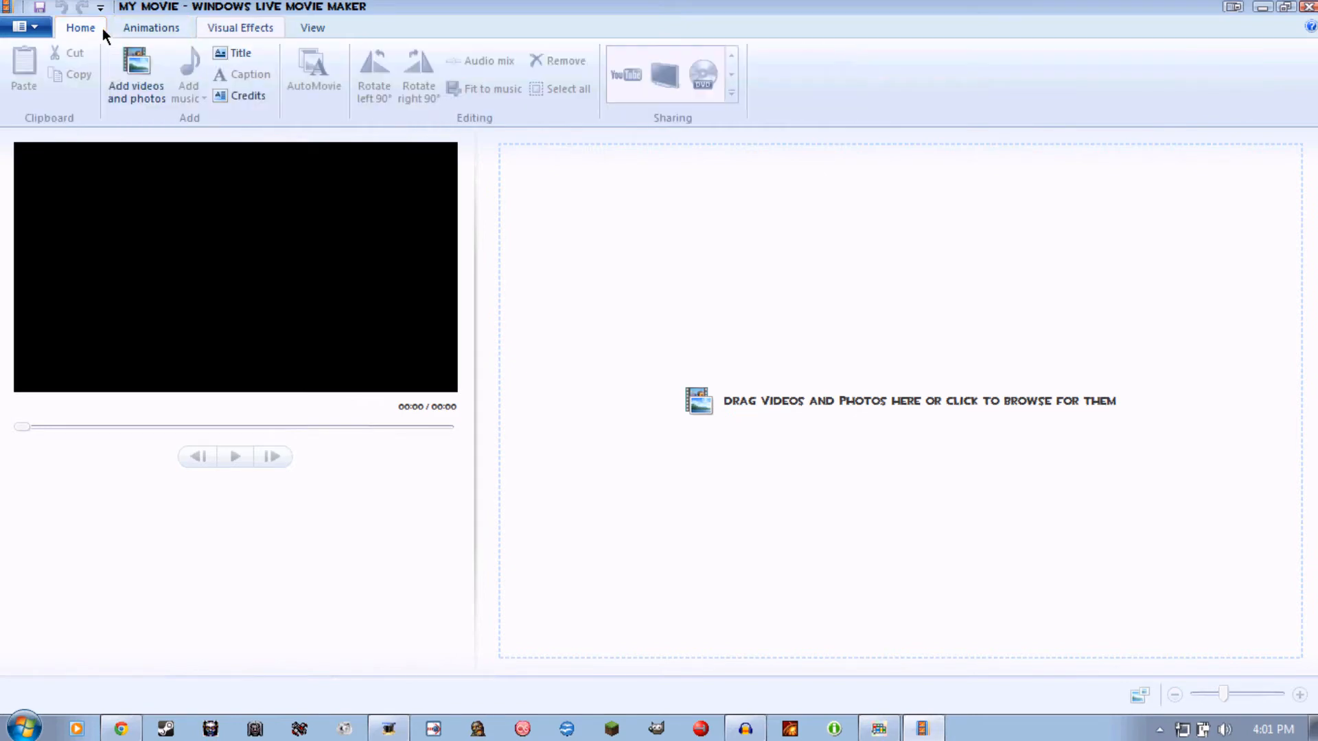
mouse_move(136, 74)
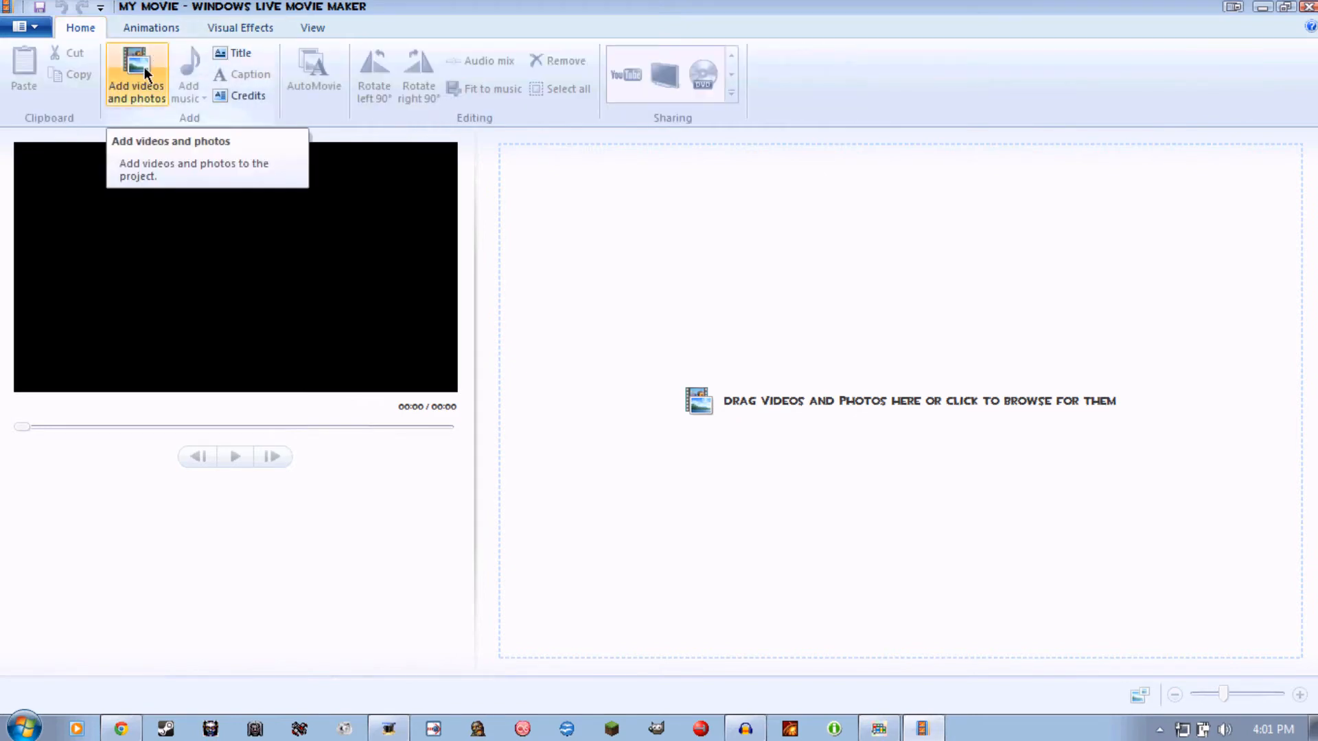
mouse_move(147, 97)
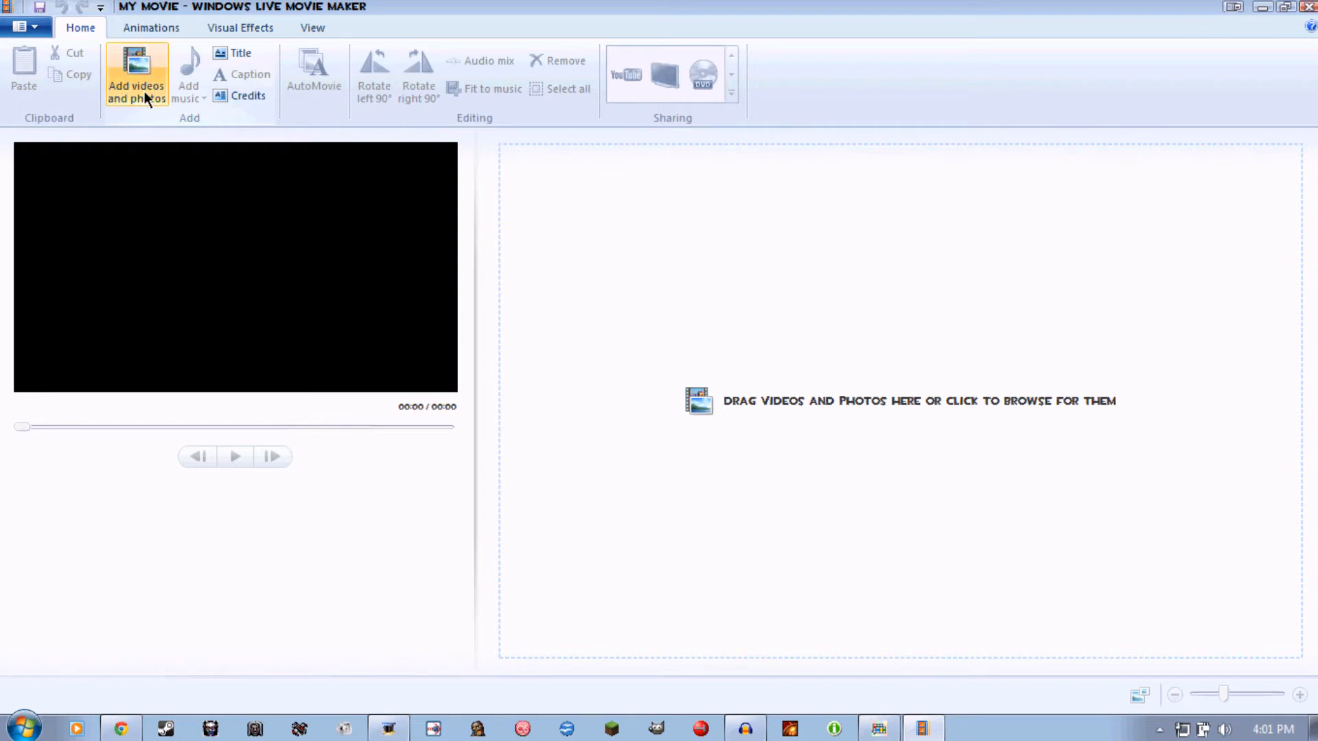
mouse_move(368, 74)
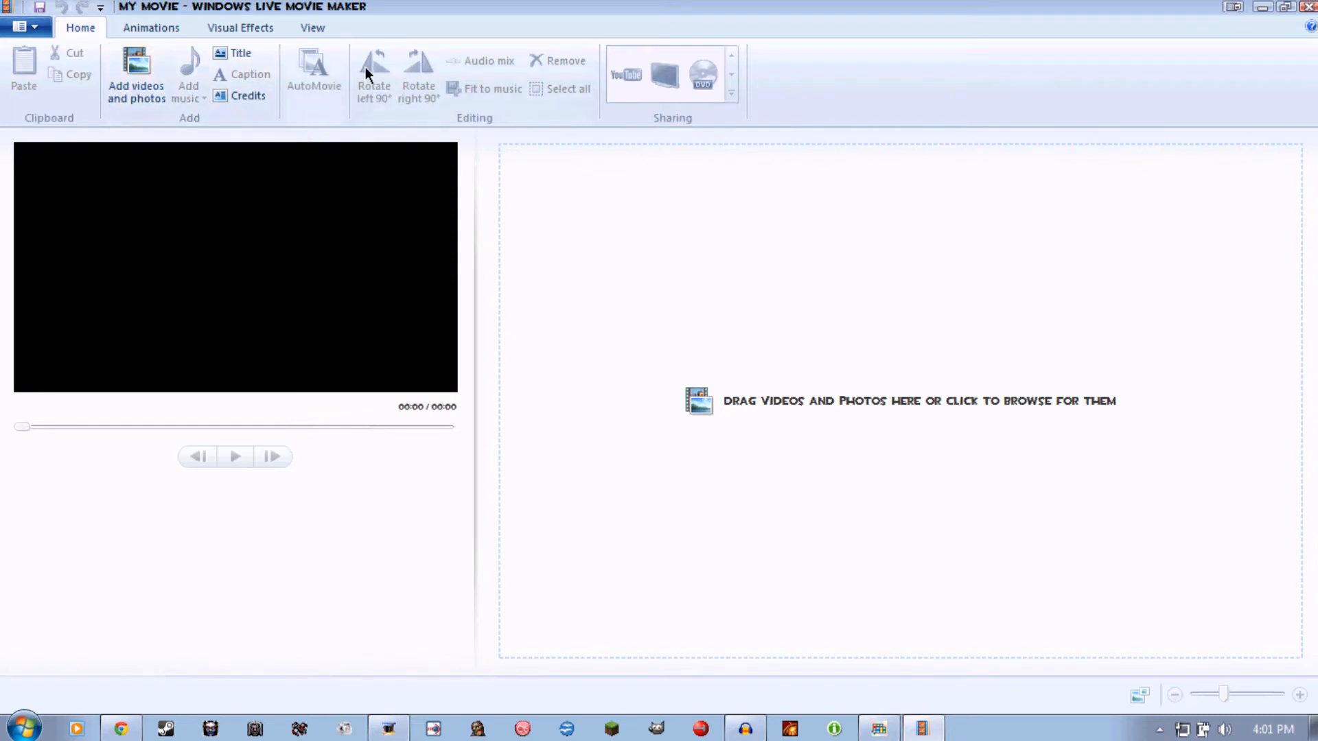
mouse_move(445, 43)
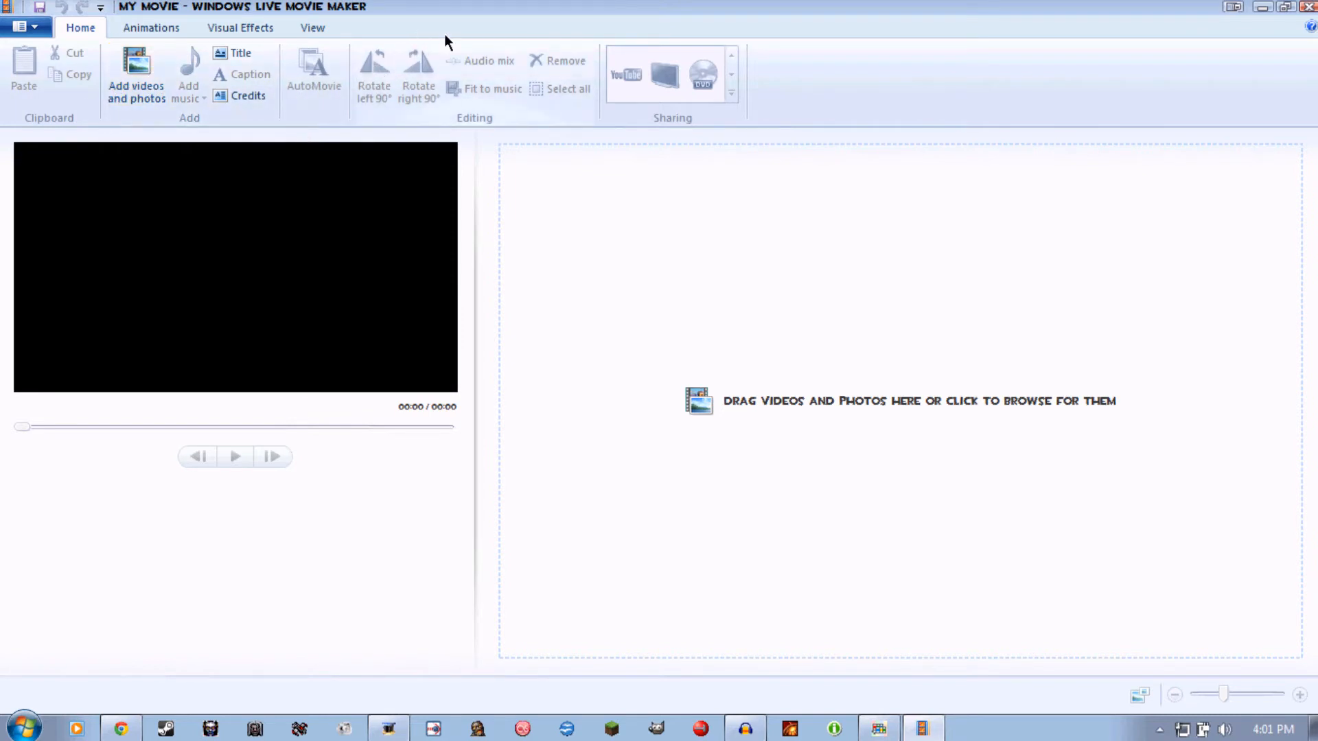
mouse_move(135, 76)
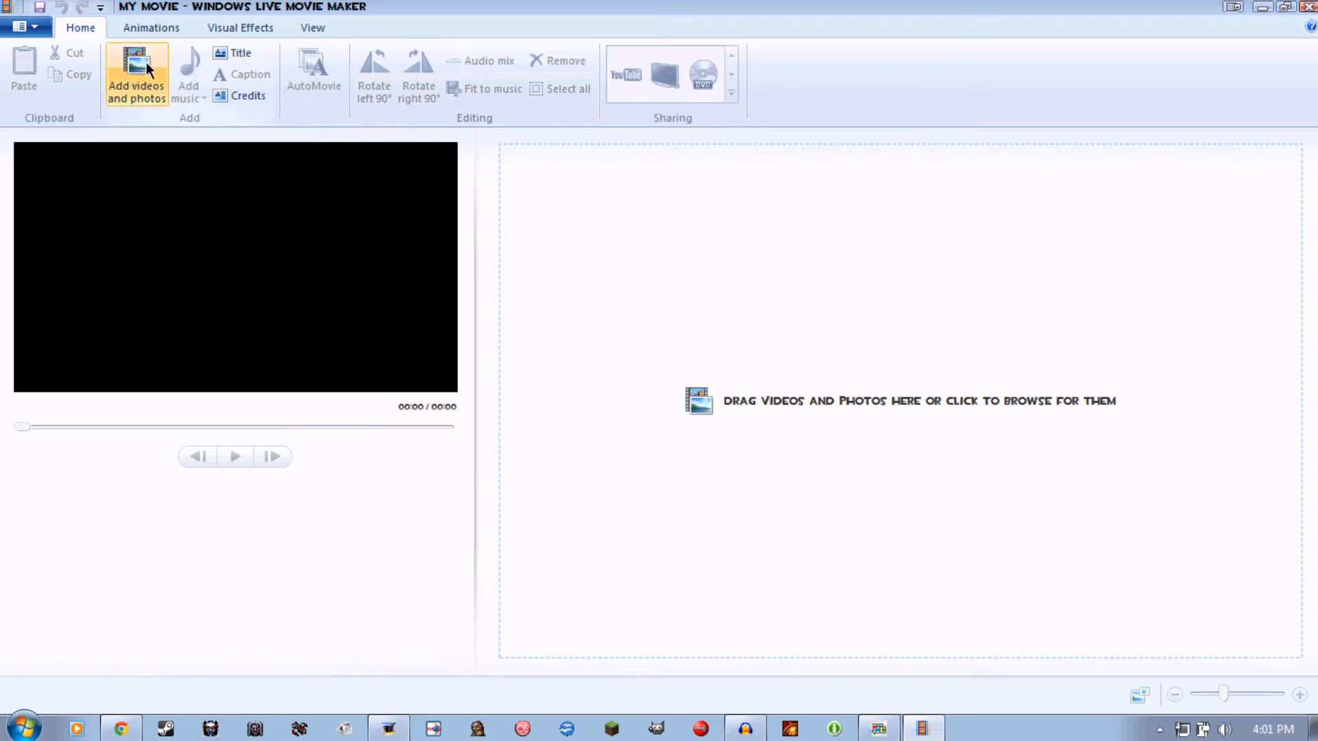
mouse_move(143, 92)
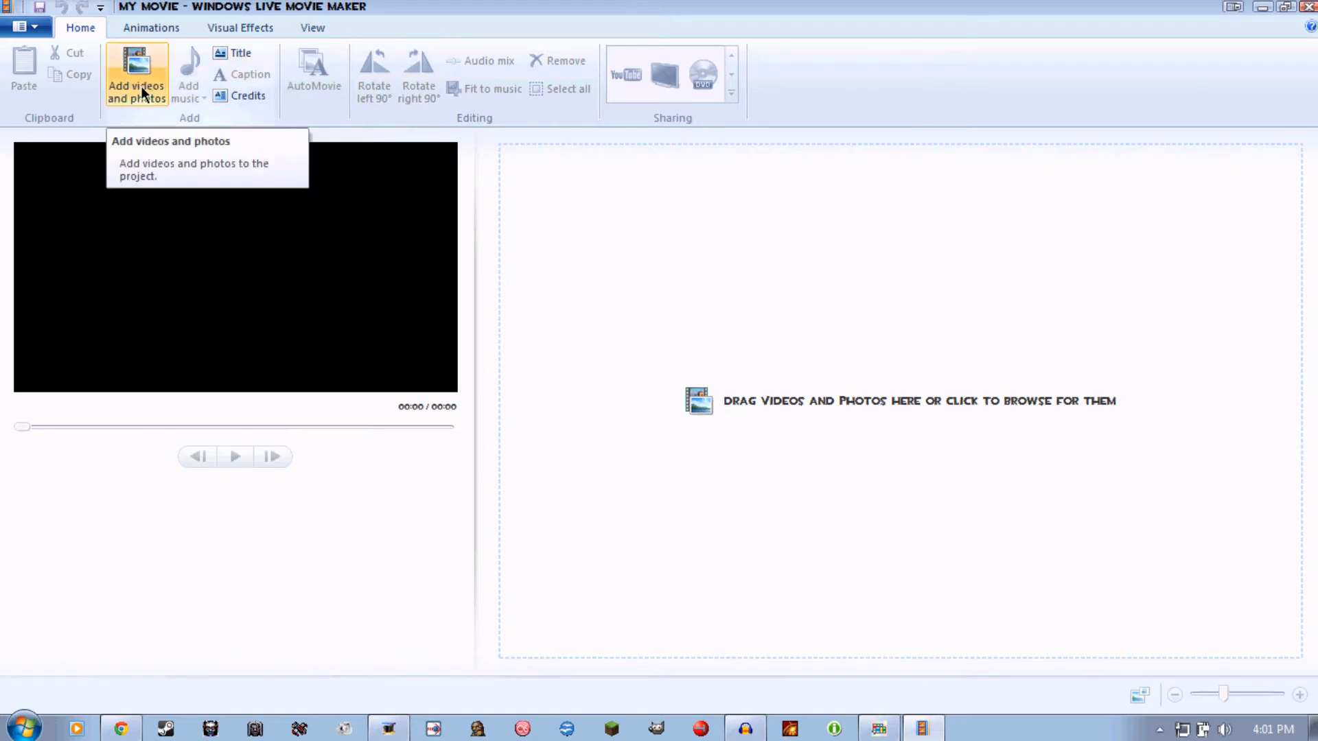
mouse_move(146, 94)
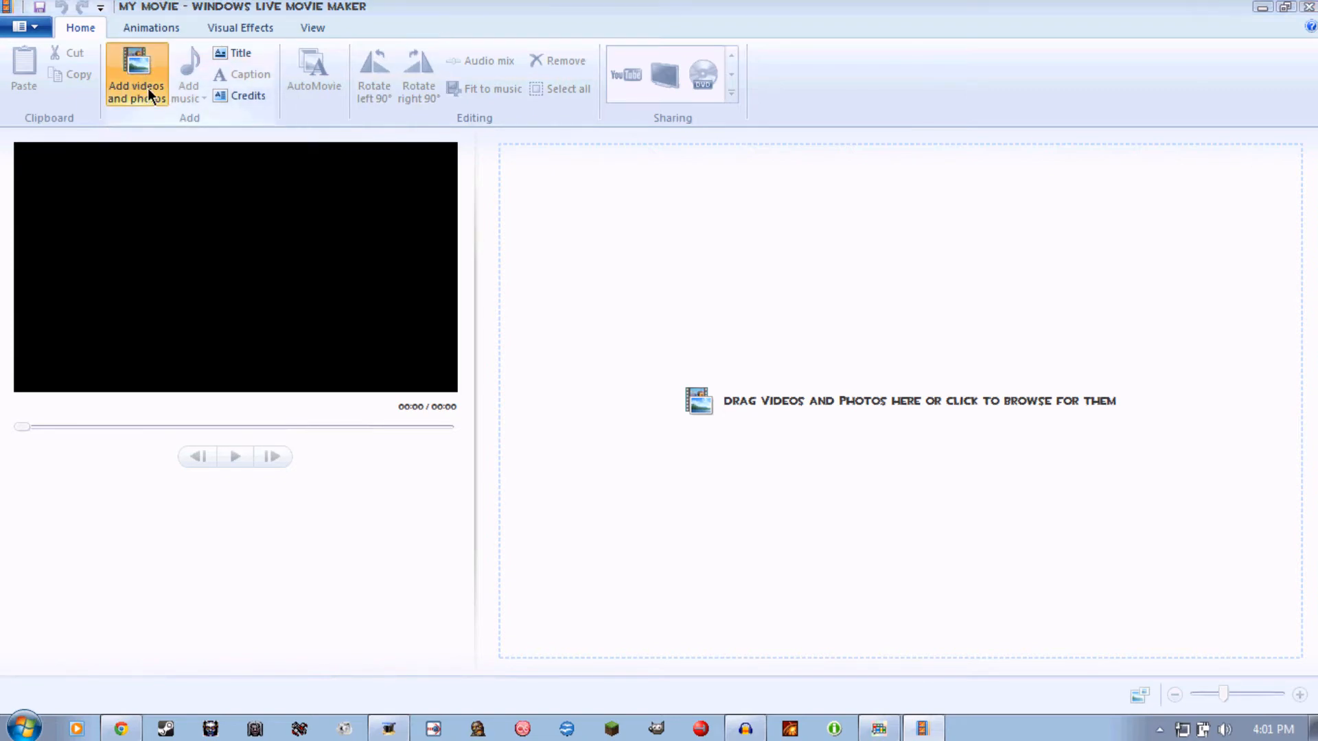
click(136, 74)
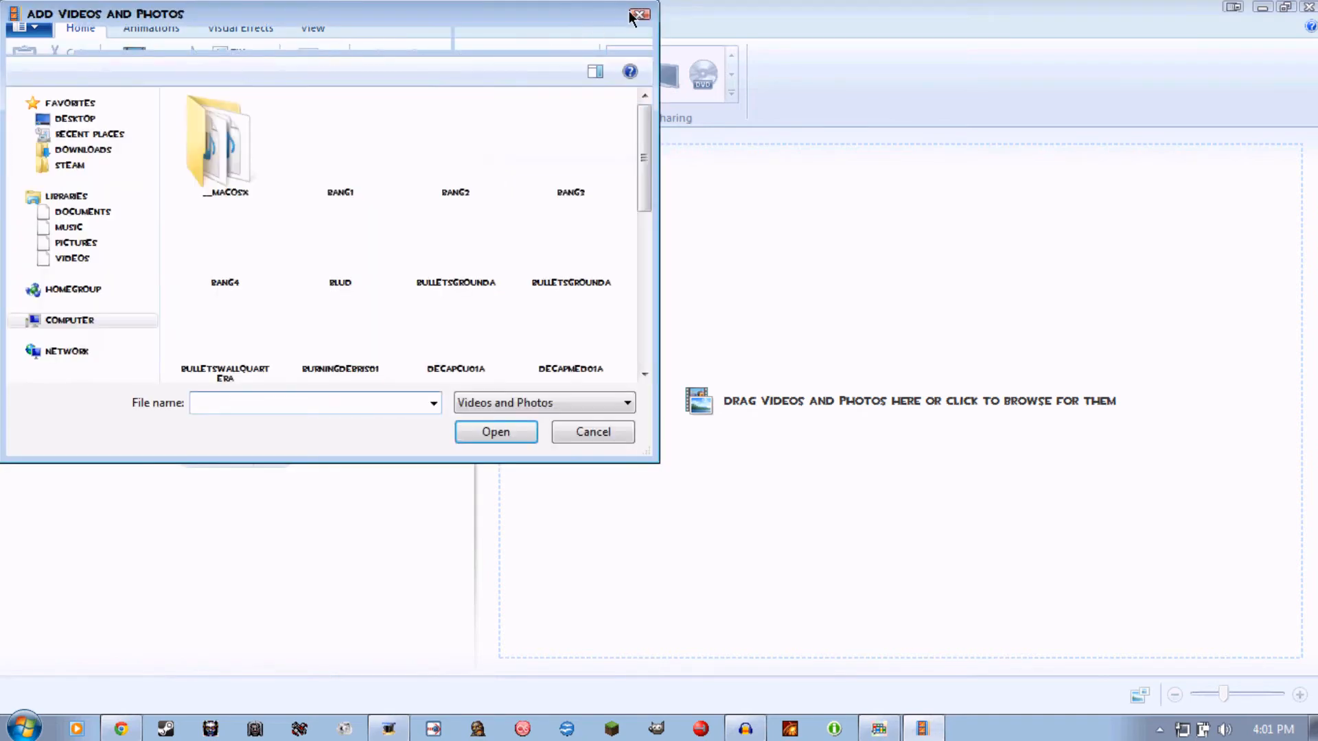
click(641, 13)
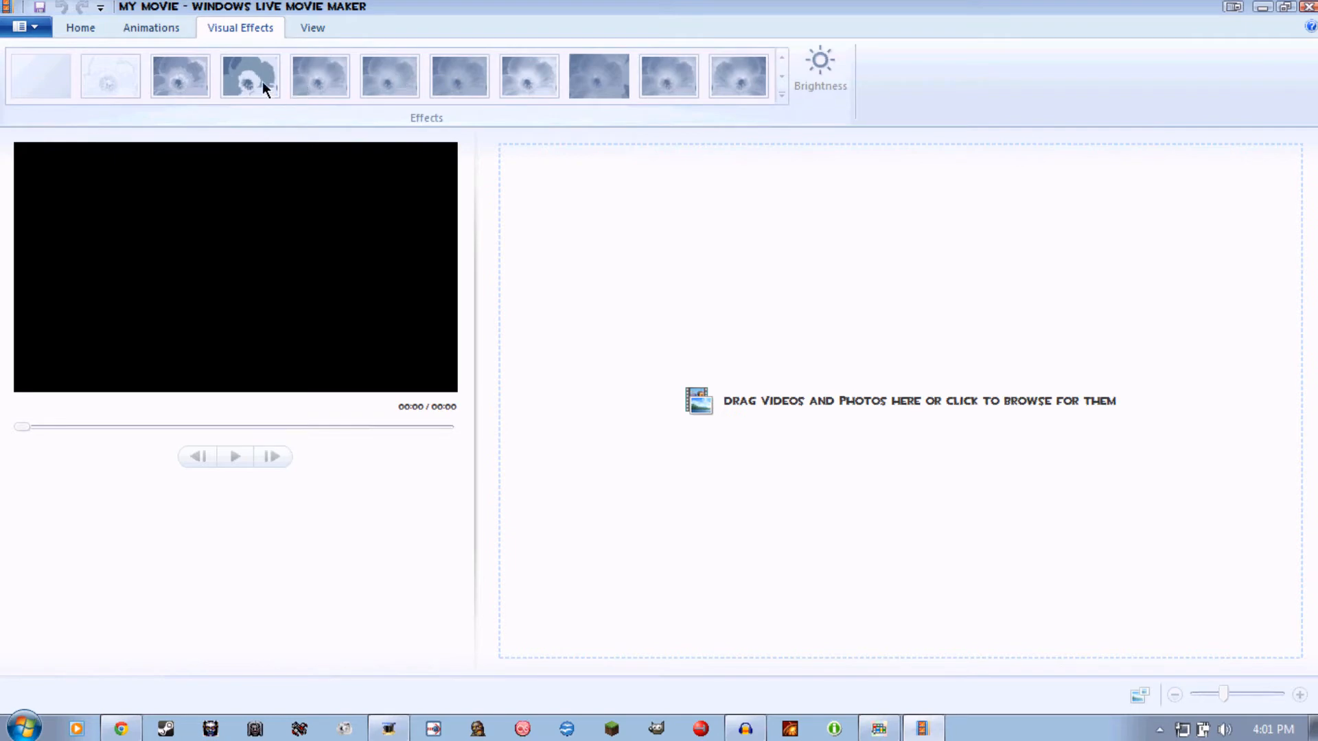
mouse_move(245, 75)
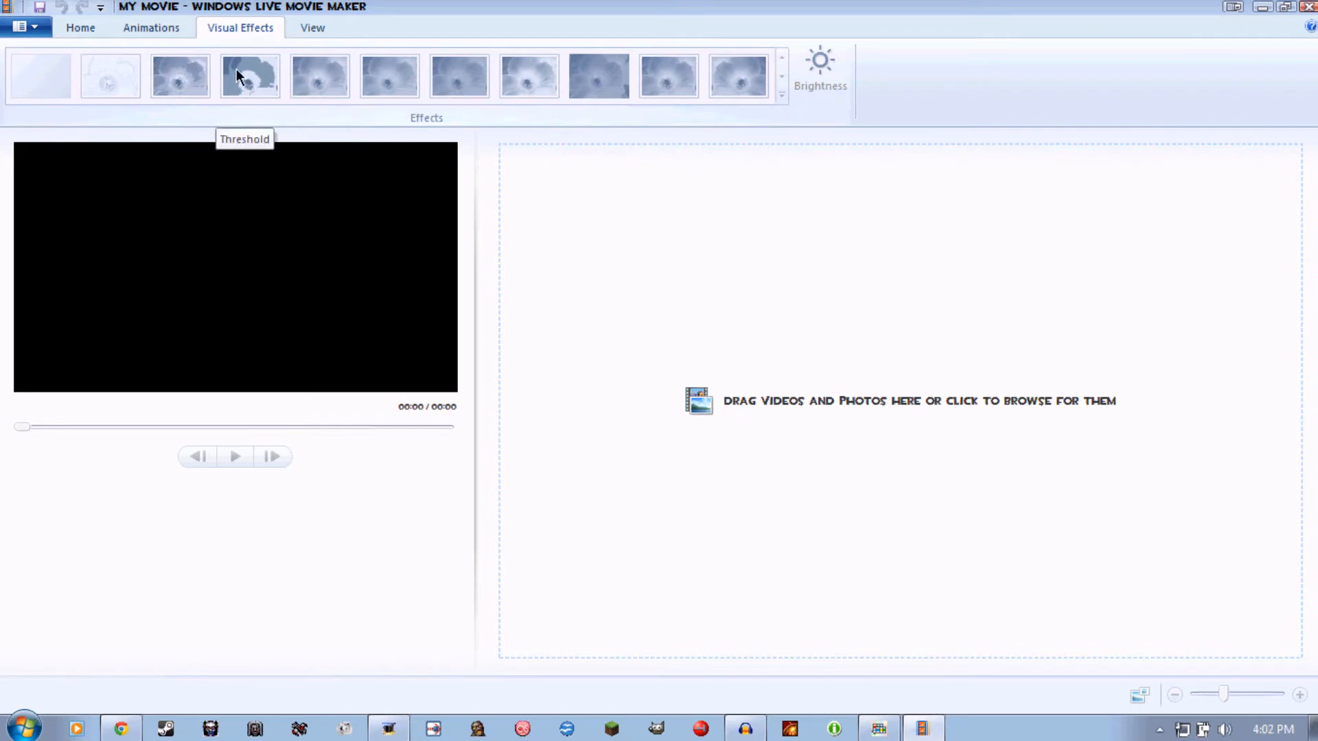
mouse_move(222, 85)
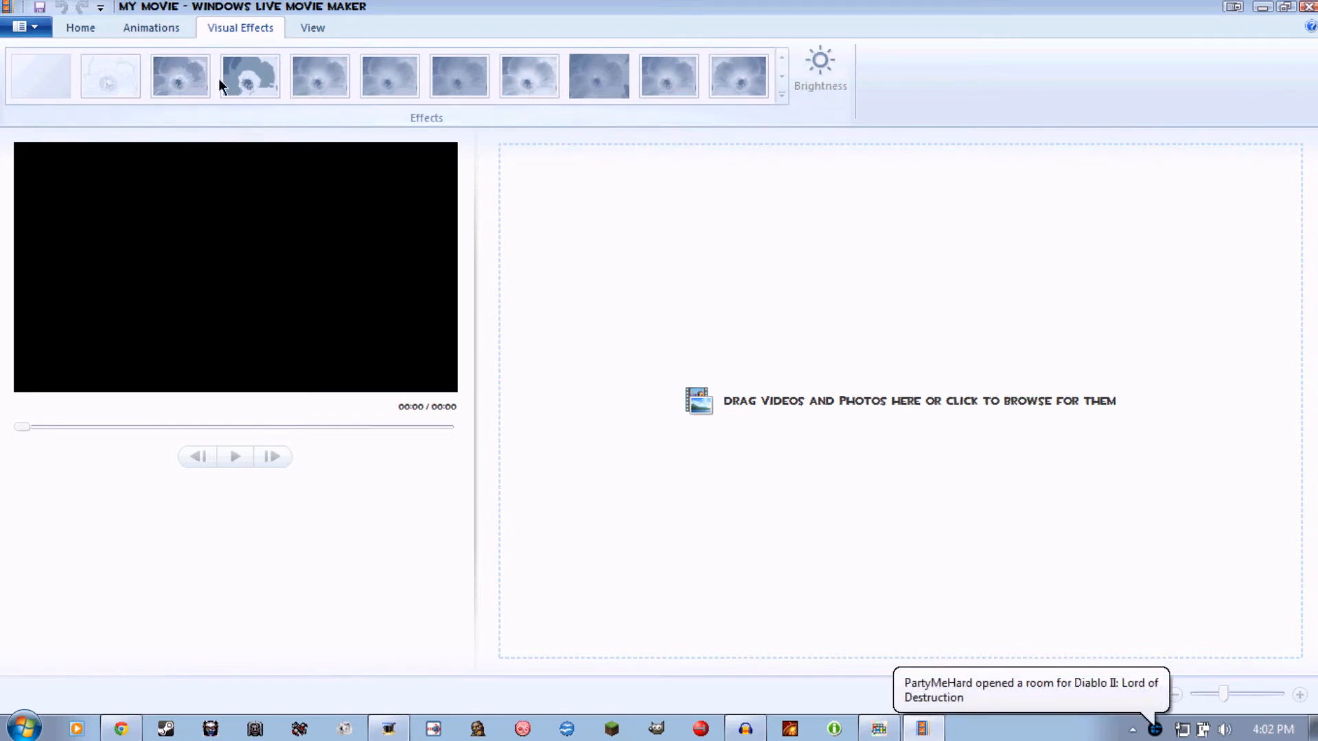
mouse_move(849, 282)
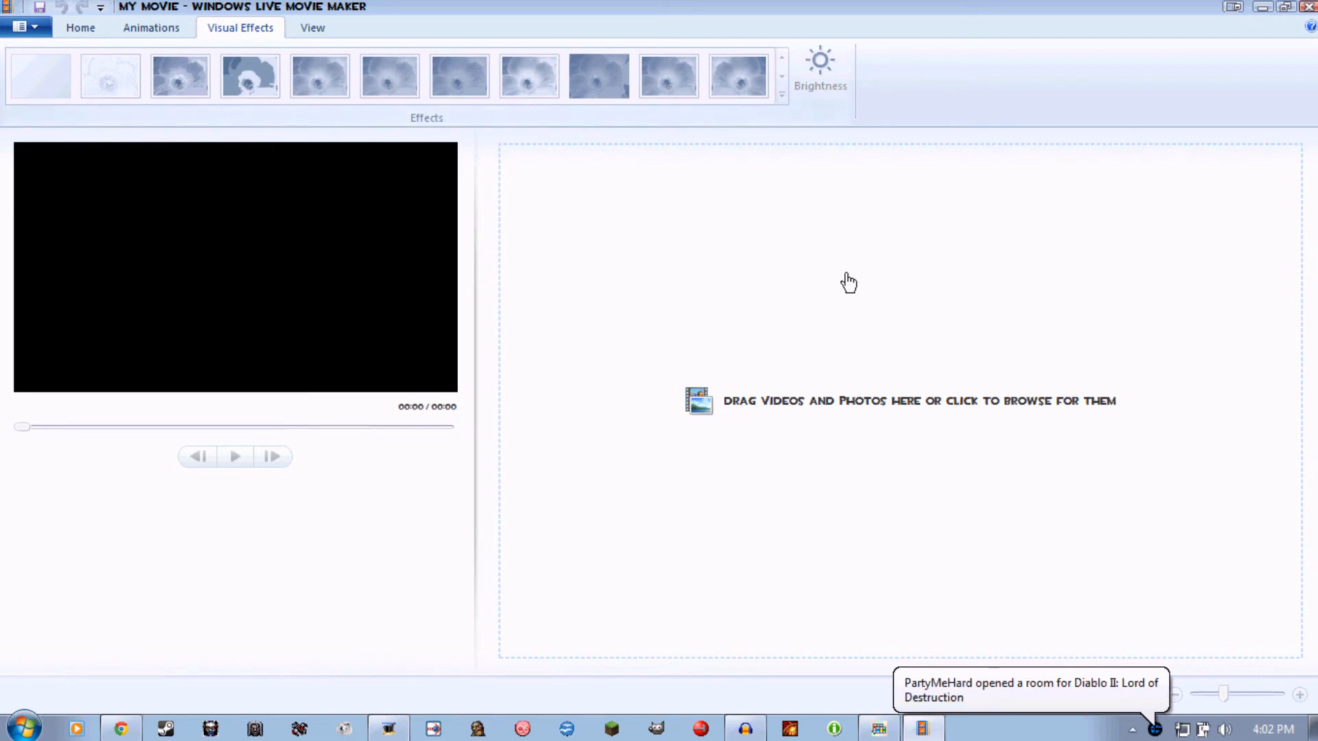
Step: Bring up Movie Maker's application menu with its project and save options
click(18, 26)
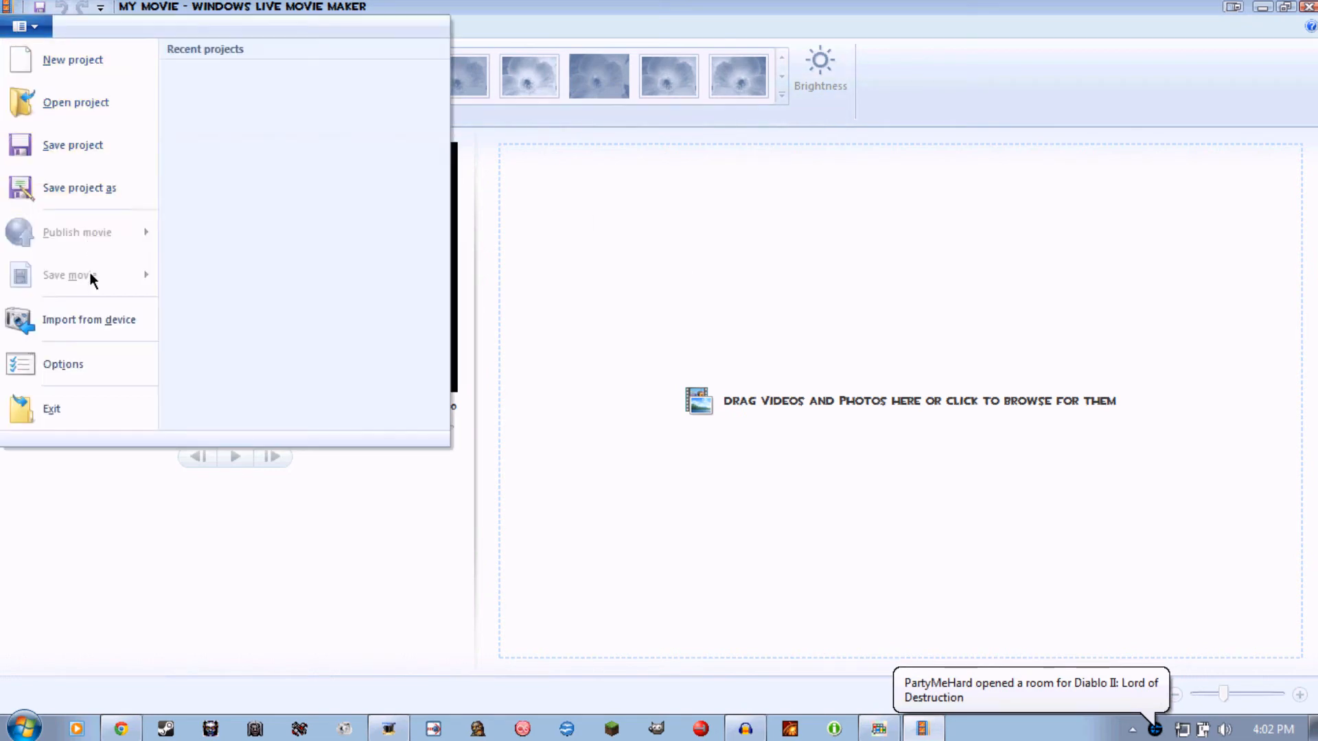
mouse_move(280, 137)
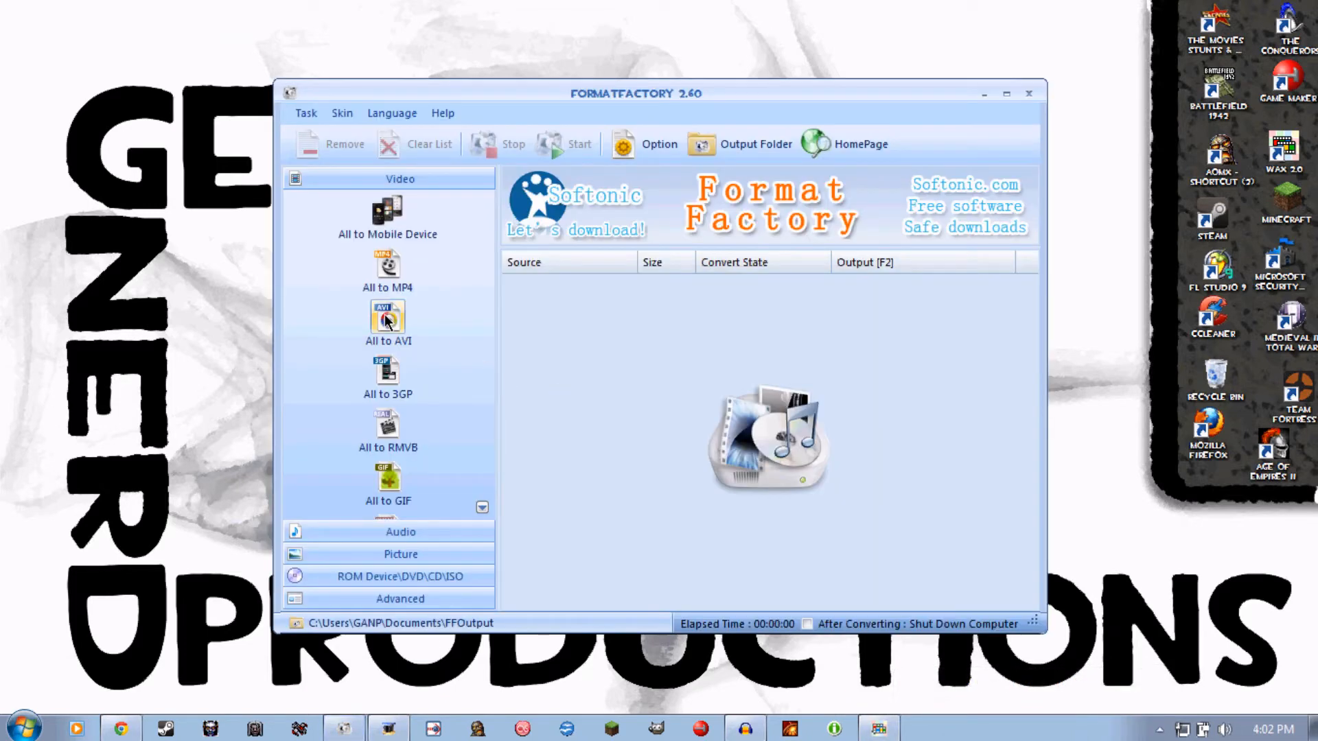
mouse_move(462, 272)
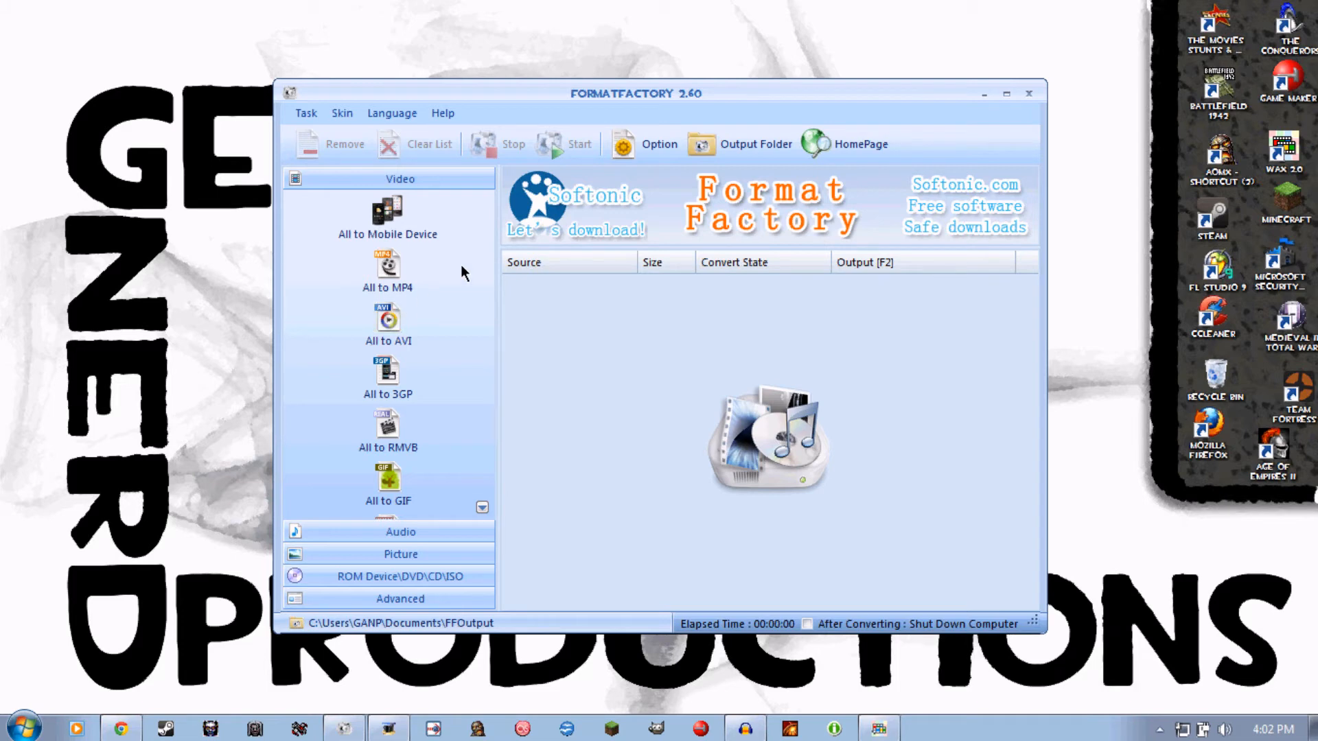
mouse_move(728, 152)
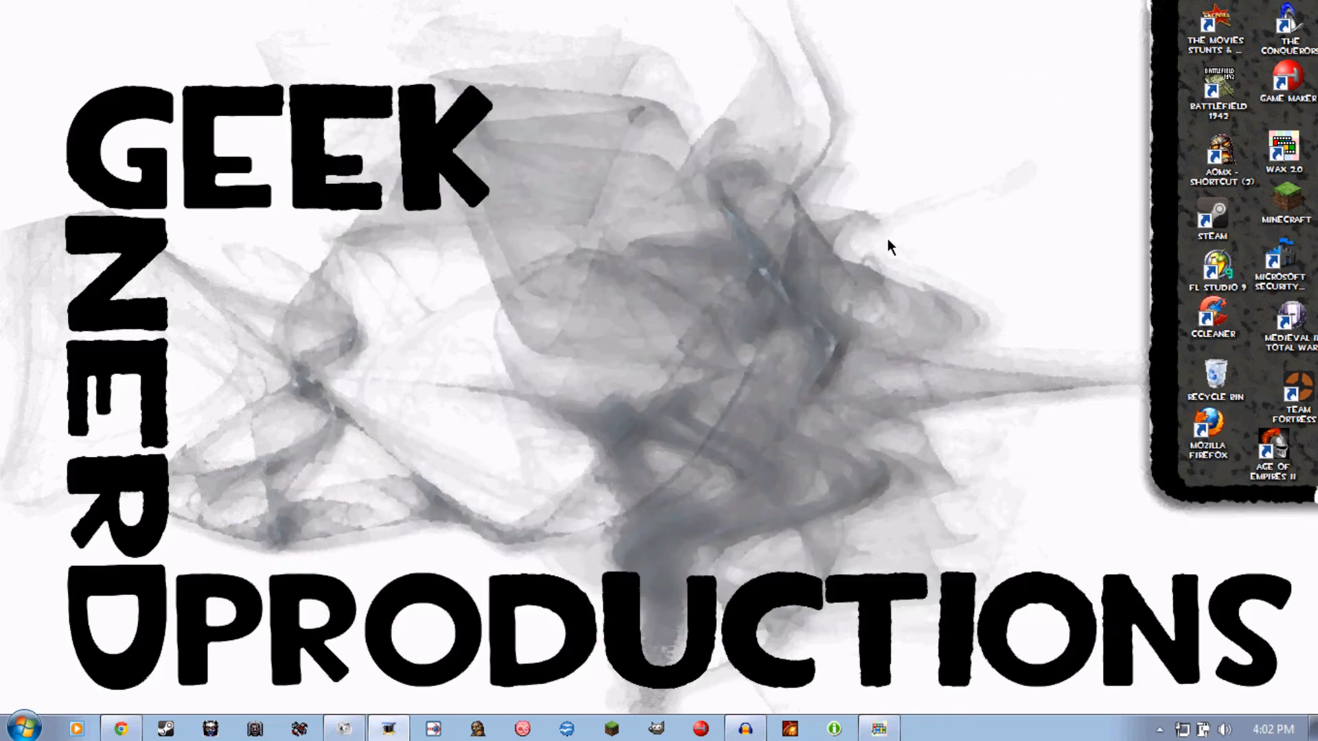
mouse_move(749, 365)
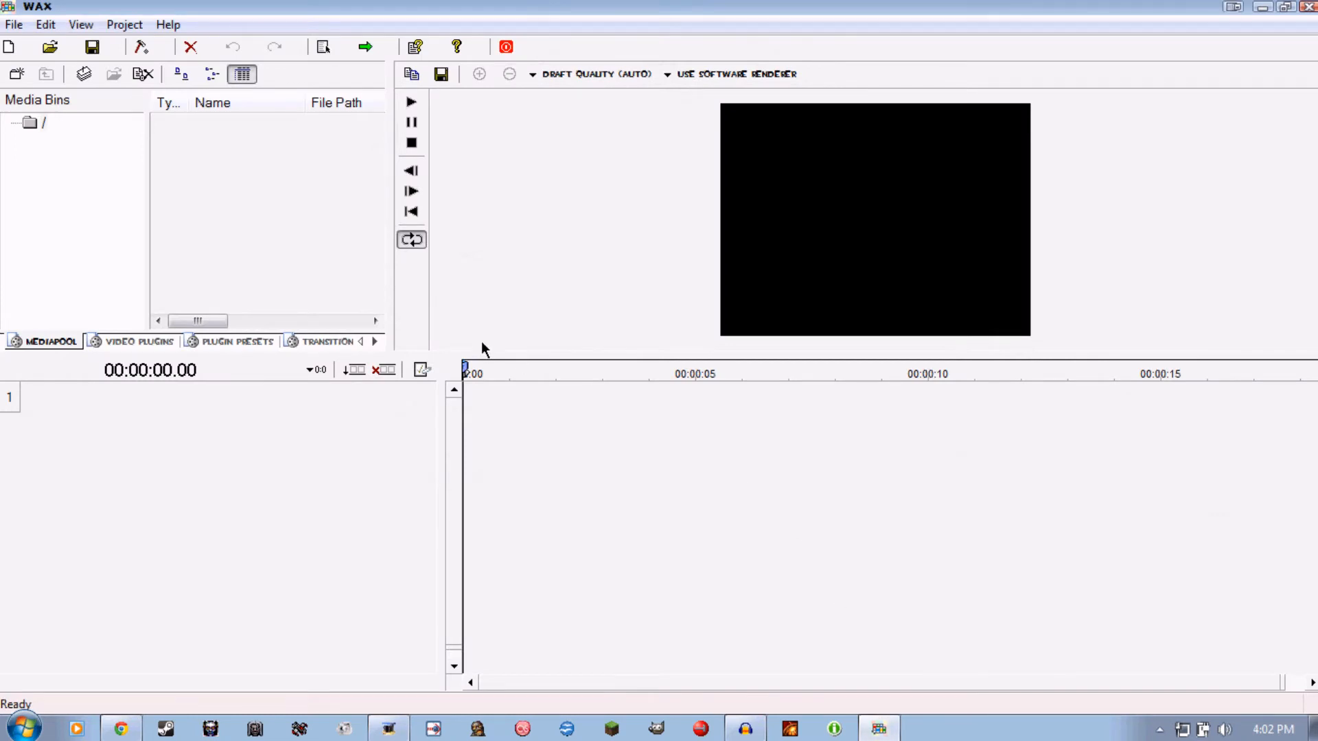
mouse_move(29, 68)
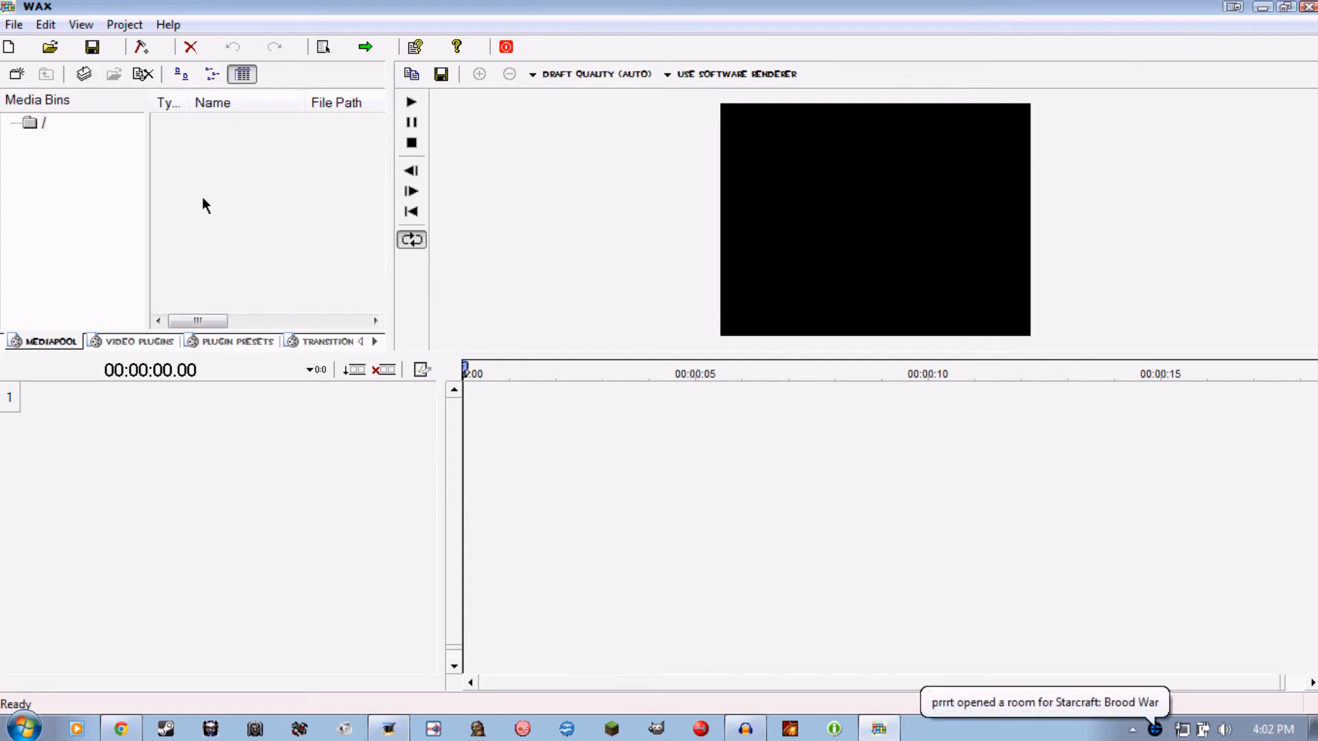
mouse_move(500, 201)
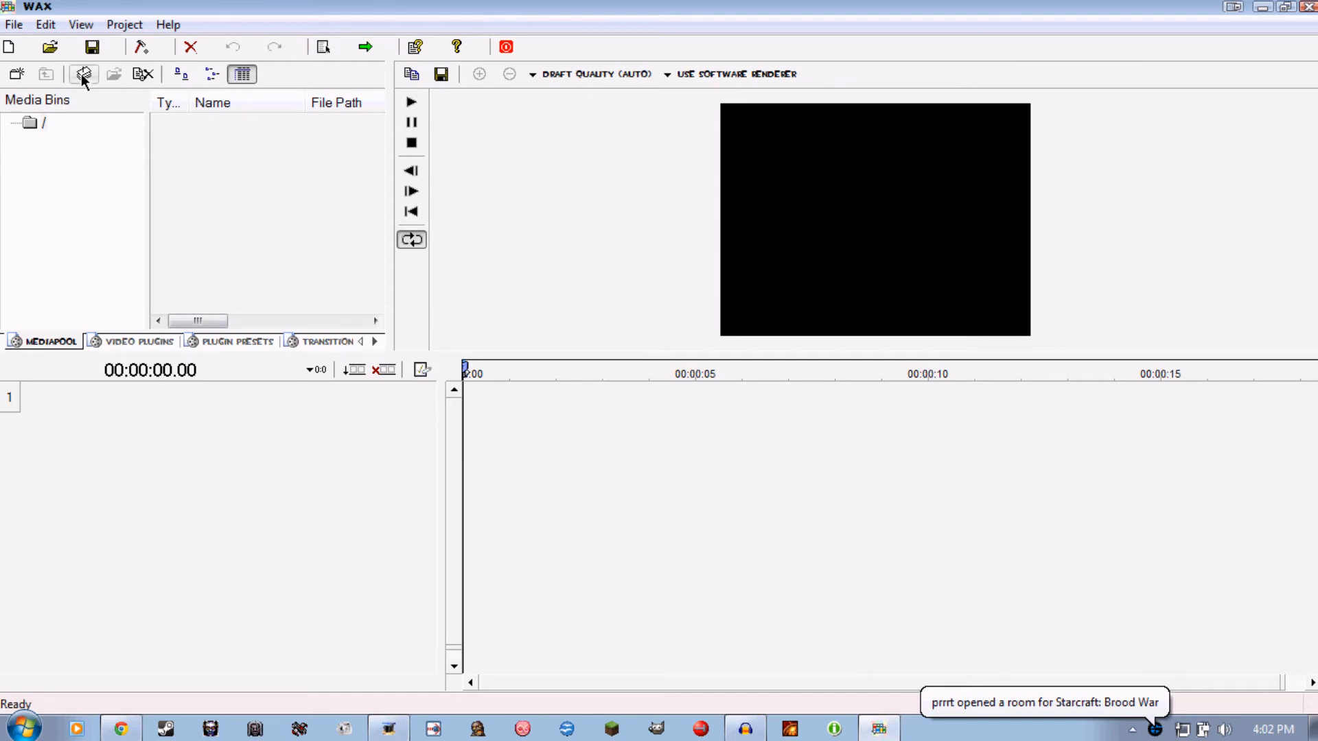
mouse_move(309, 216)
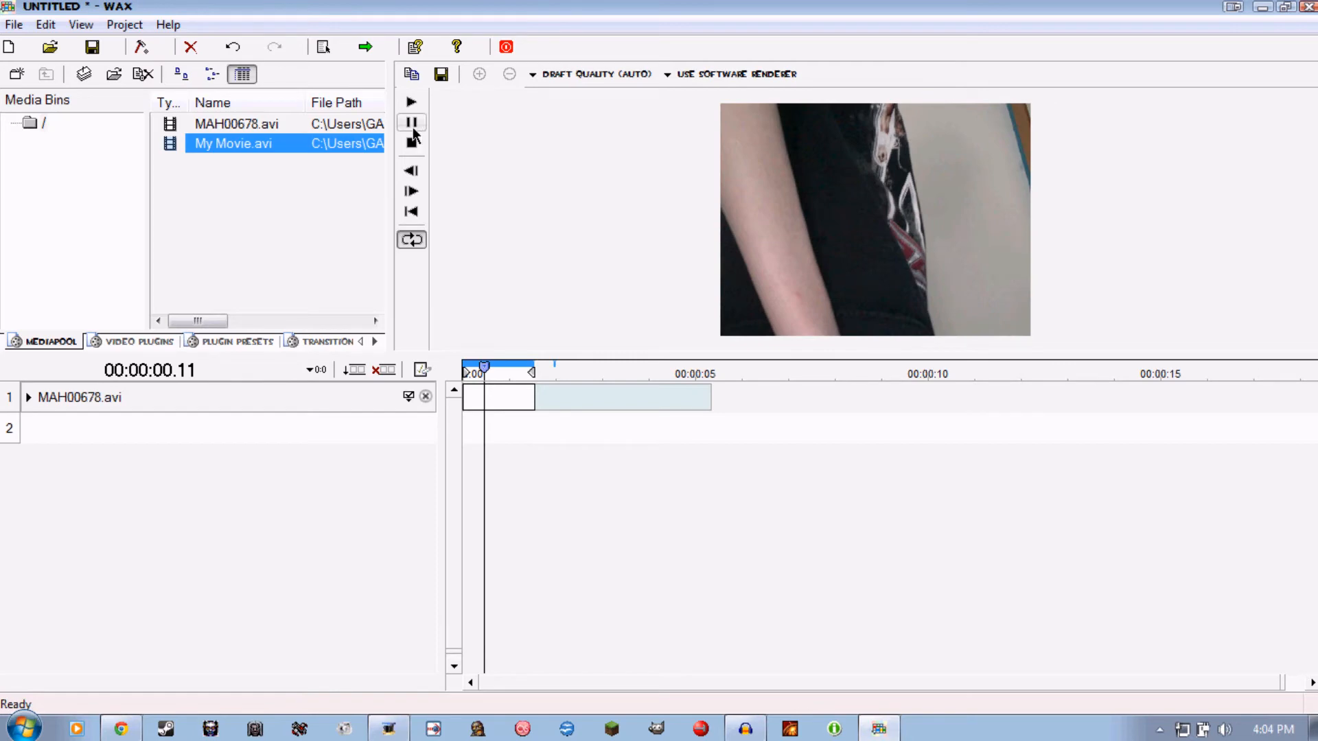
Step: Preview the arm footage MAH00678.avi briefly and select its clip on the timeline
click(410, 123)
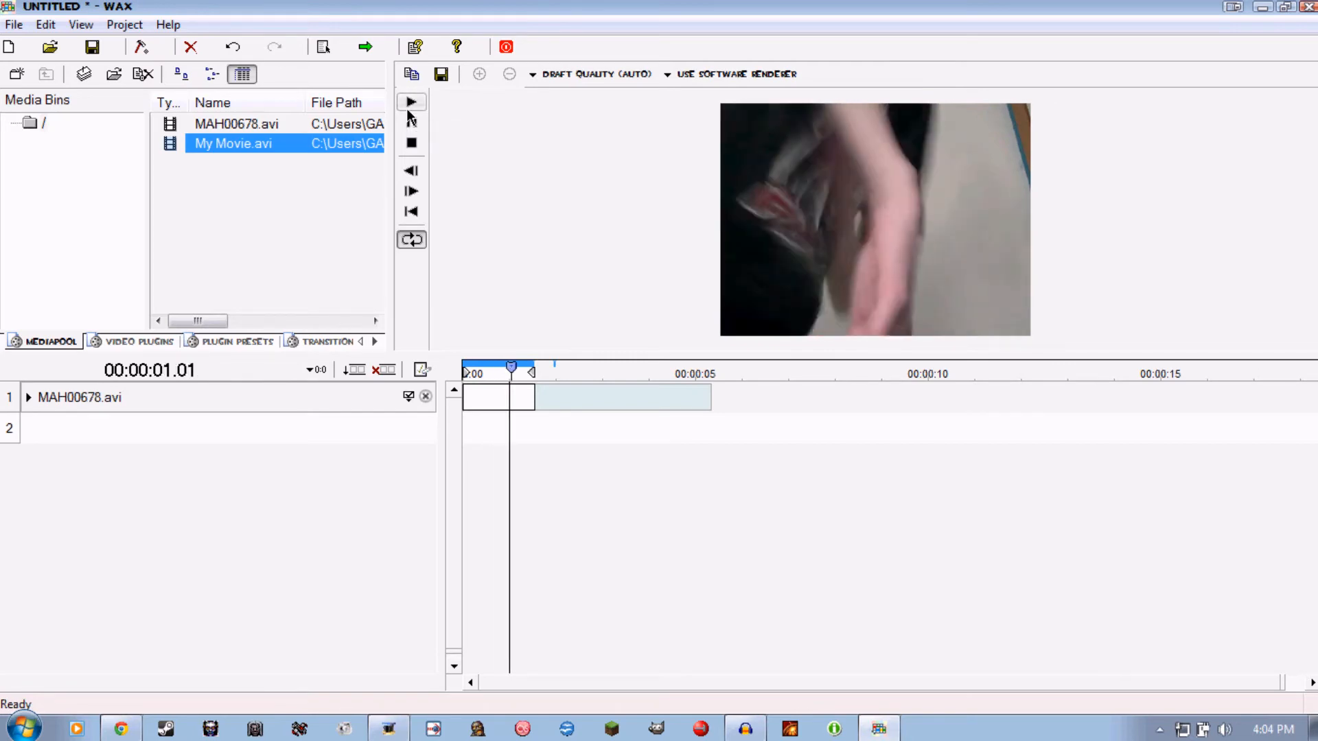
click(411, 102)
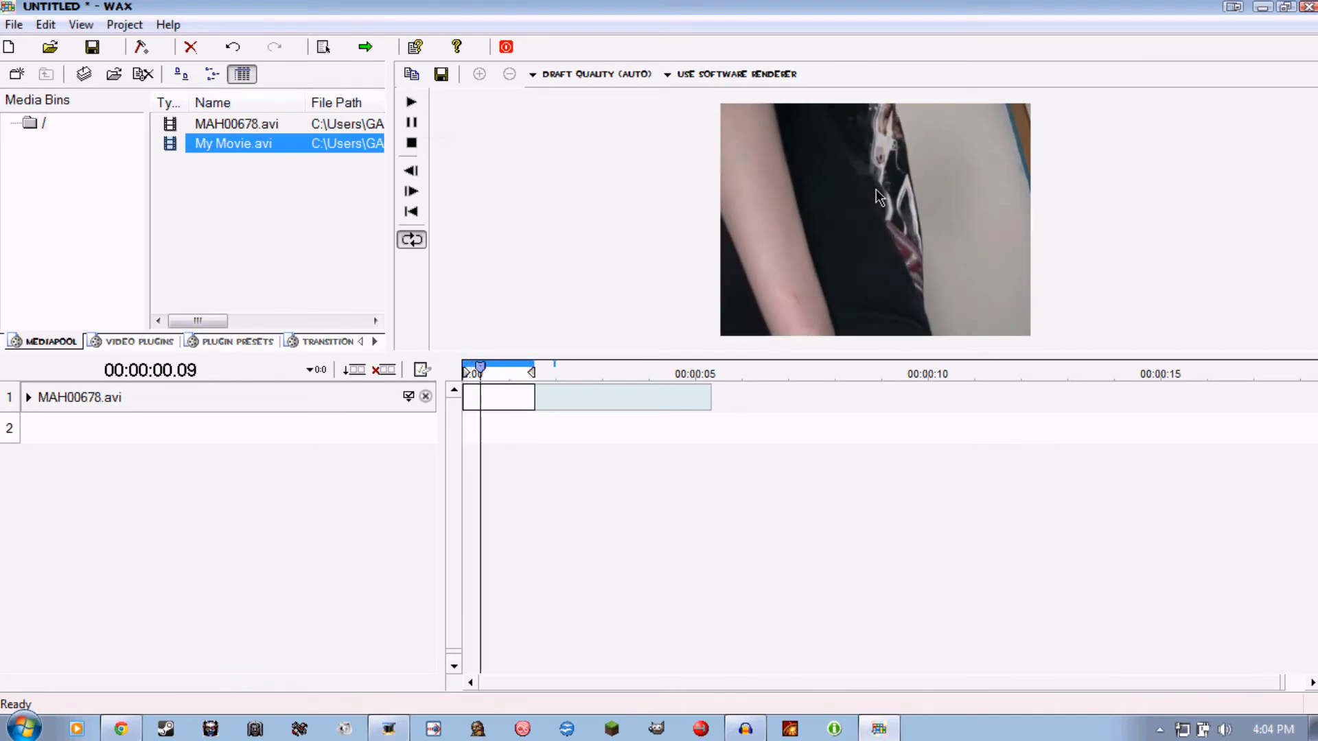
click(503, 368)
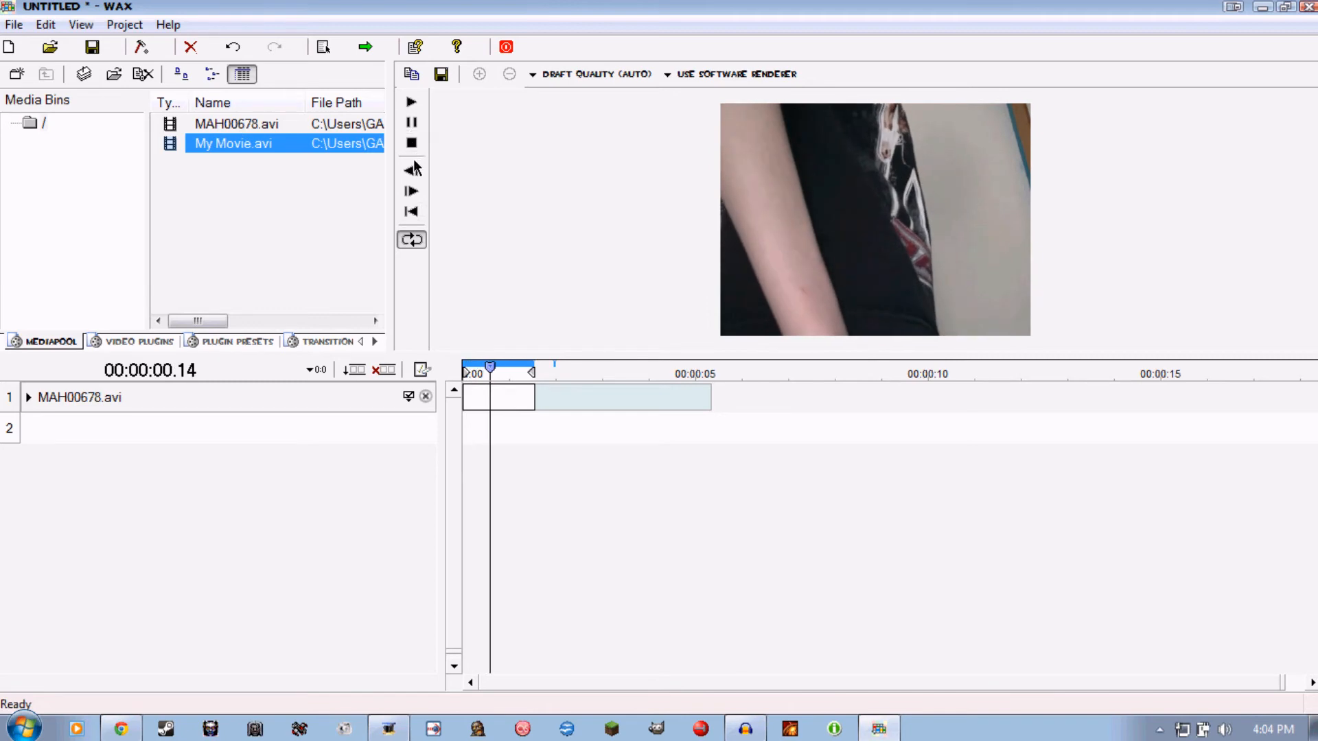
Step: Place the My Movie.avi smoke clip on track 1 above the arm footage
click(410, 191)
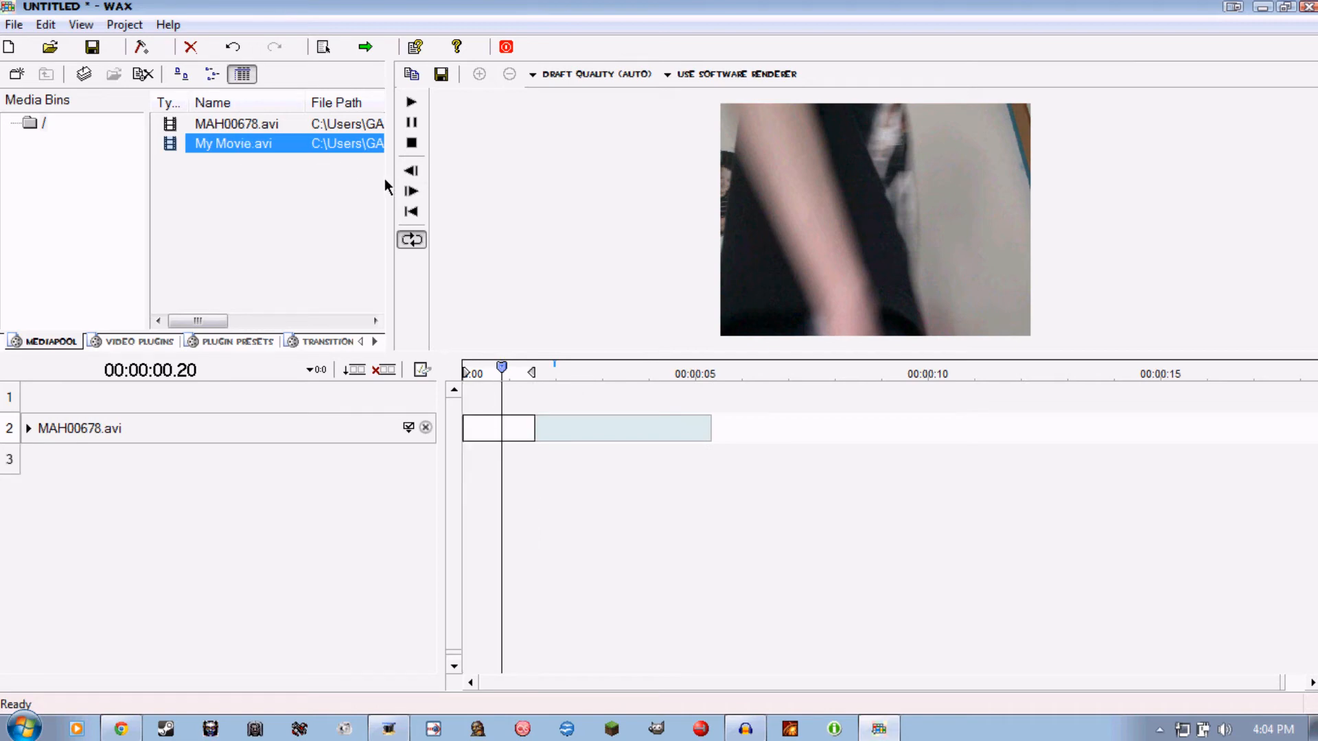
click(235, 123)
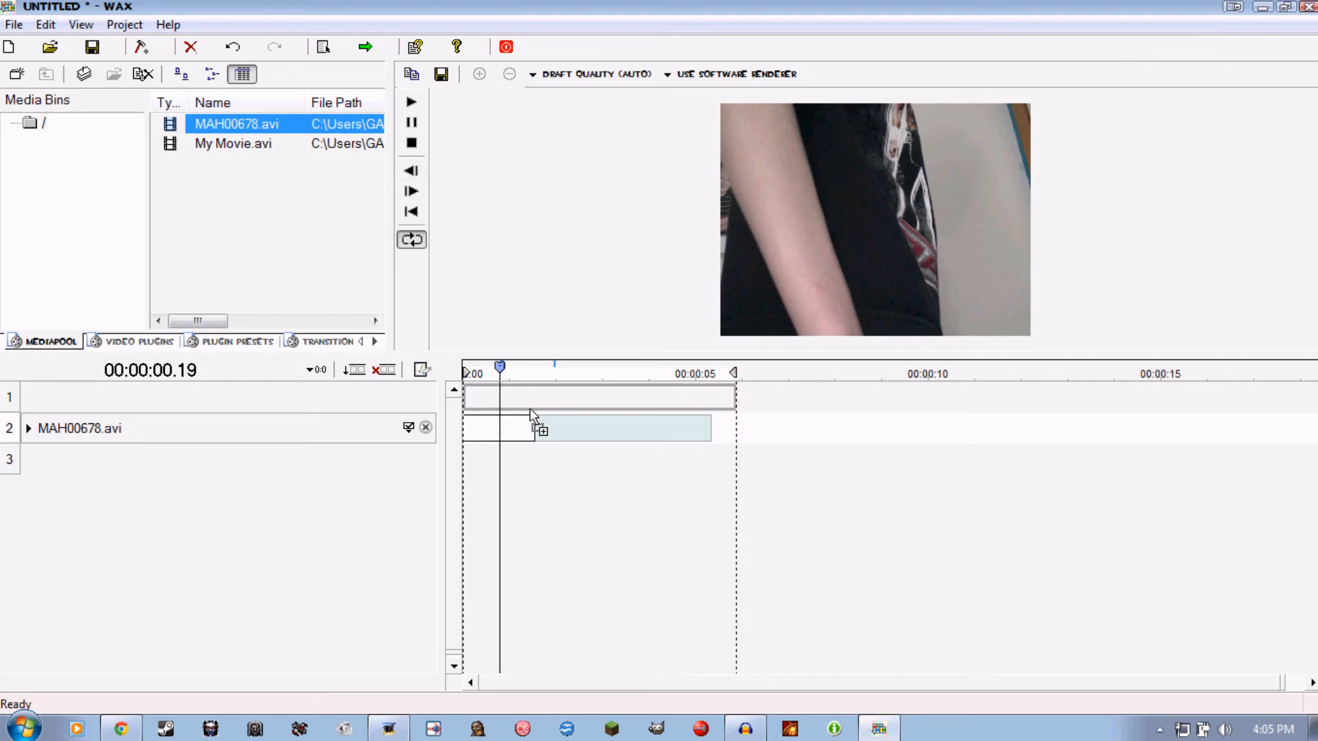
click(233, 143)
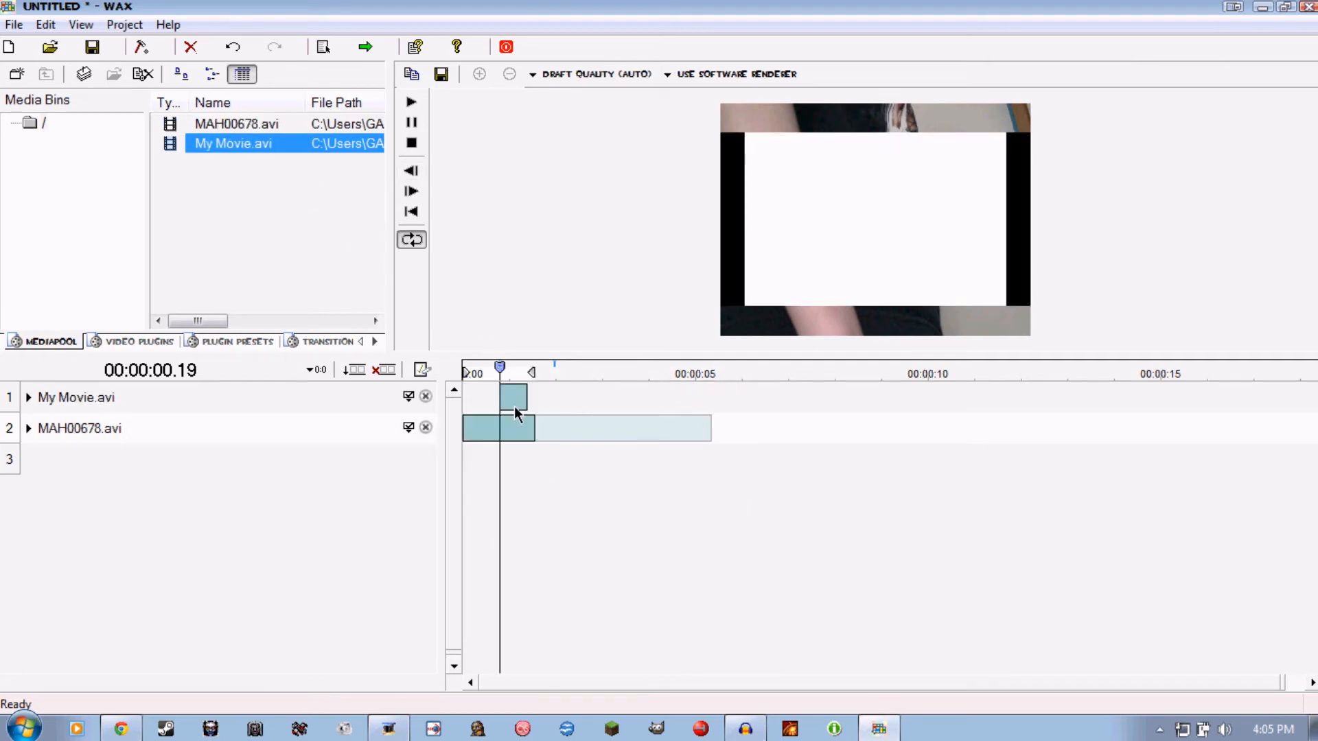
click(412, 191)
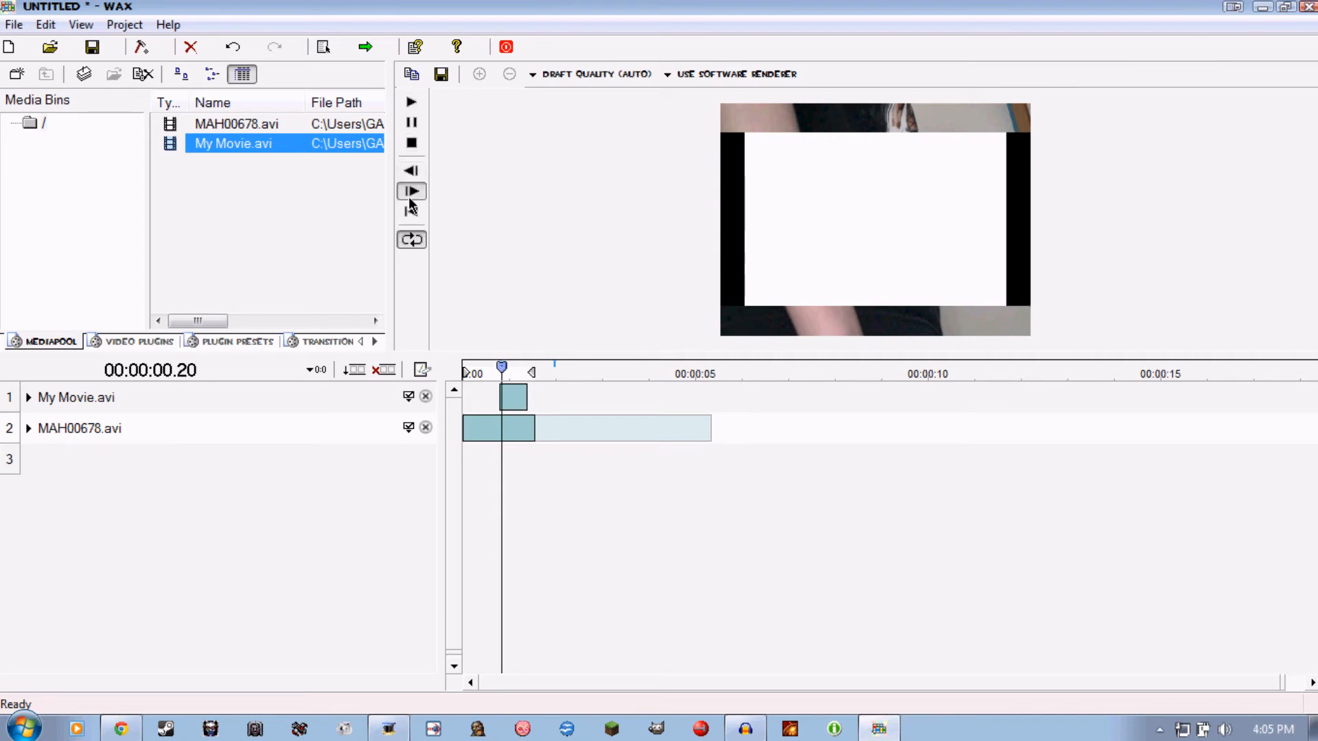
click(412, 190)
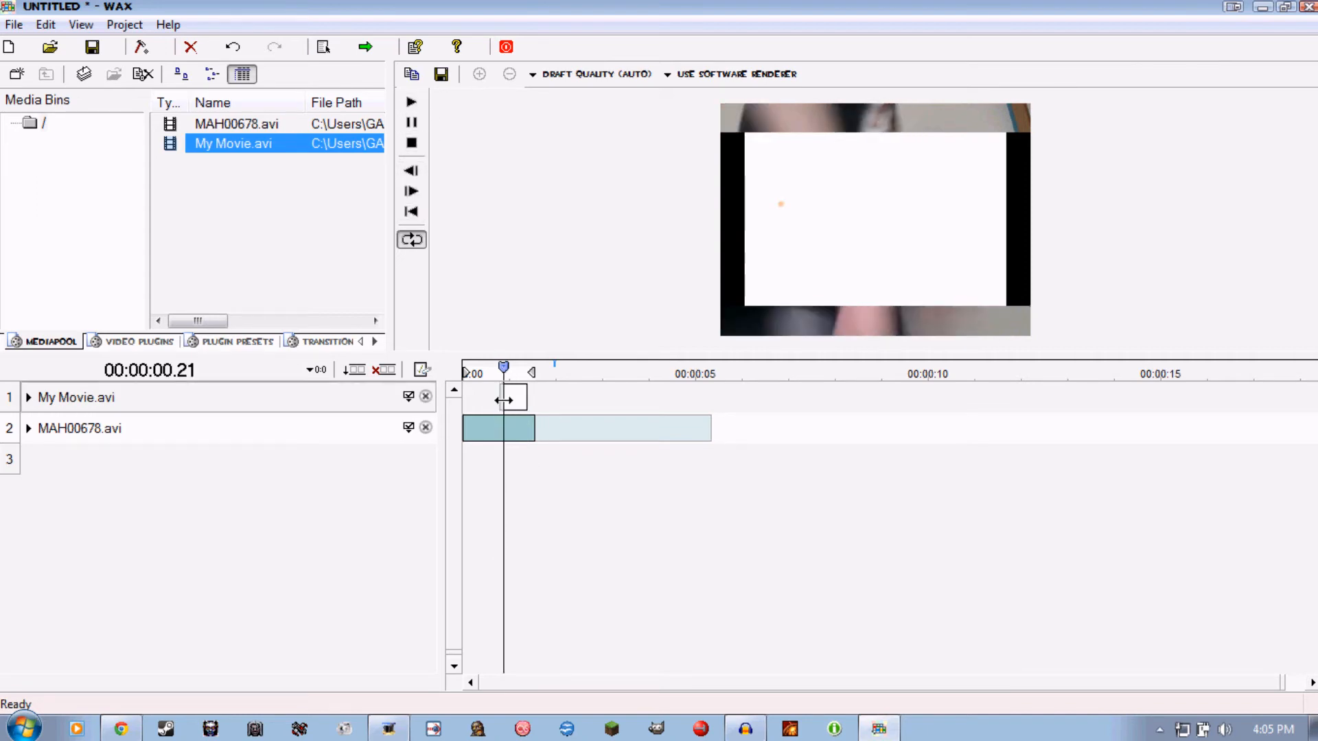
click(512, 397)
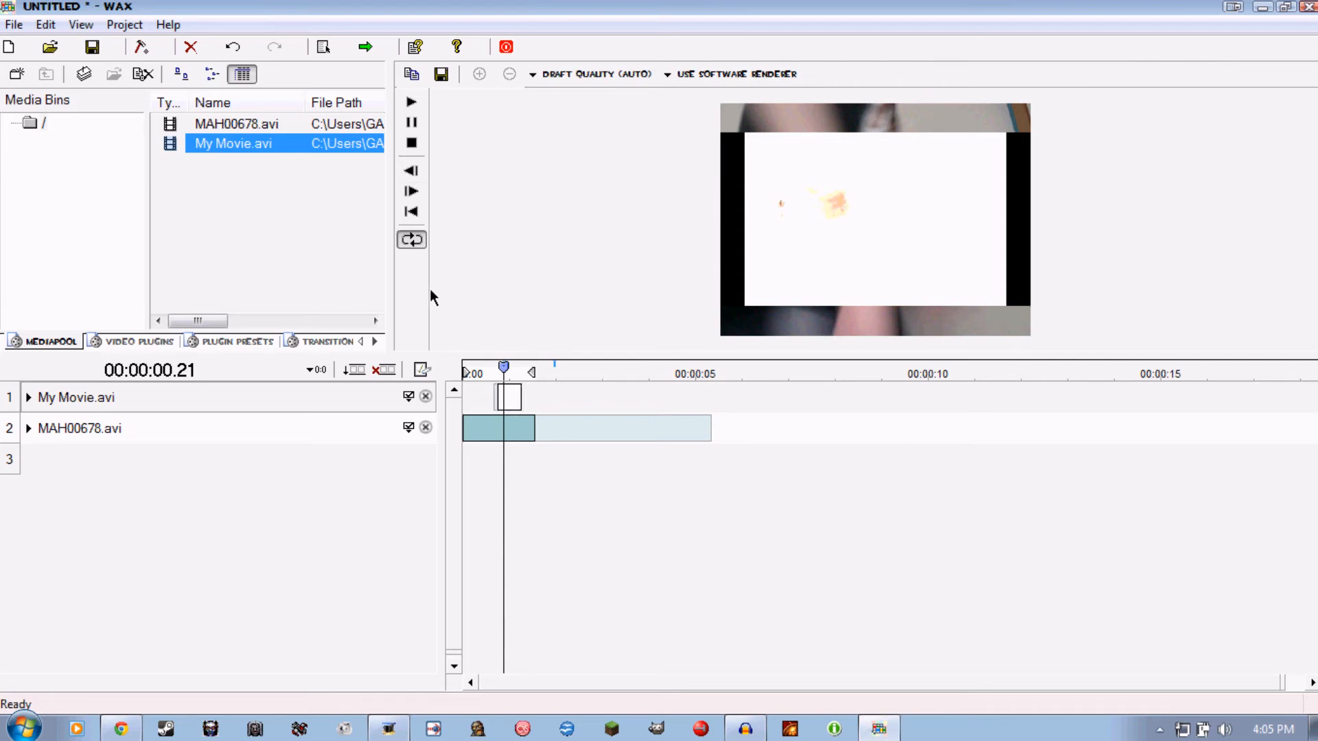
click(411, 170)
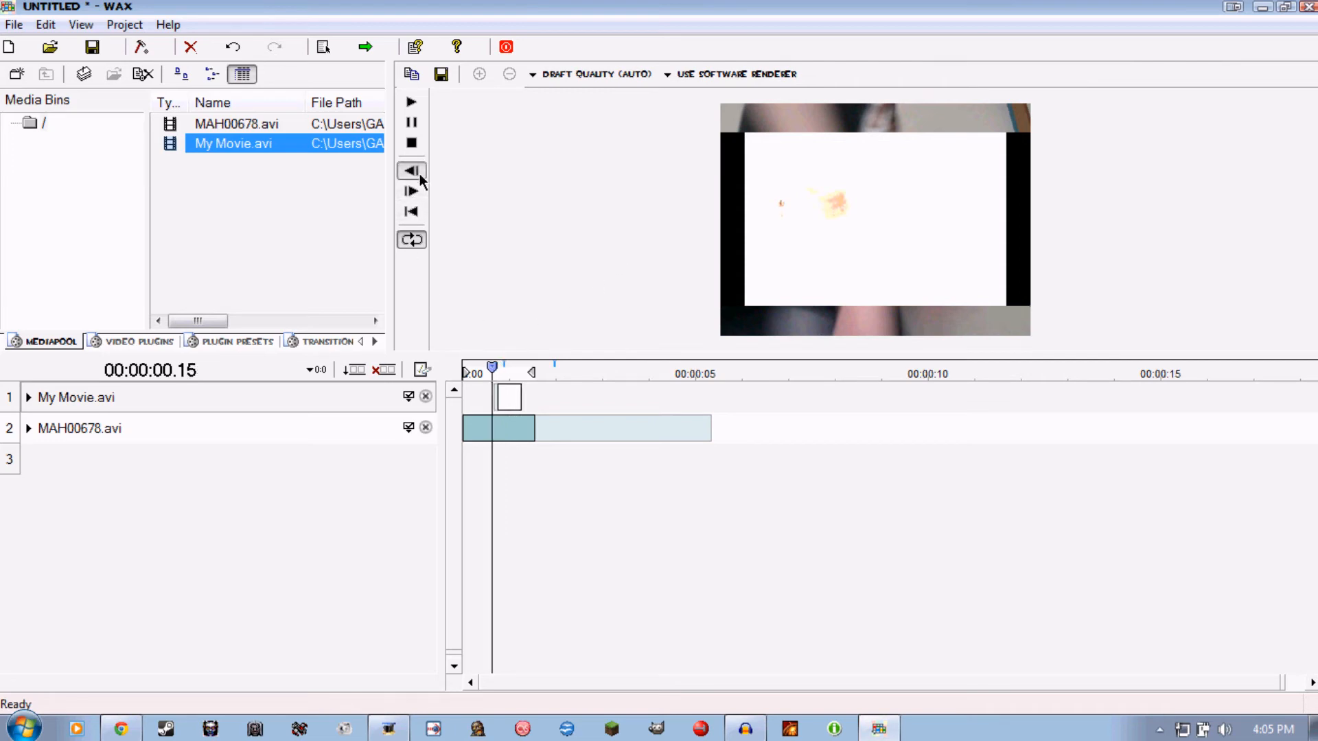
click(411, 170)
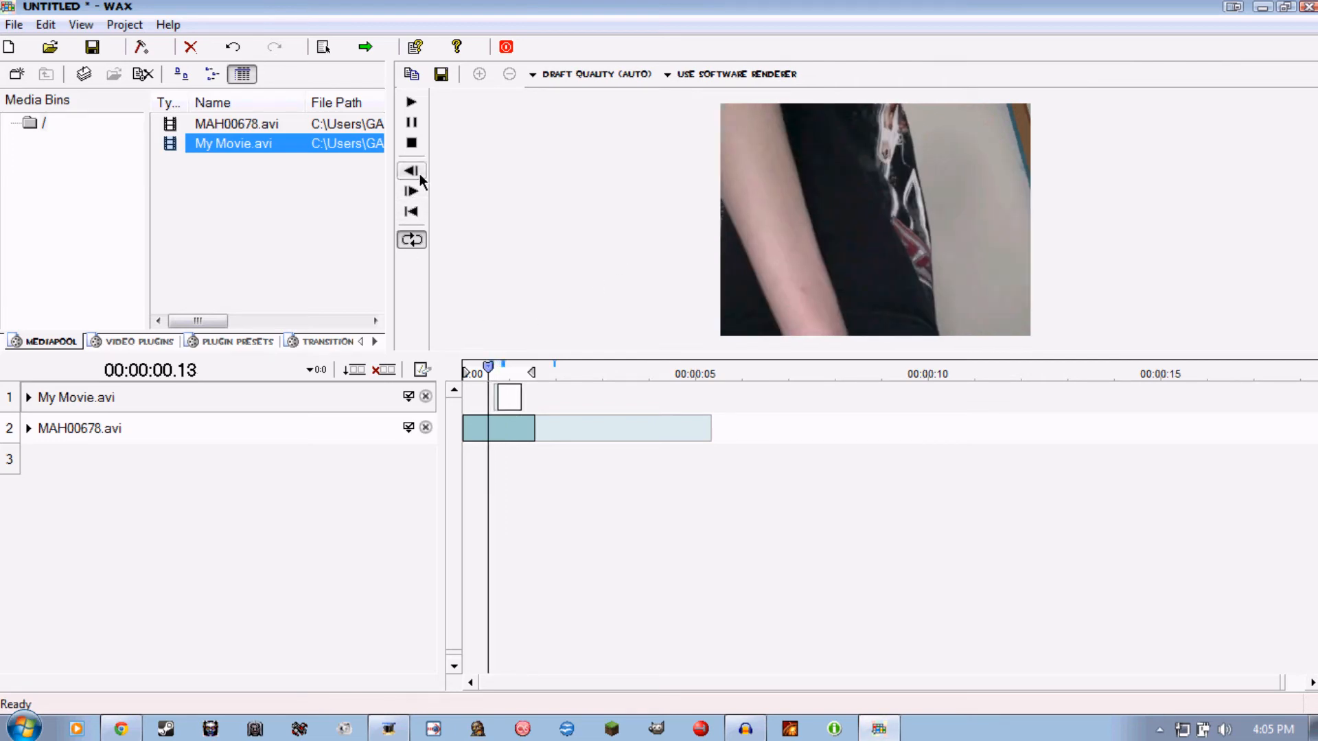
click(411, 191)
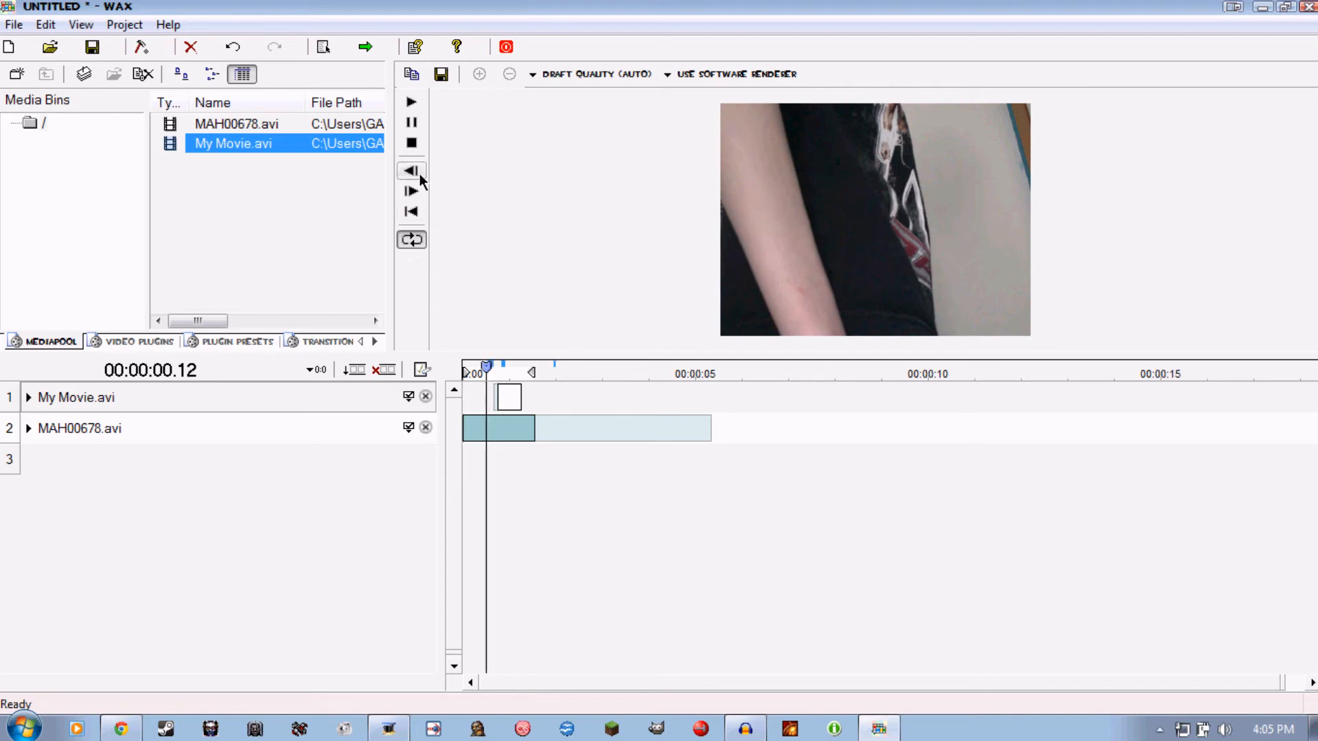
click(411, 143)
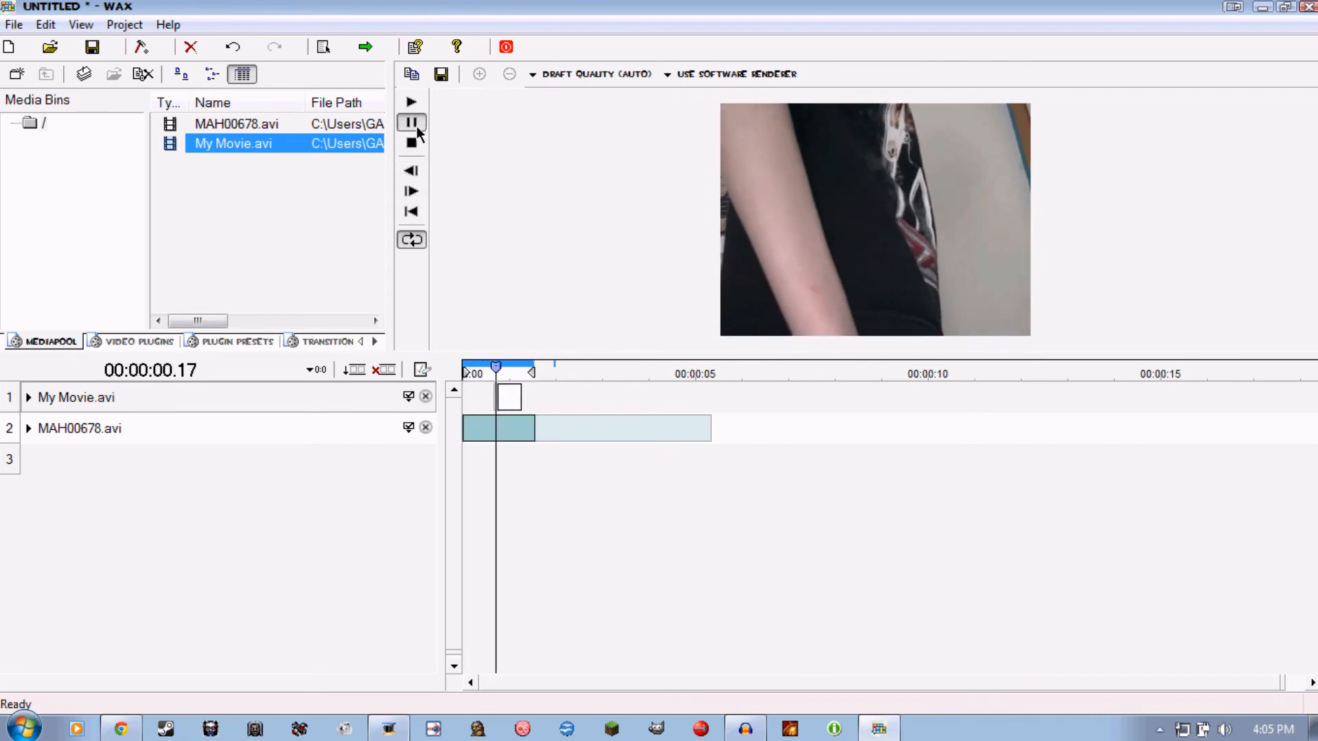
click(411, 190)
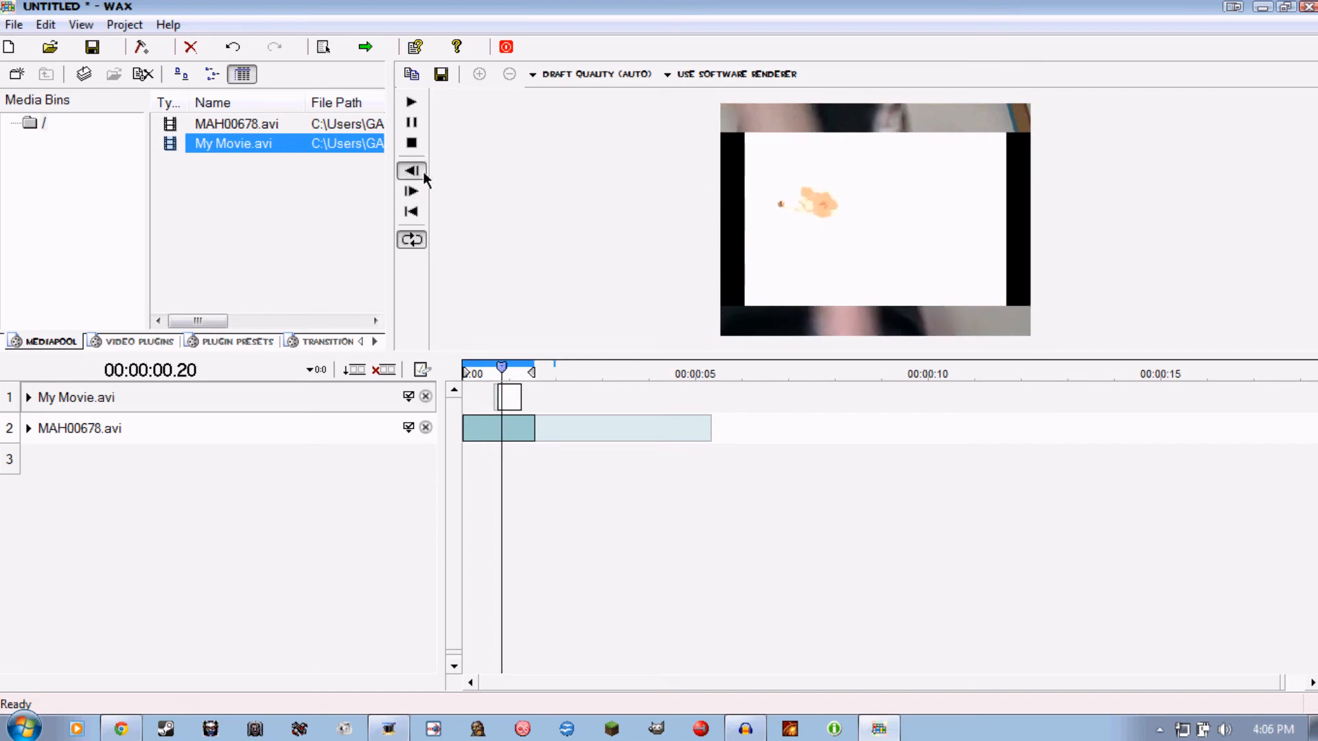
click(410, 191)
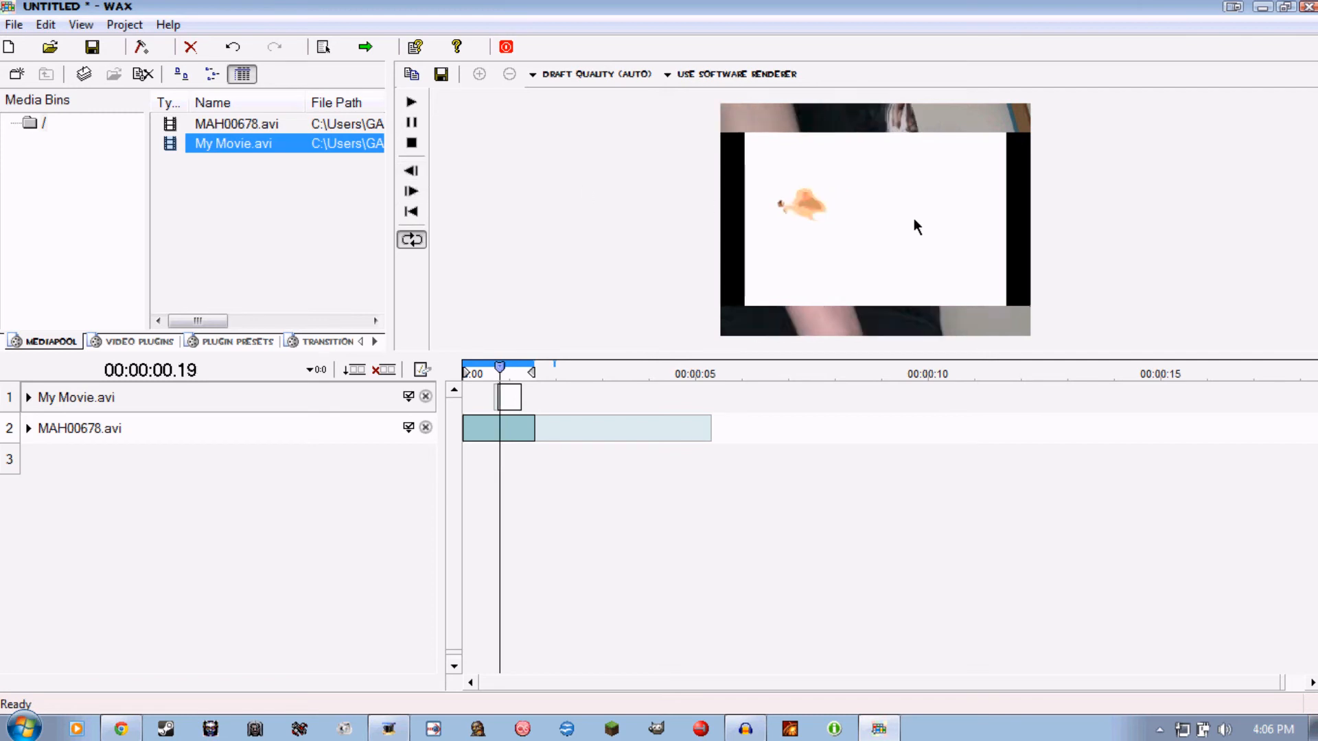
mouse_move(507, 212)
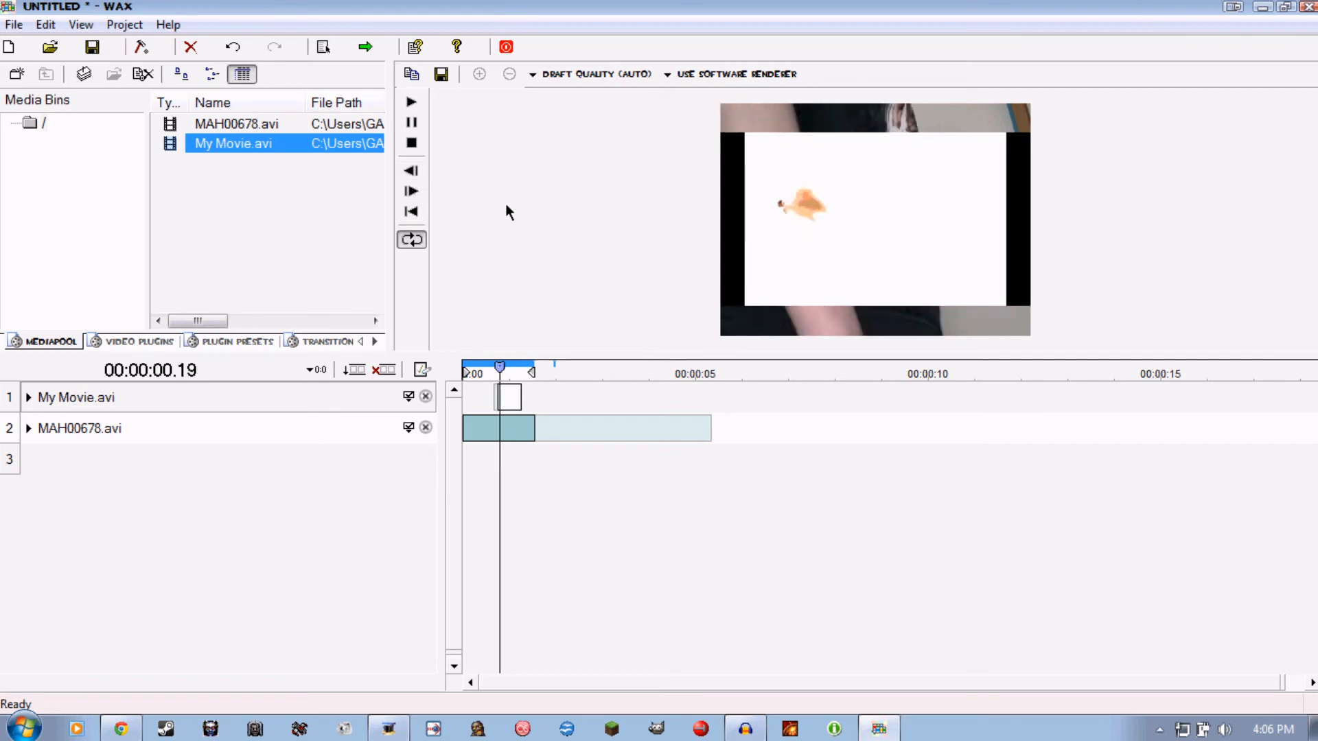
click(412, 191)
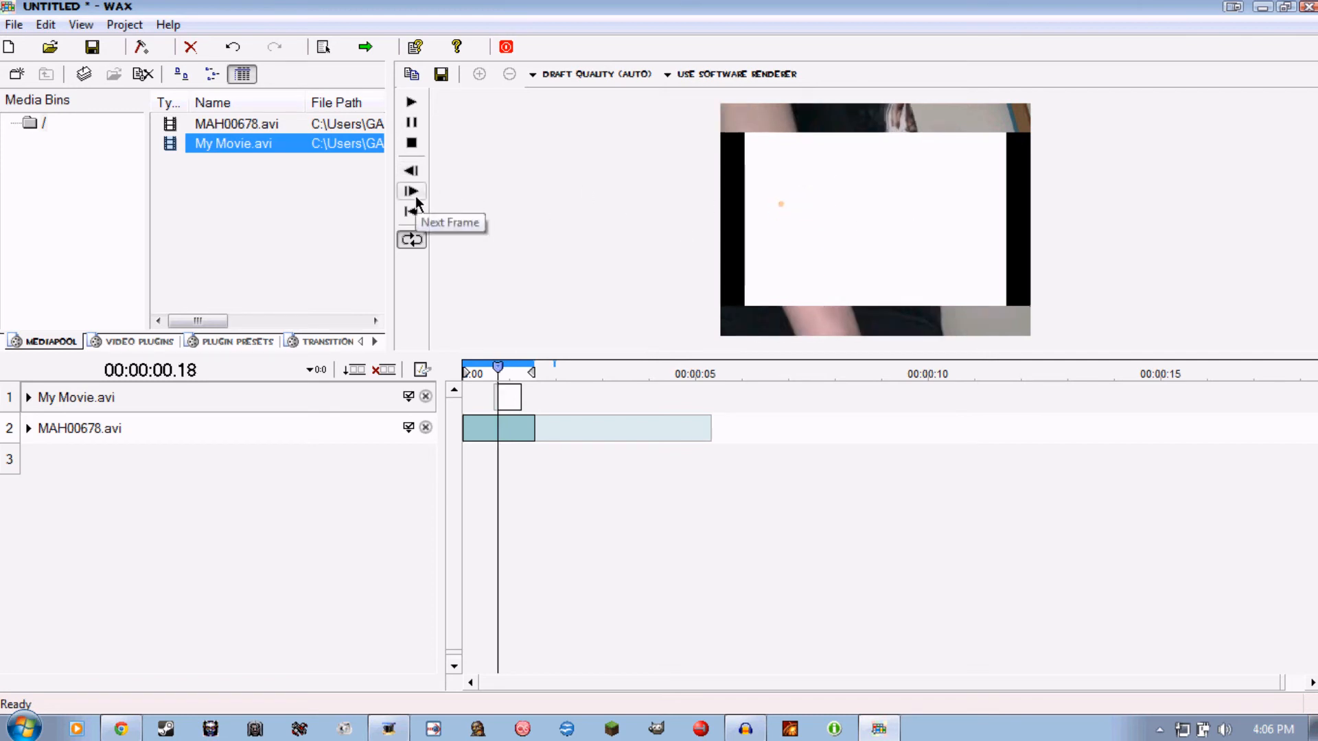
mouse_move(142, 342)
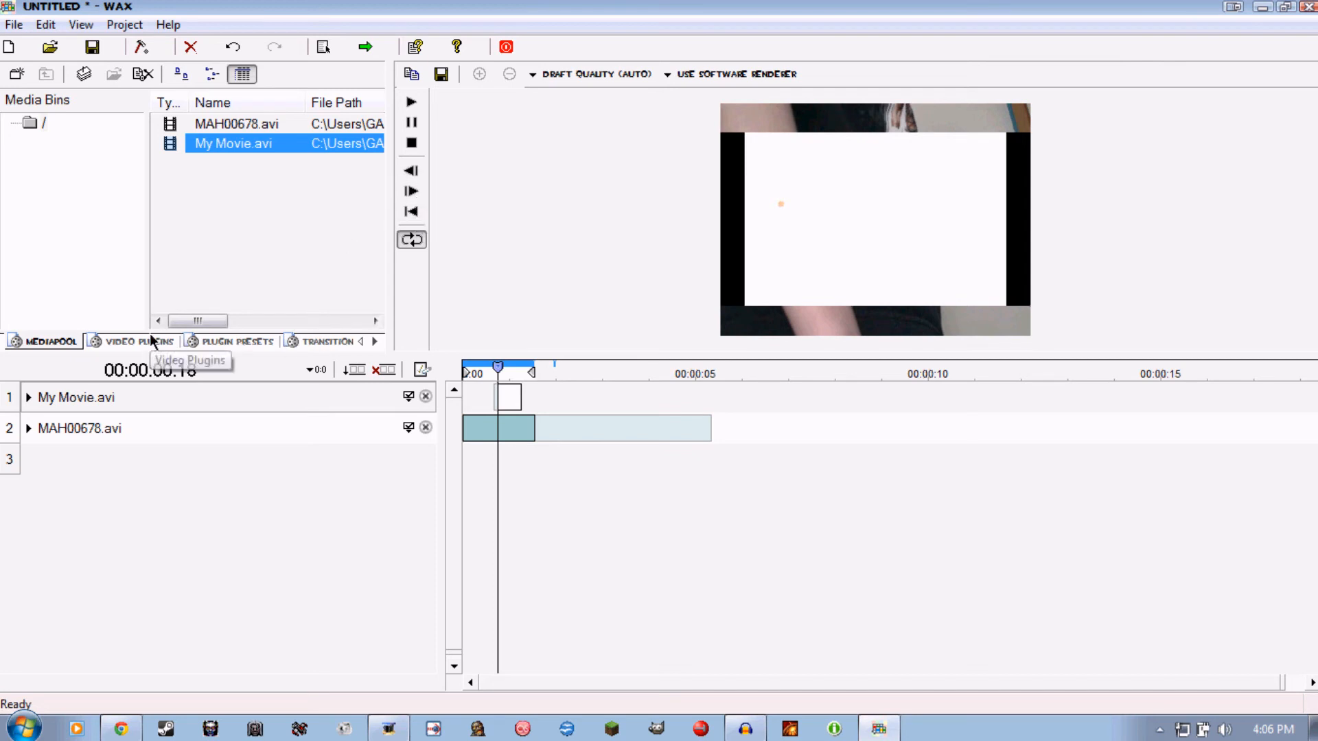
Step: Set the Chroma Key colour on the smoke clip to white
click(134, 342)
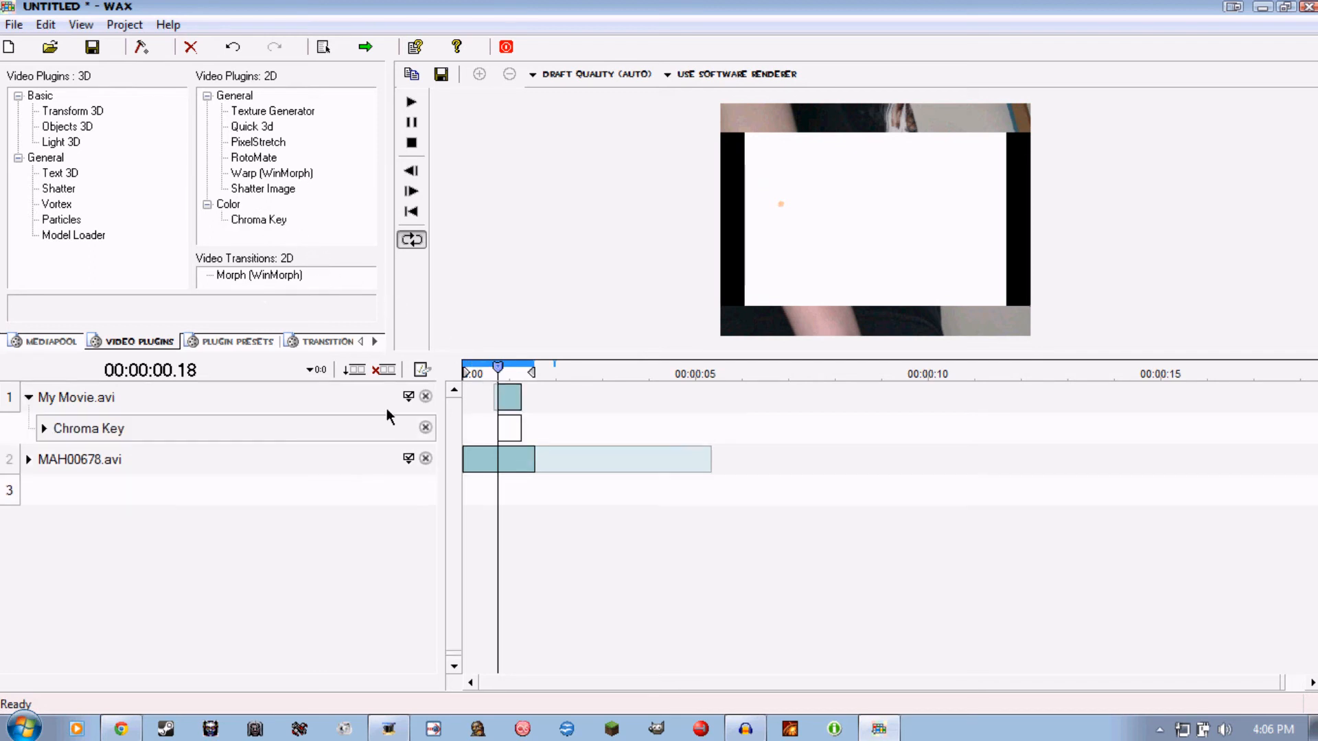
click(386, 456)
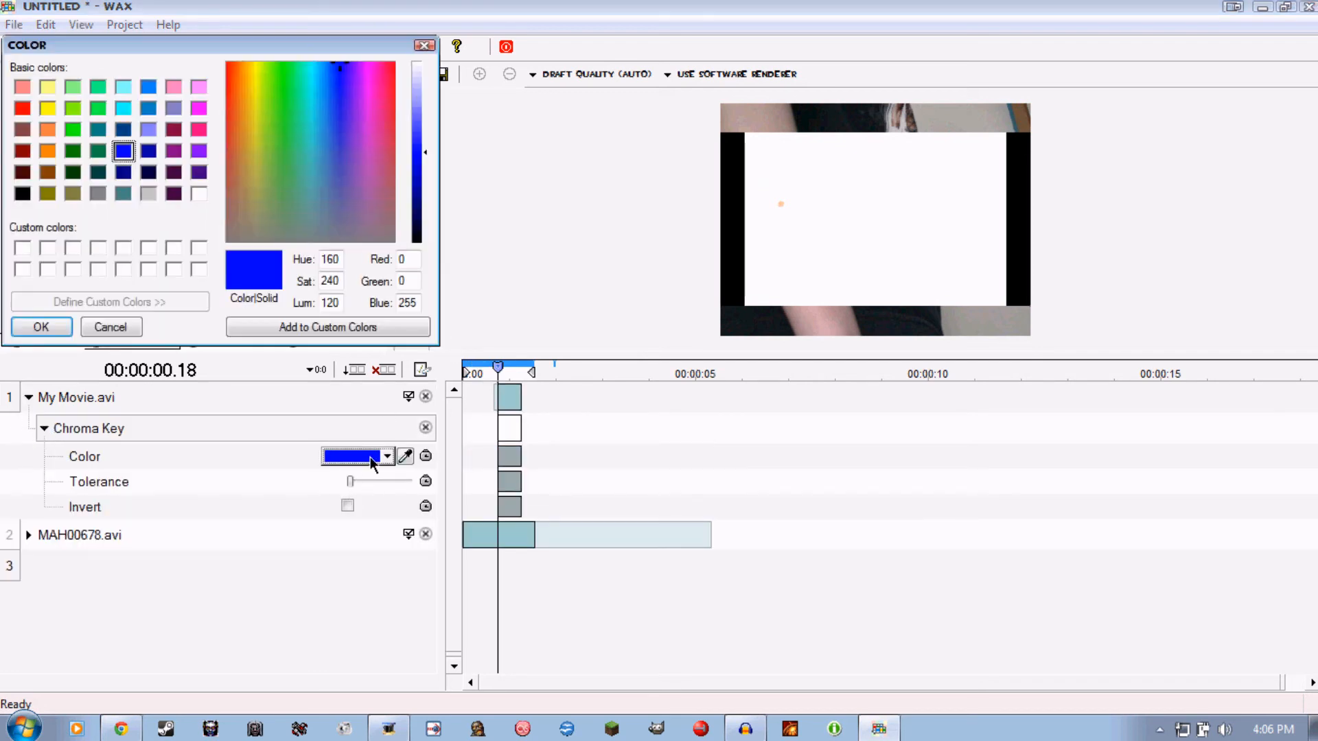
click(110, 327)
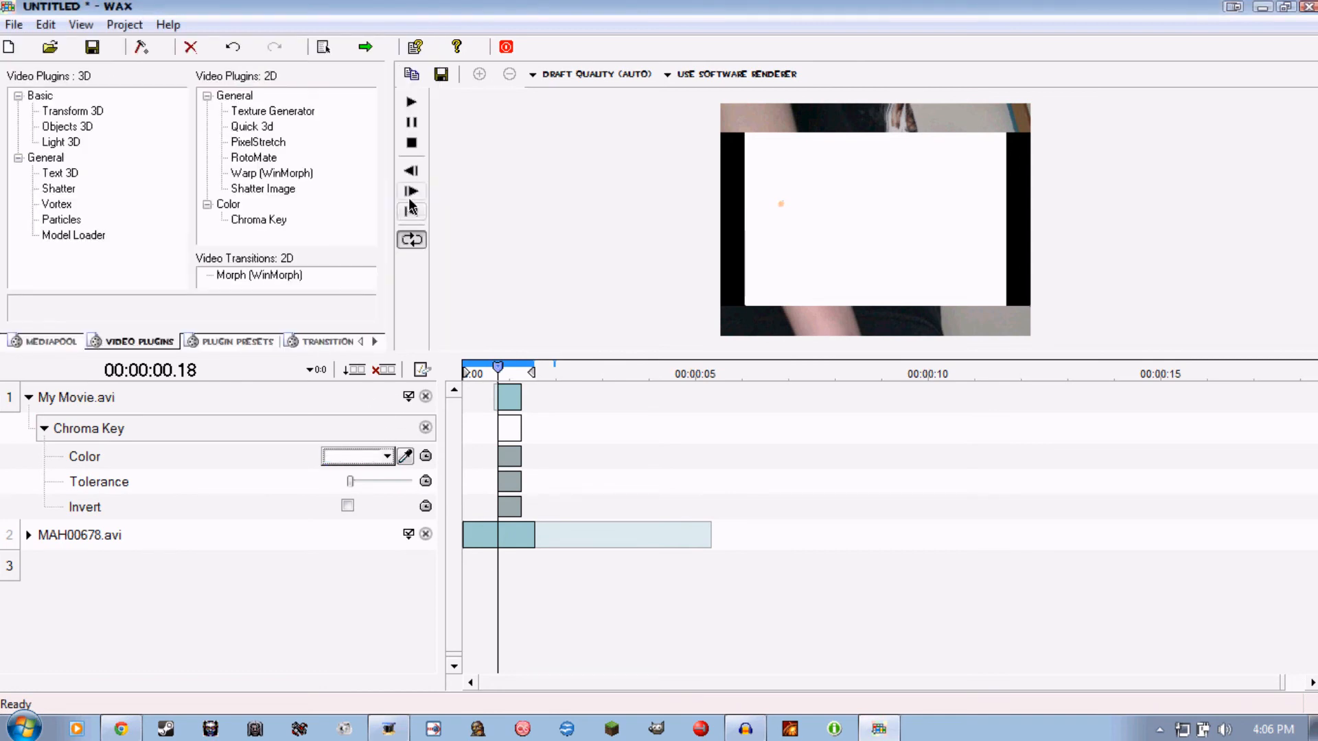
Step: Step the preview back and forth frame by frame to check the keyed orange splash
click(411, 191)
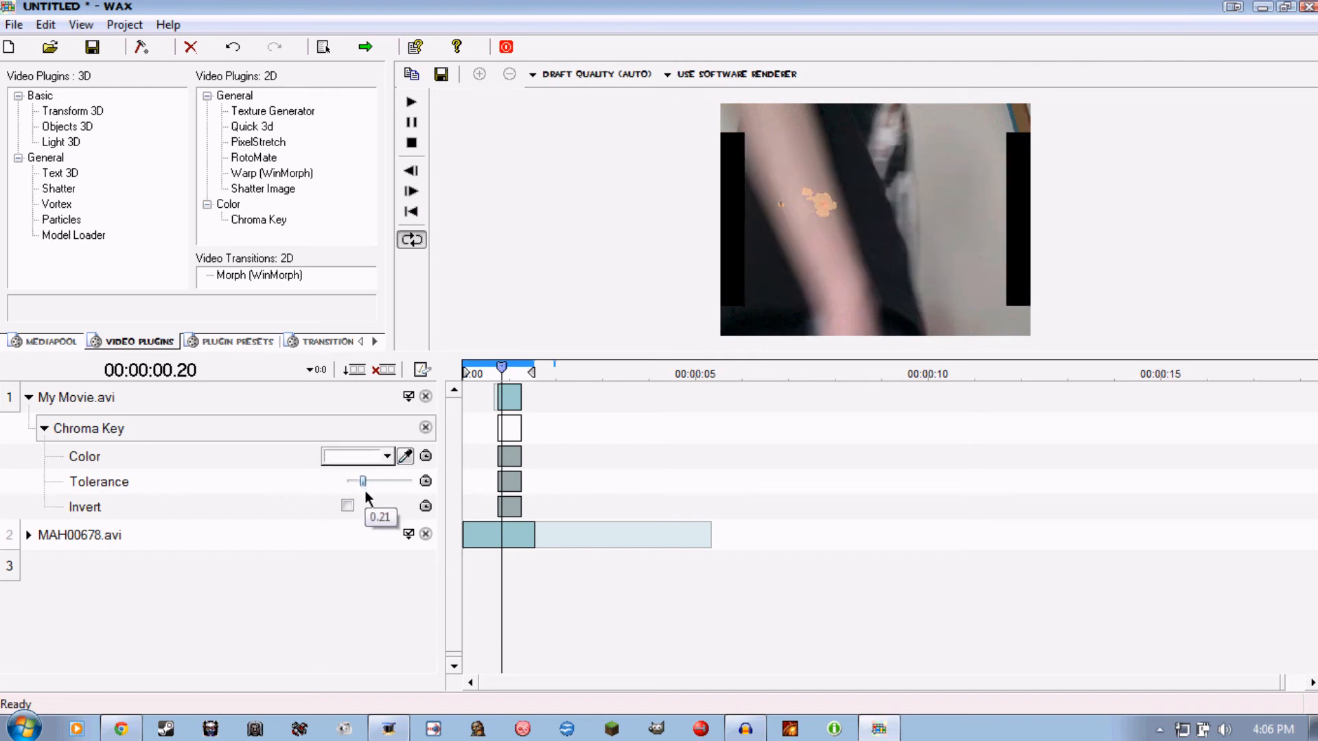
click(411, 190)
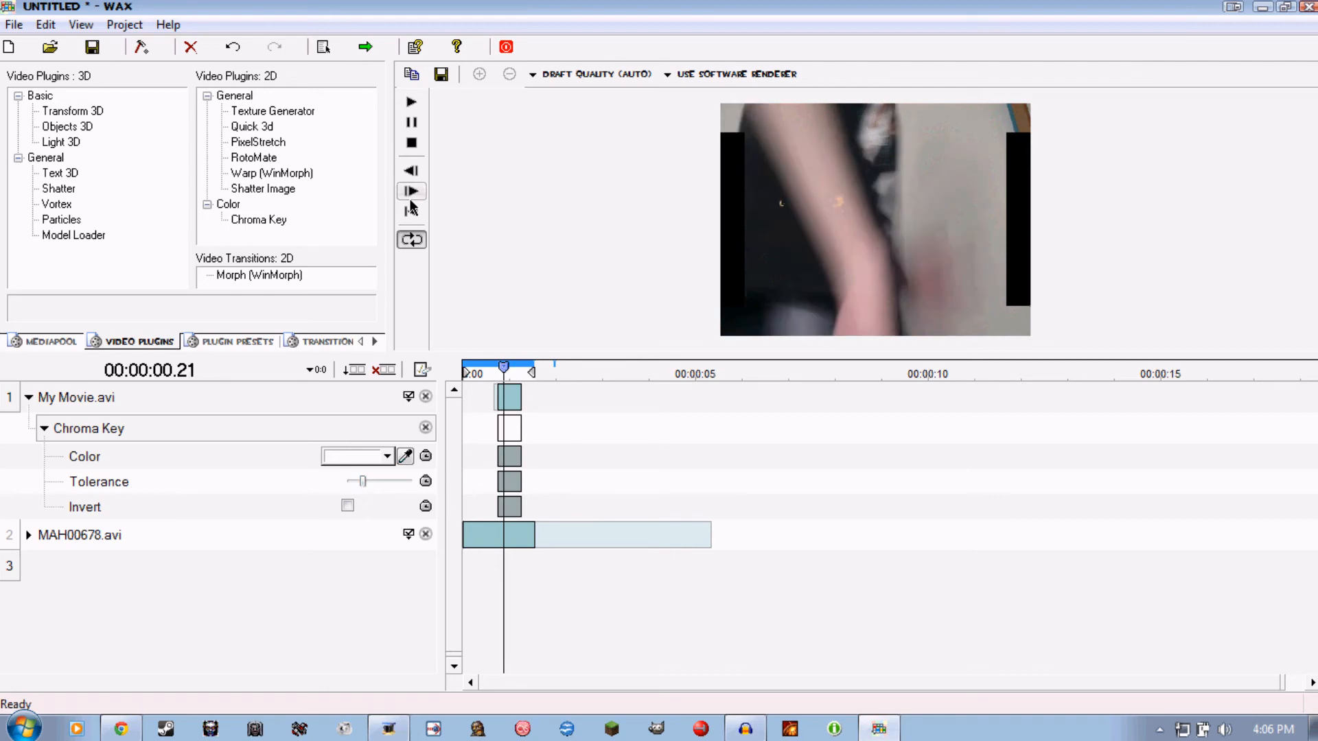
click(410, 170)
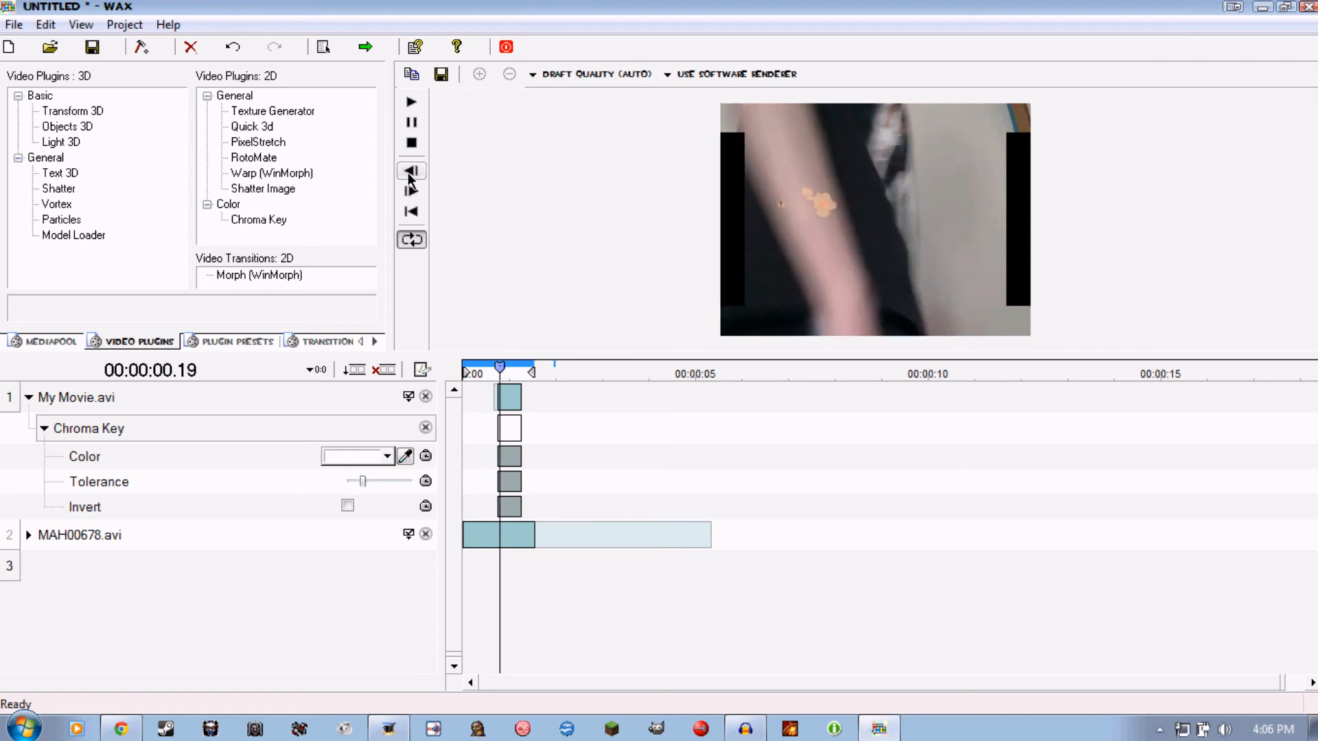
click(410, 170)
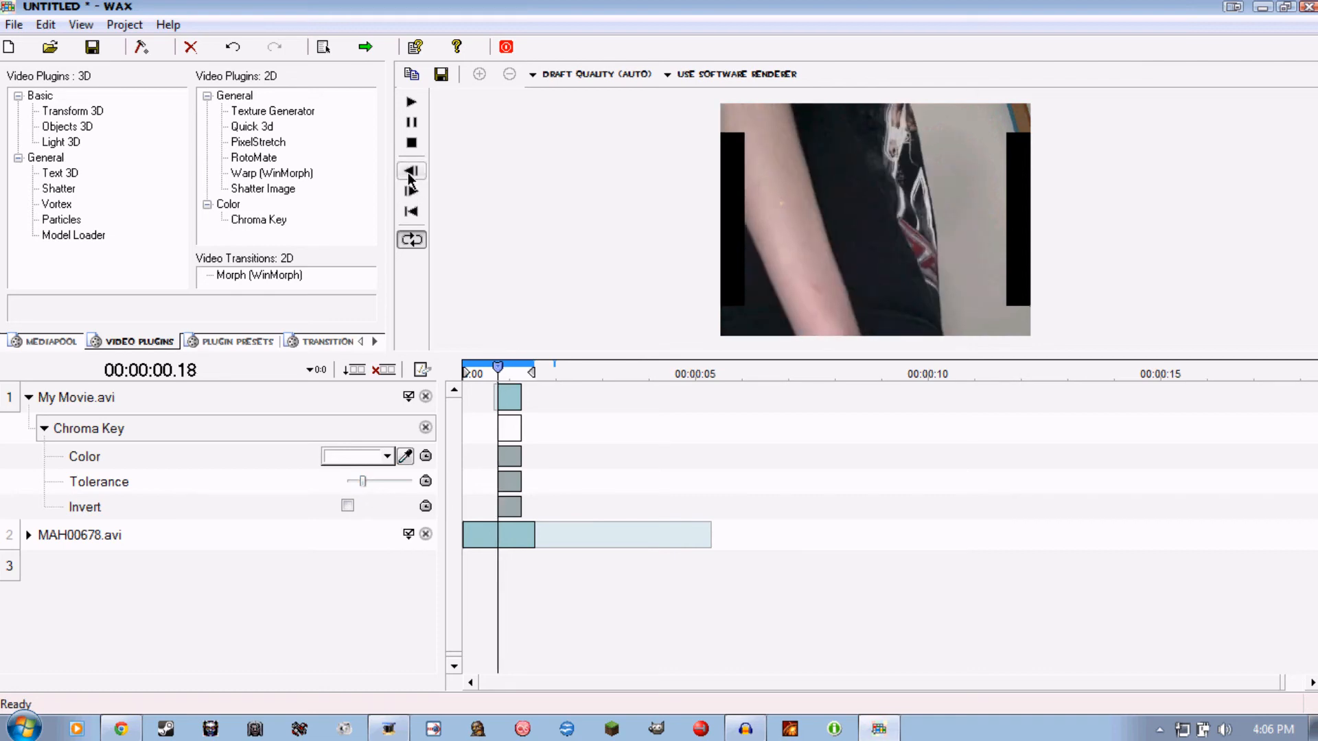
click(410, 191)
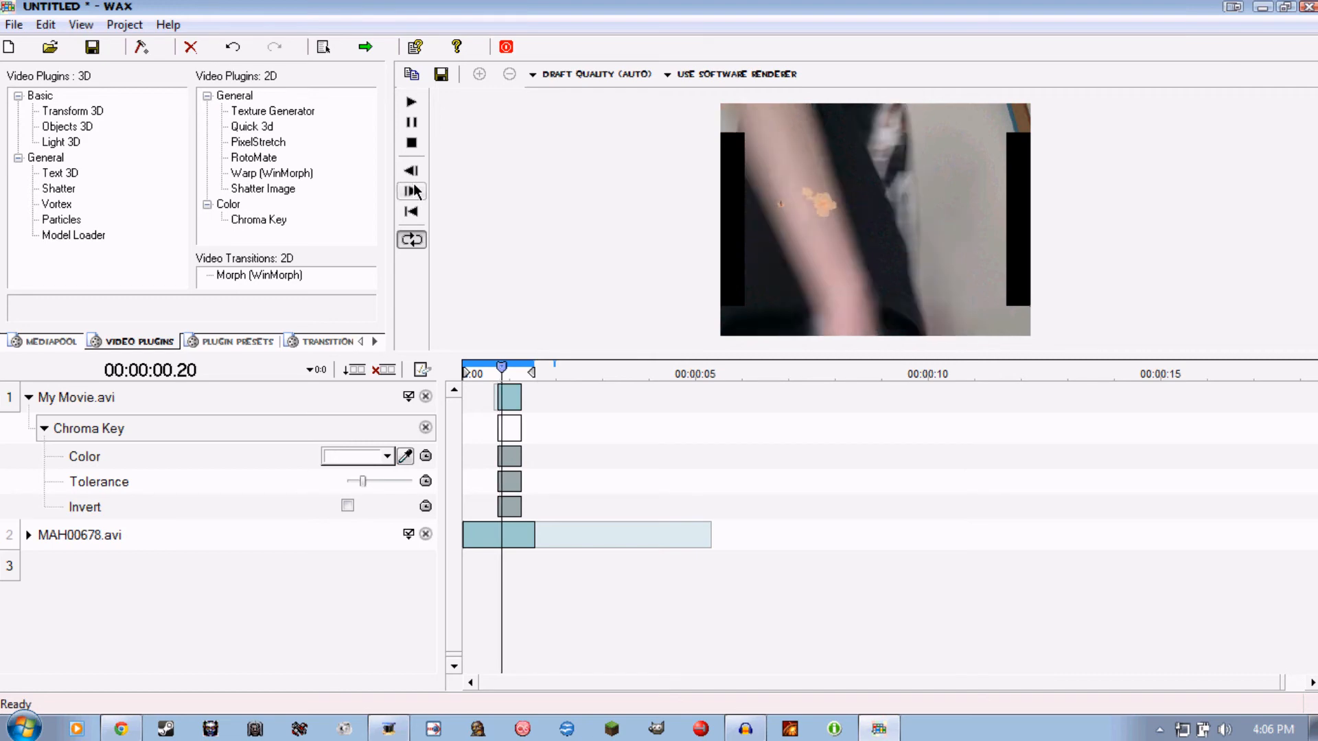
click(410, 171)
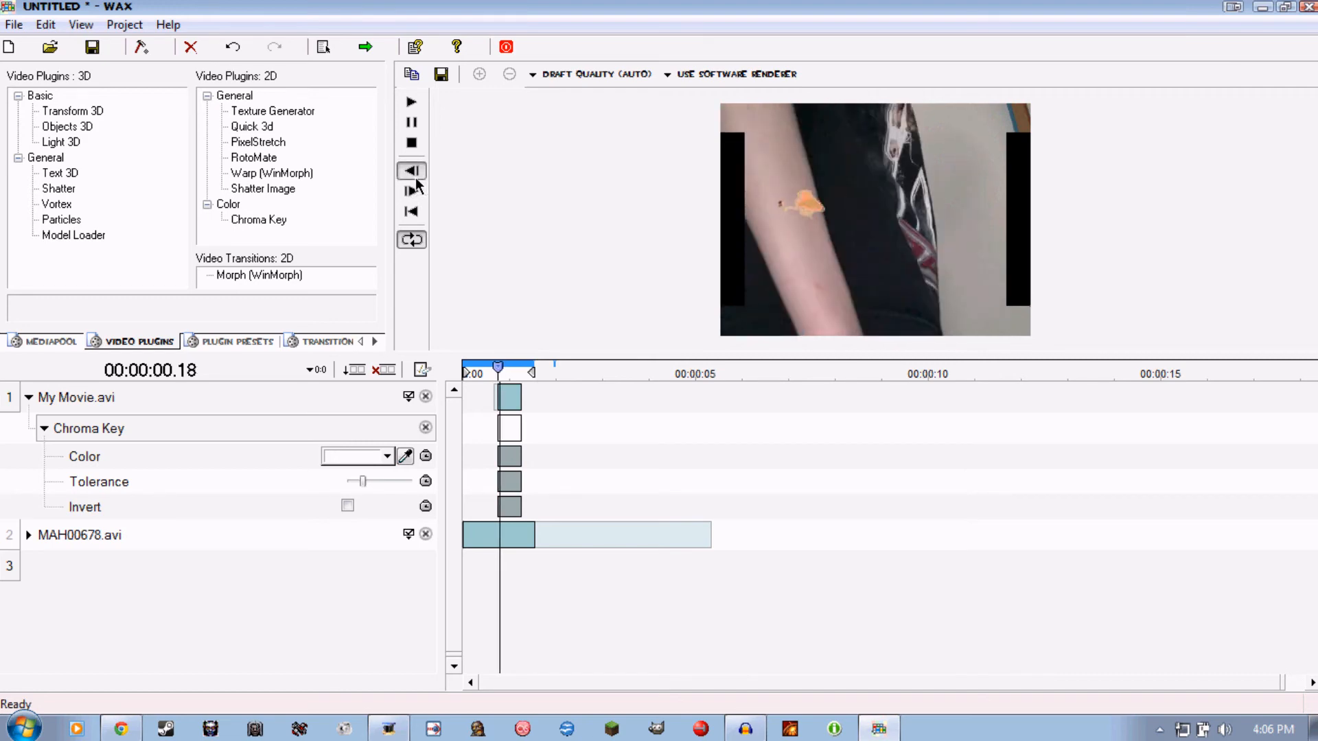
click(412, 191)
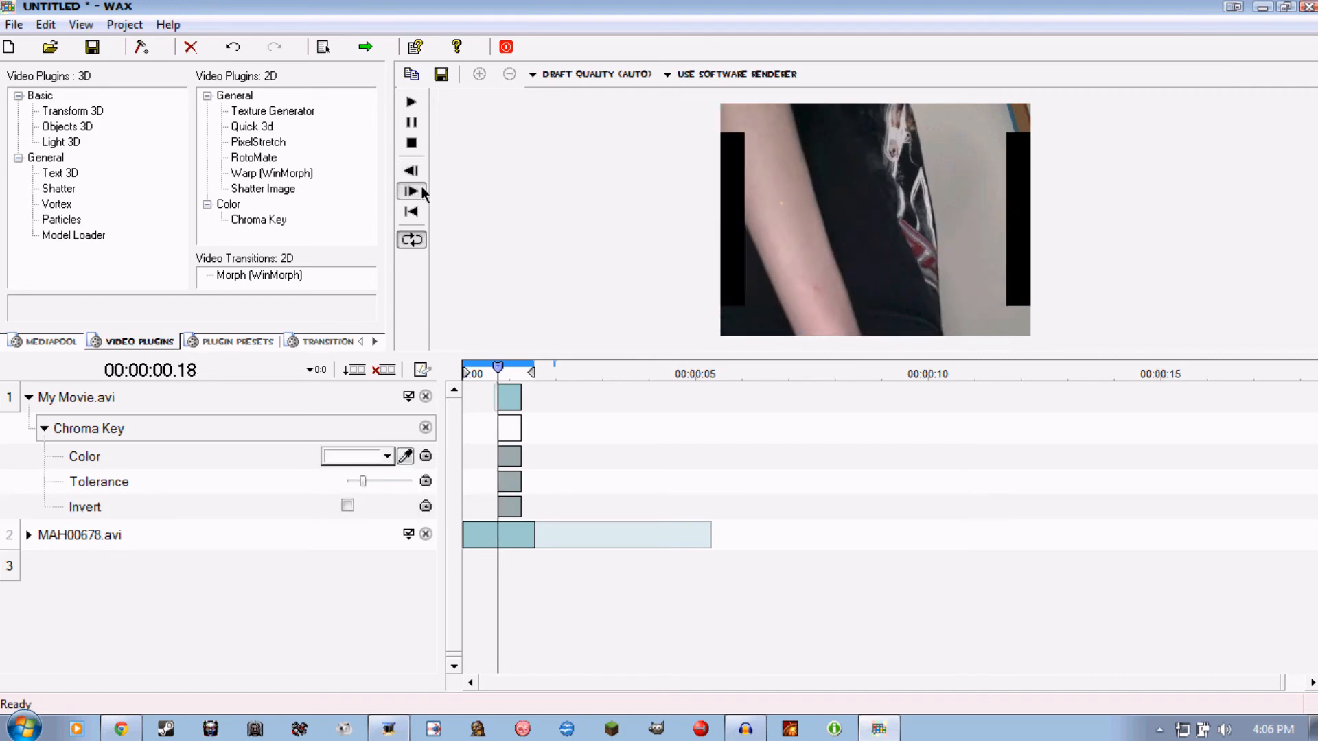
click(411, 190)
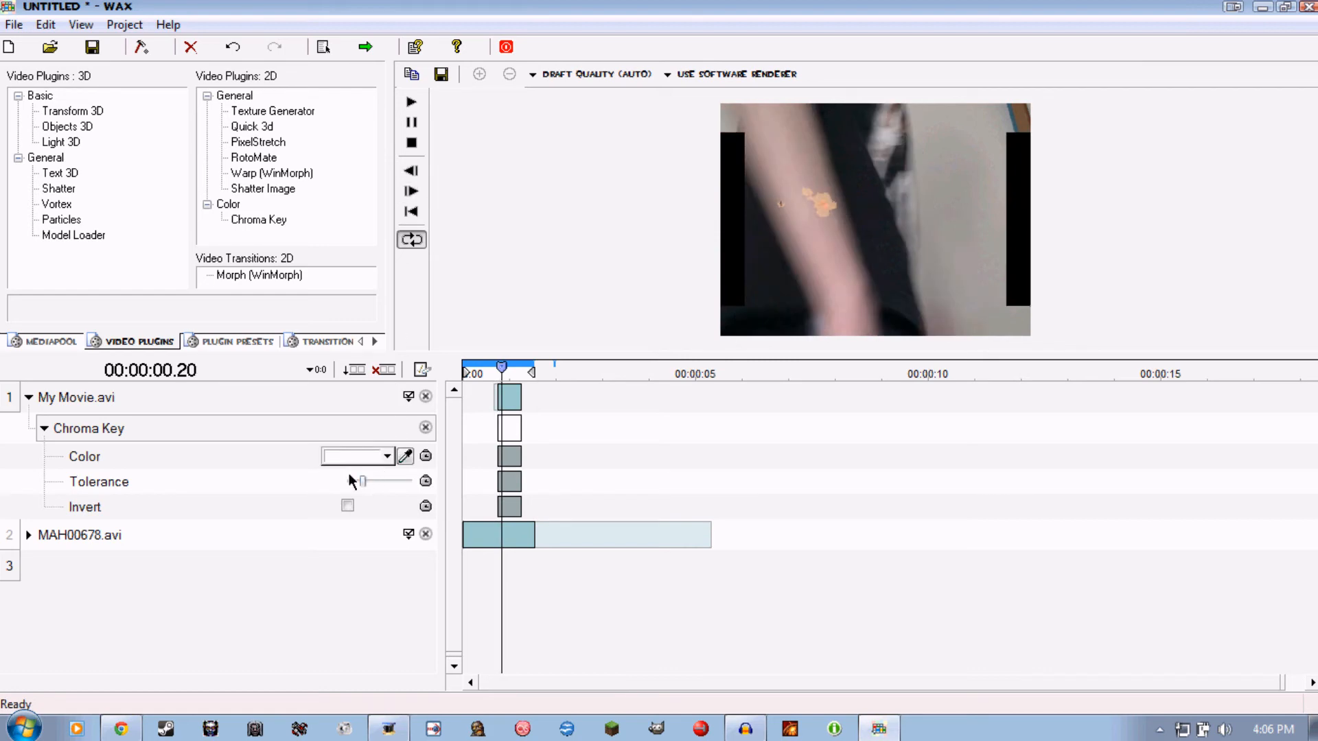
mouse_move(39, 425)
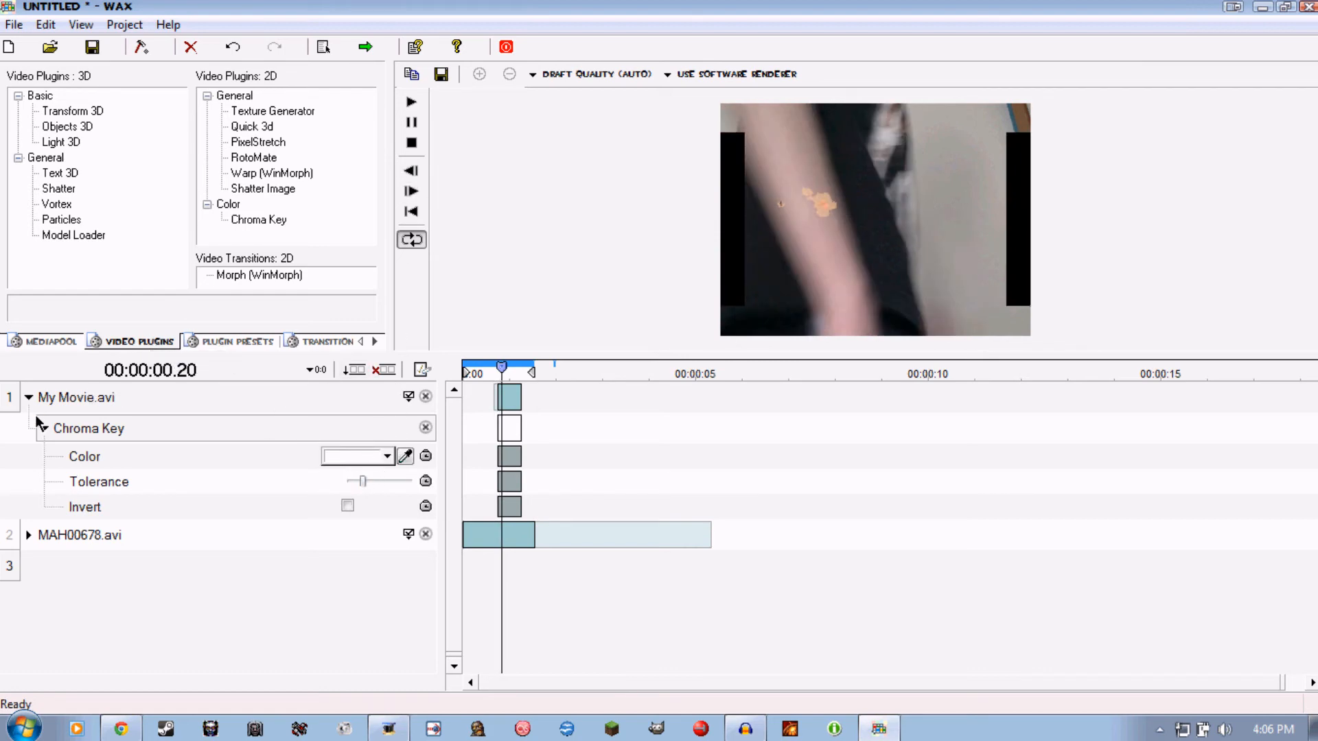
Step: Collapse Chroma Key, step back two frames and bring up the Quick 3d settings
click(40, 428)
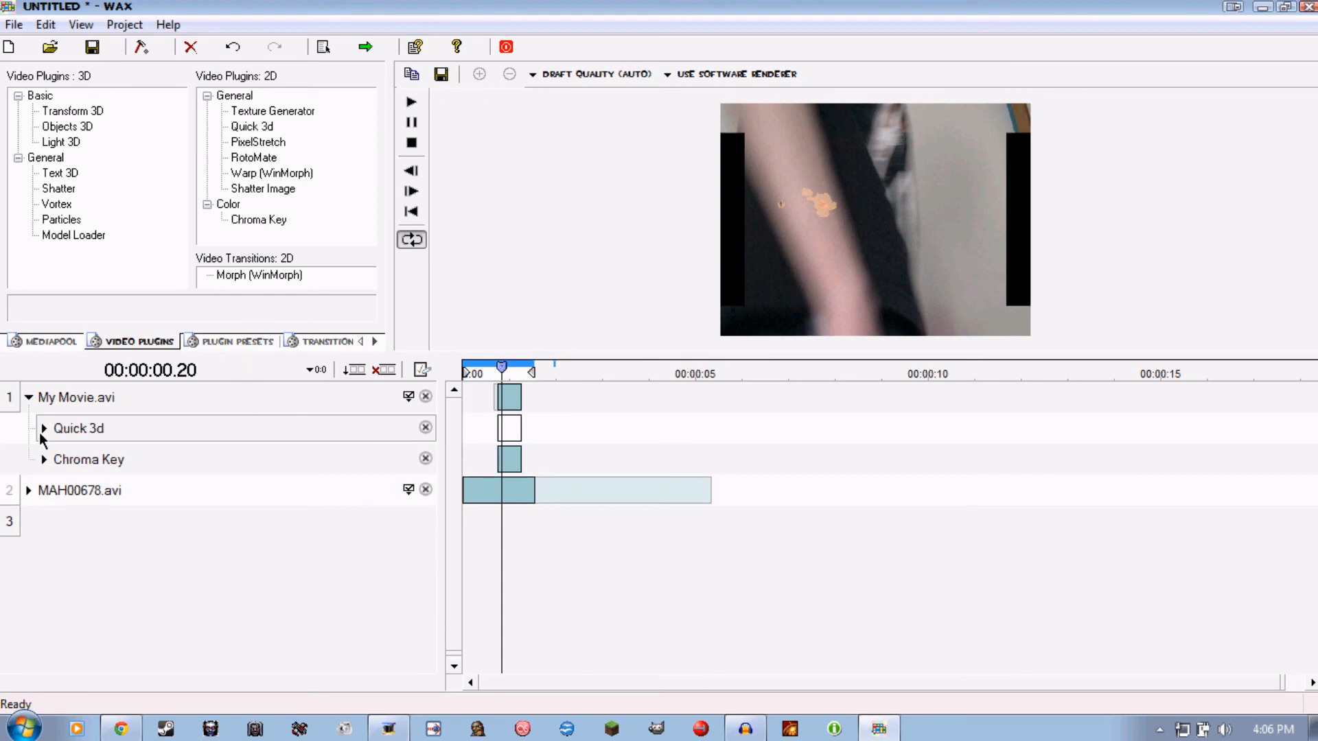
click(411, 170)
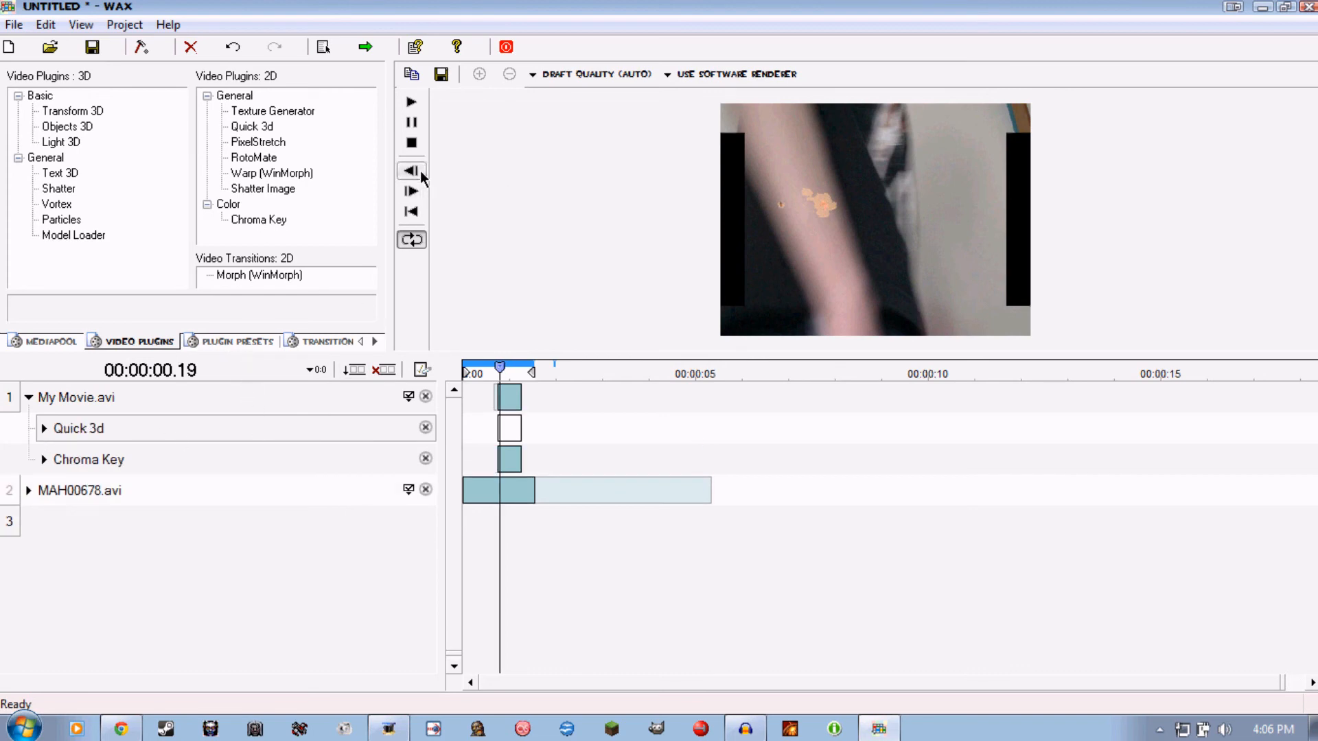
click(411, 172)
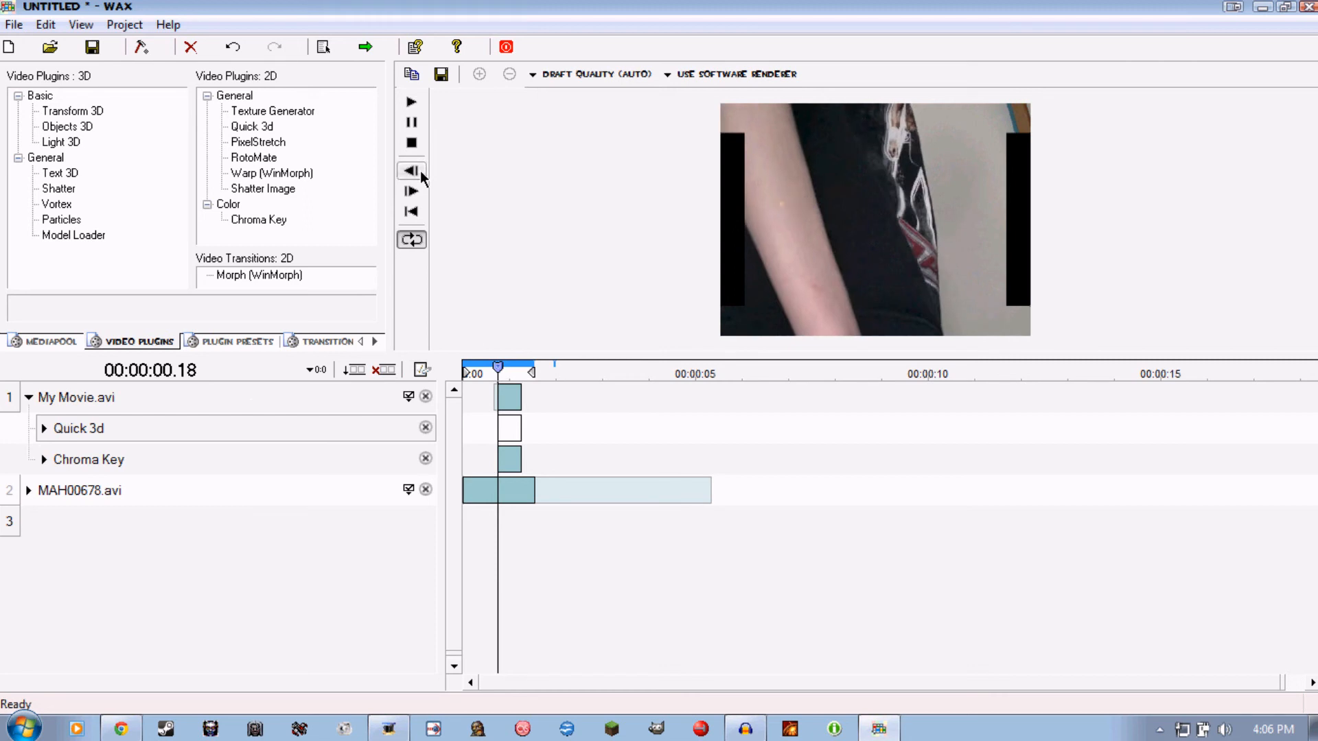
click(43, 428)
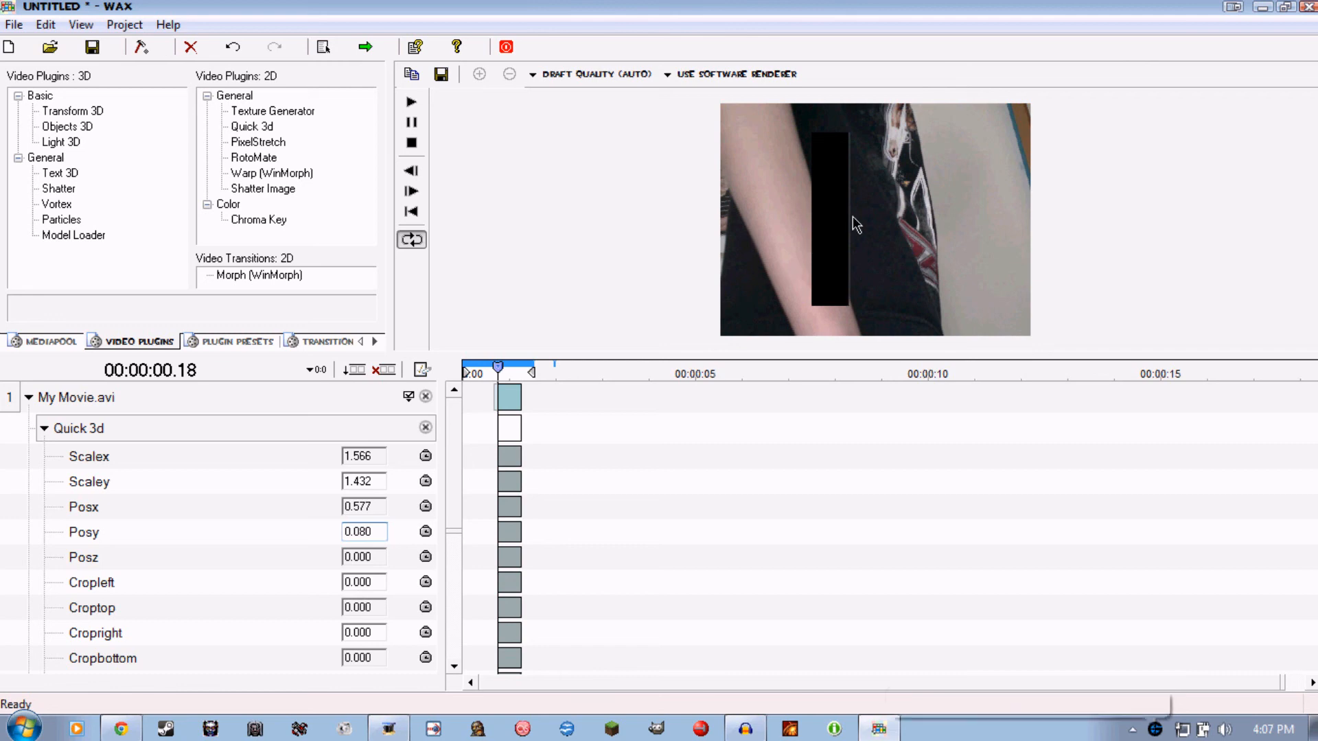
mouse_move(859, 212)
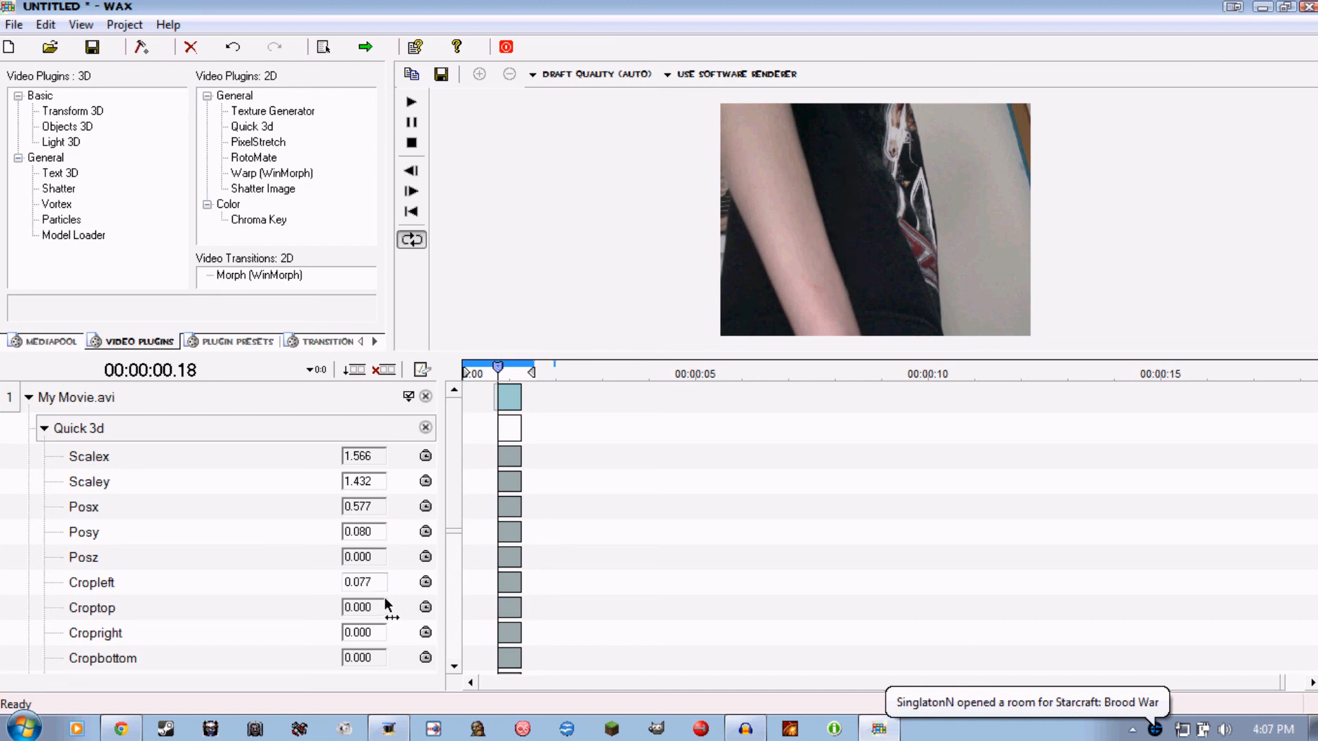
scroll(down, 3)
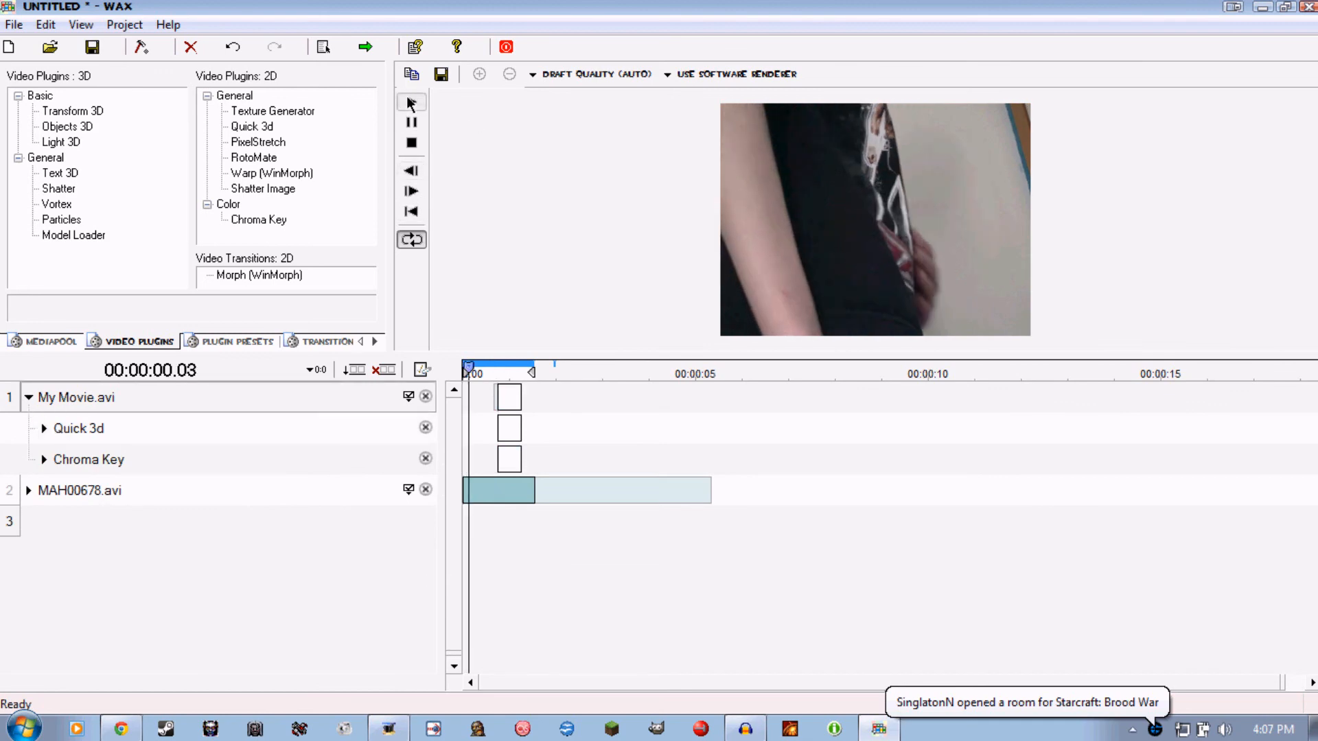
click(411, 102)
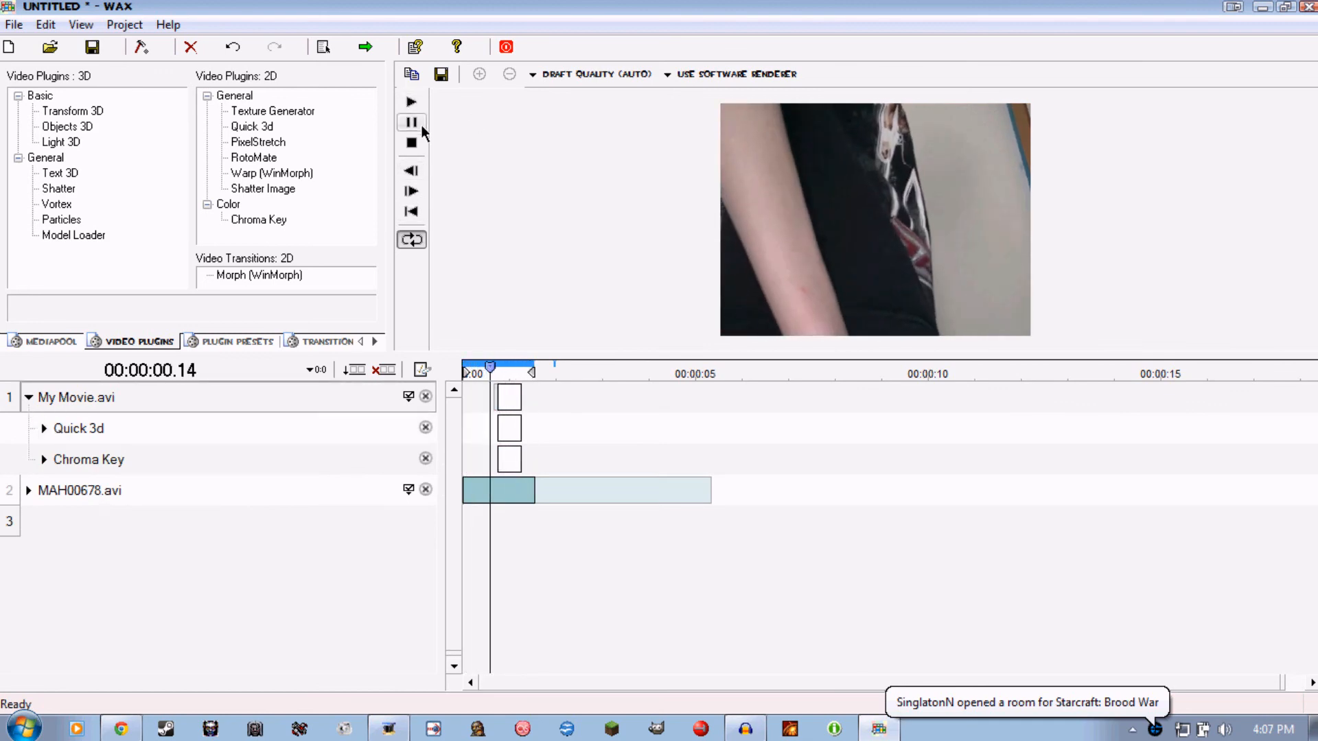
click(412, 191)
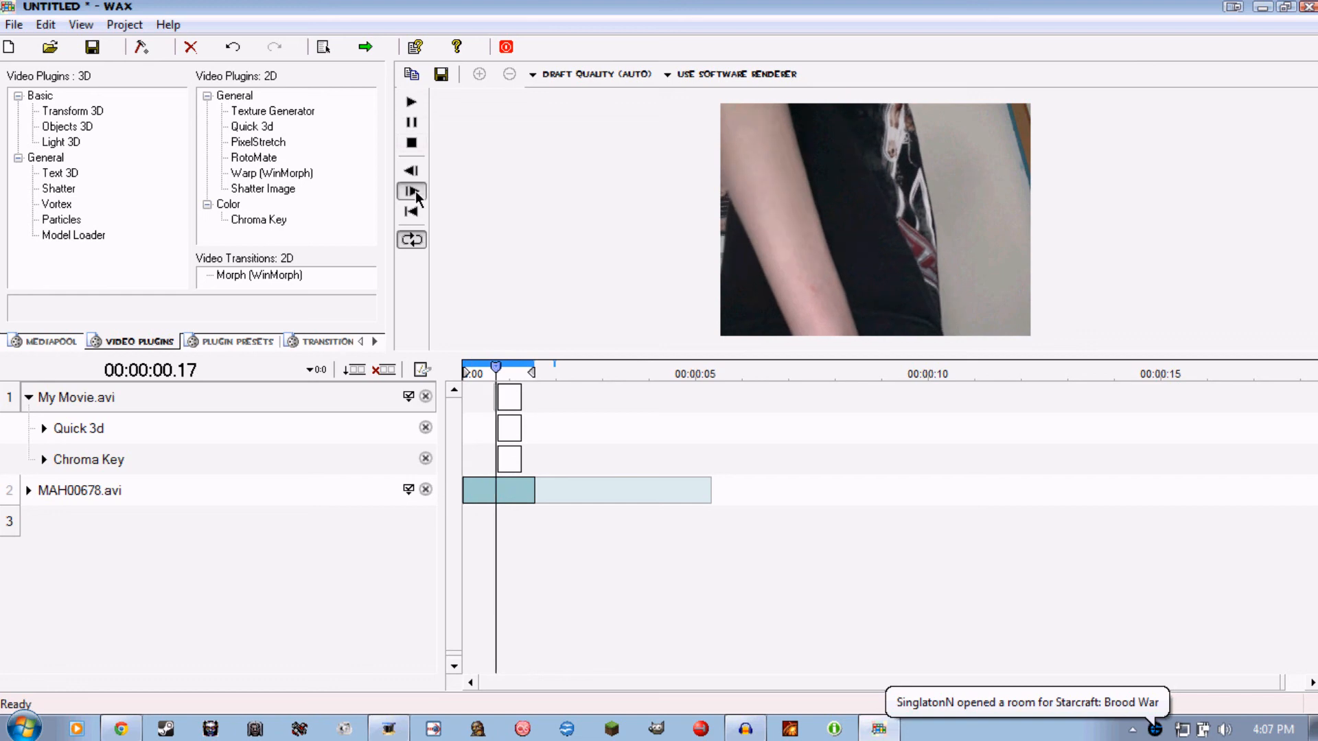
click(410, 190)
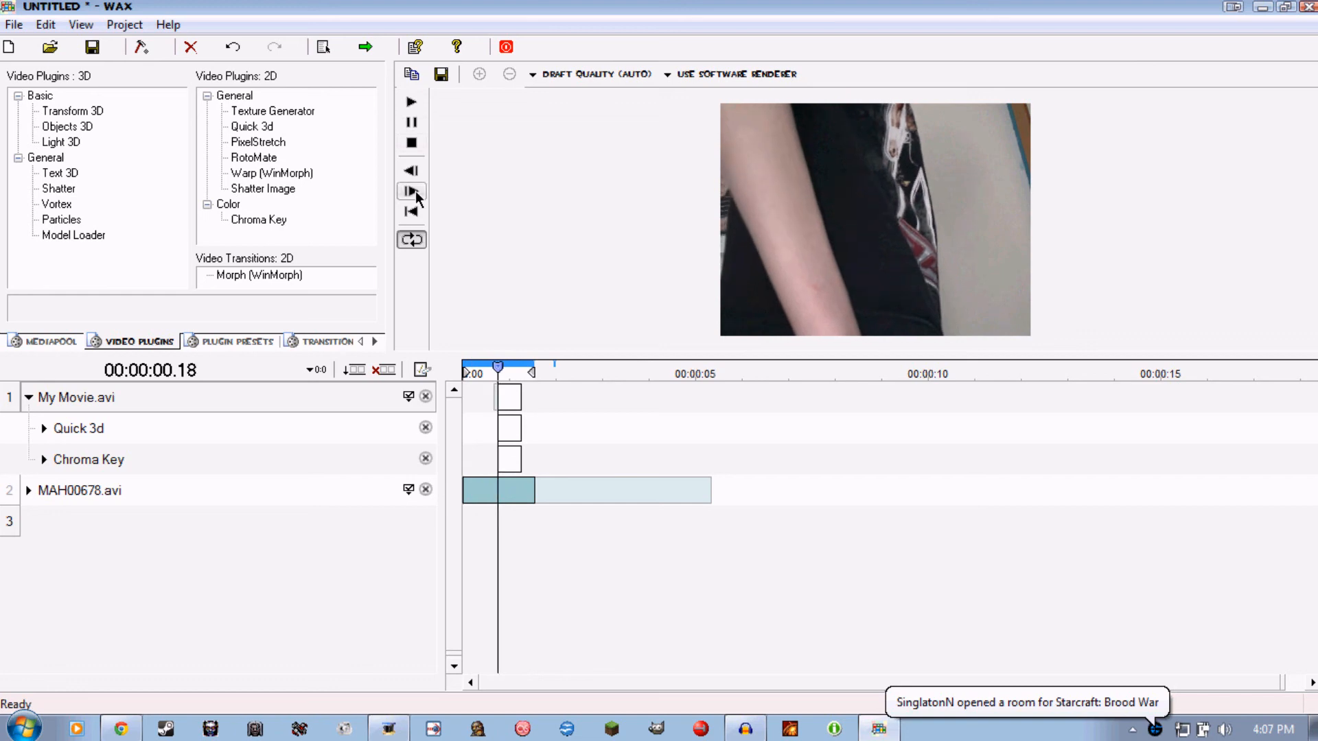
click(410, 191)
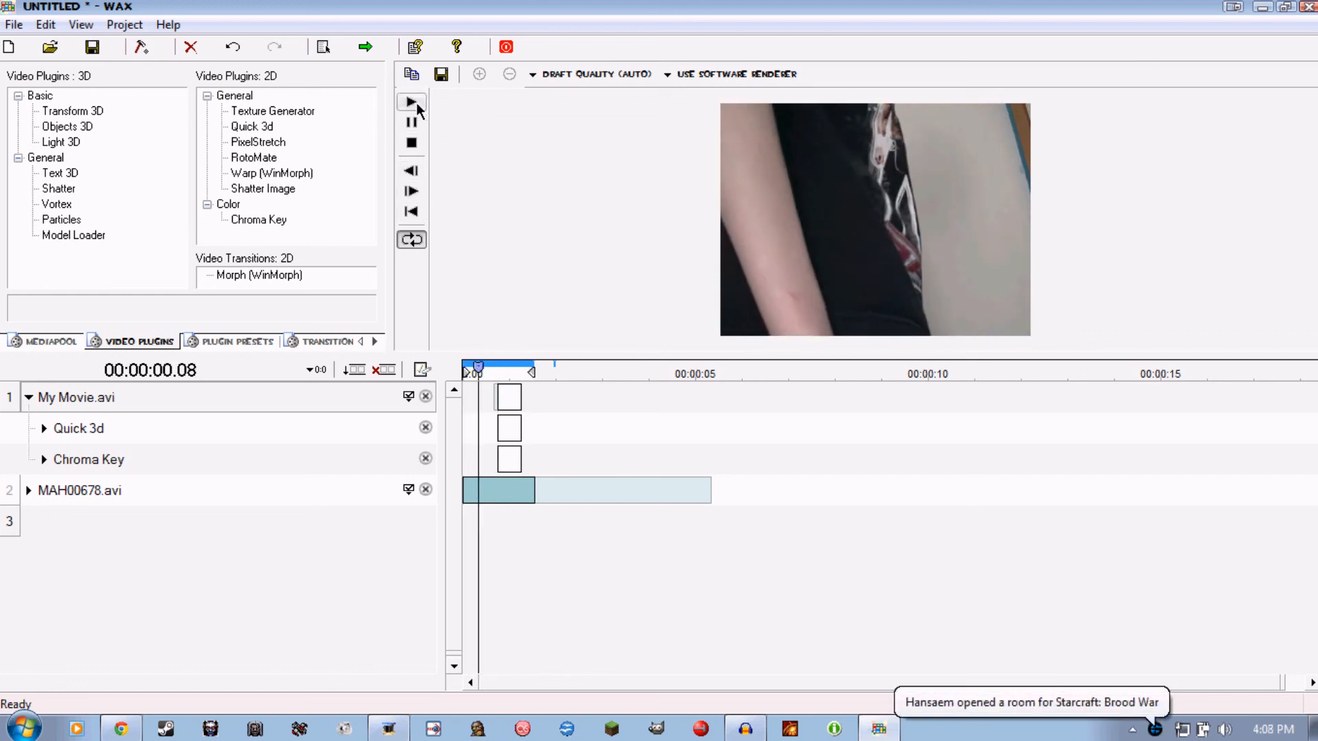
click(411, 100)
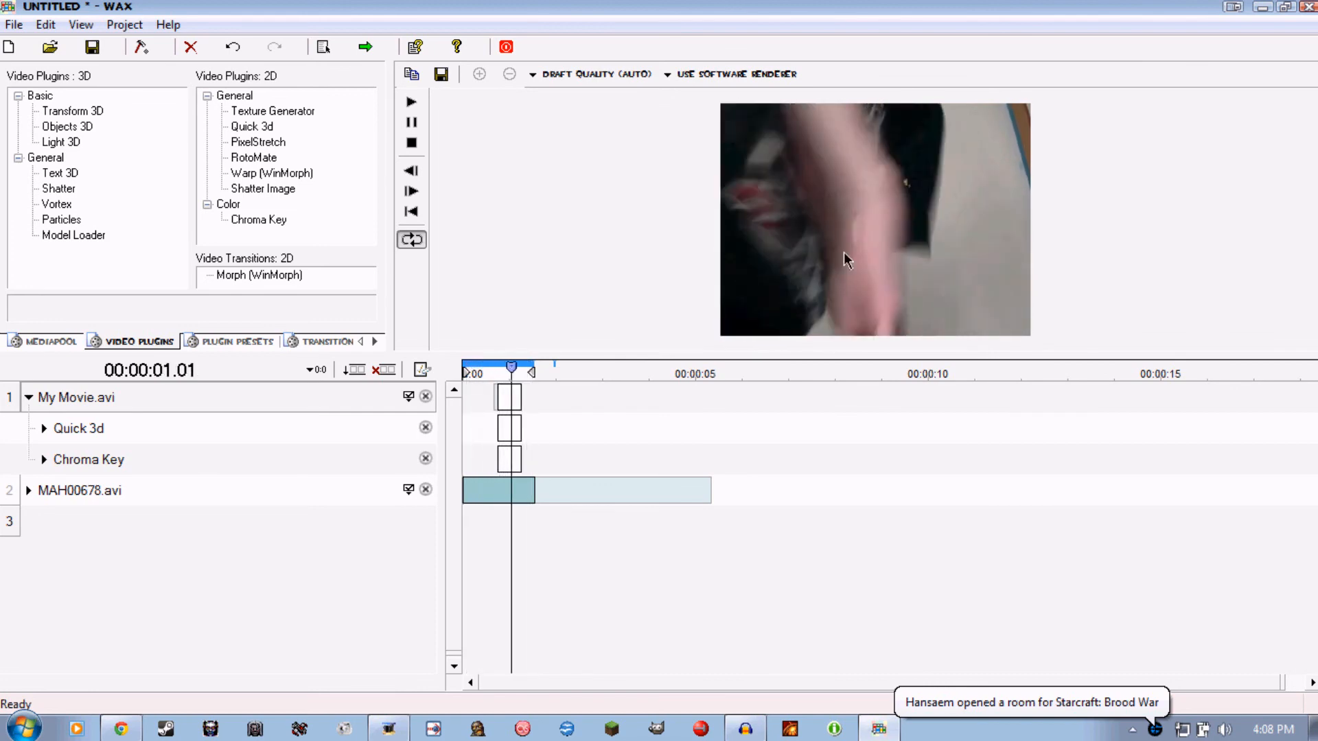
click(411, 102)
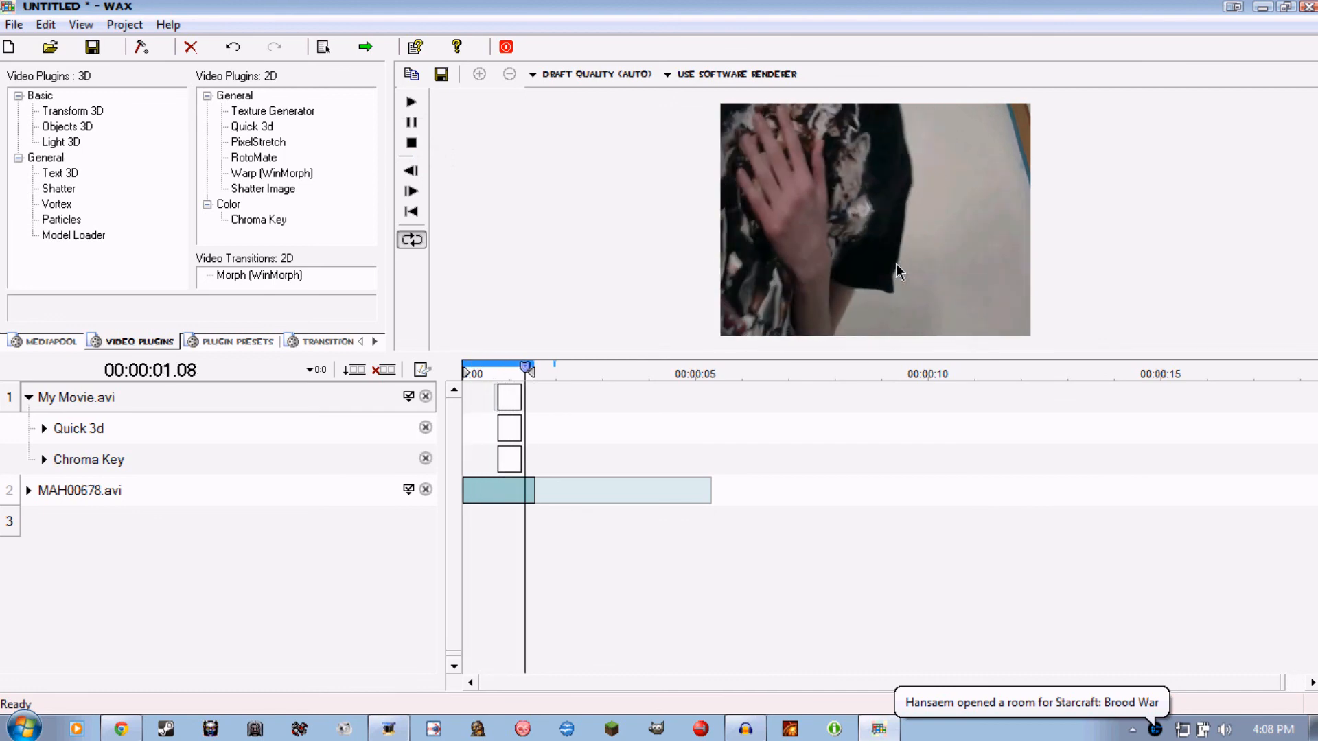
click(410, 102)
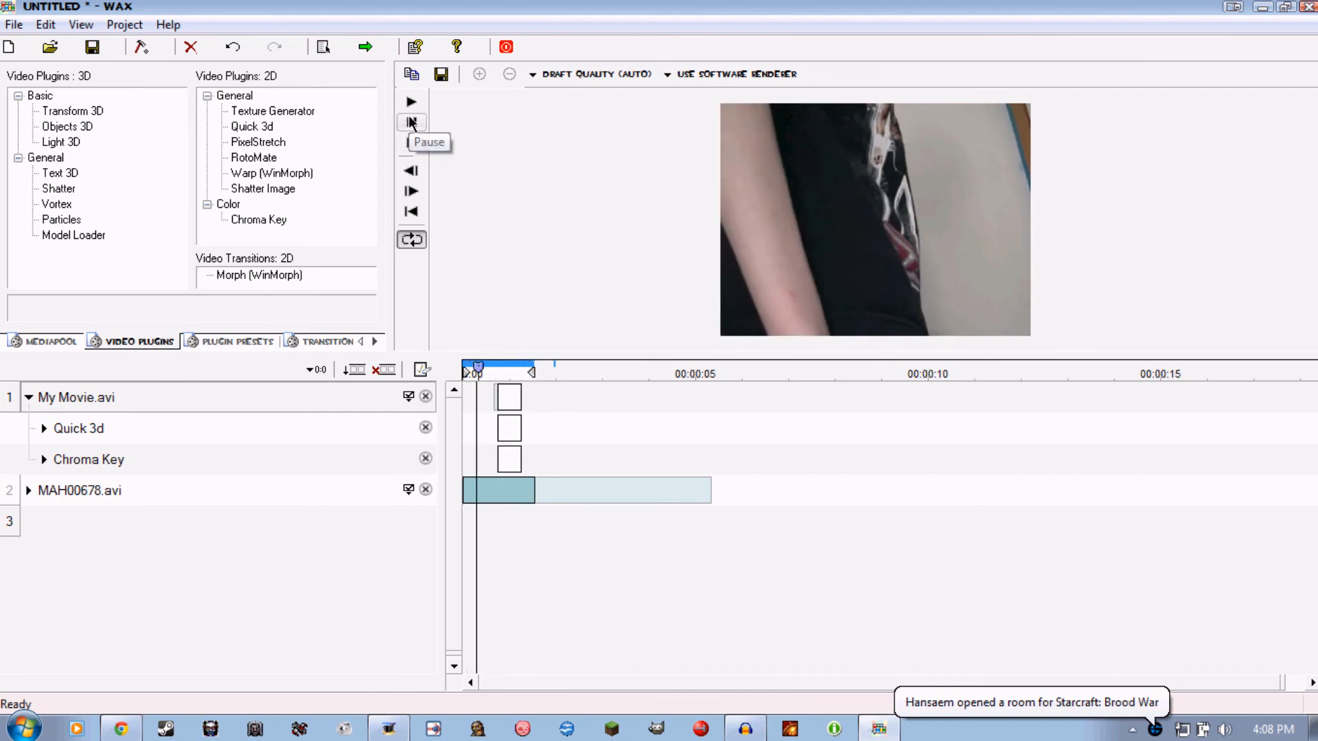
click(410, 102)
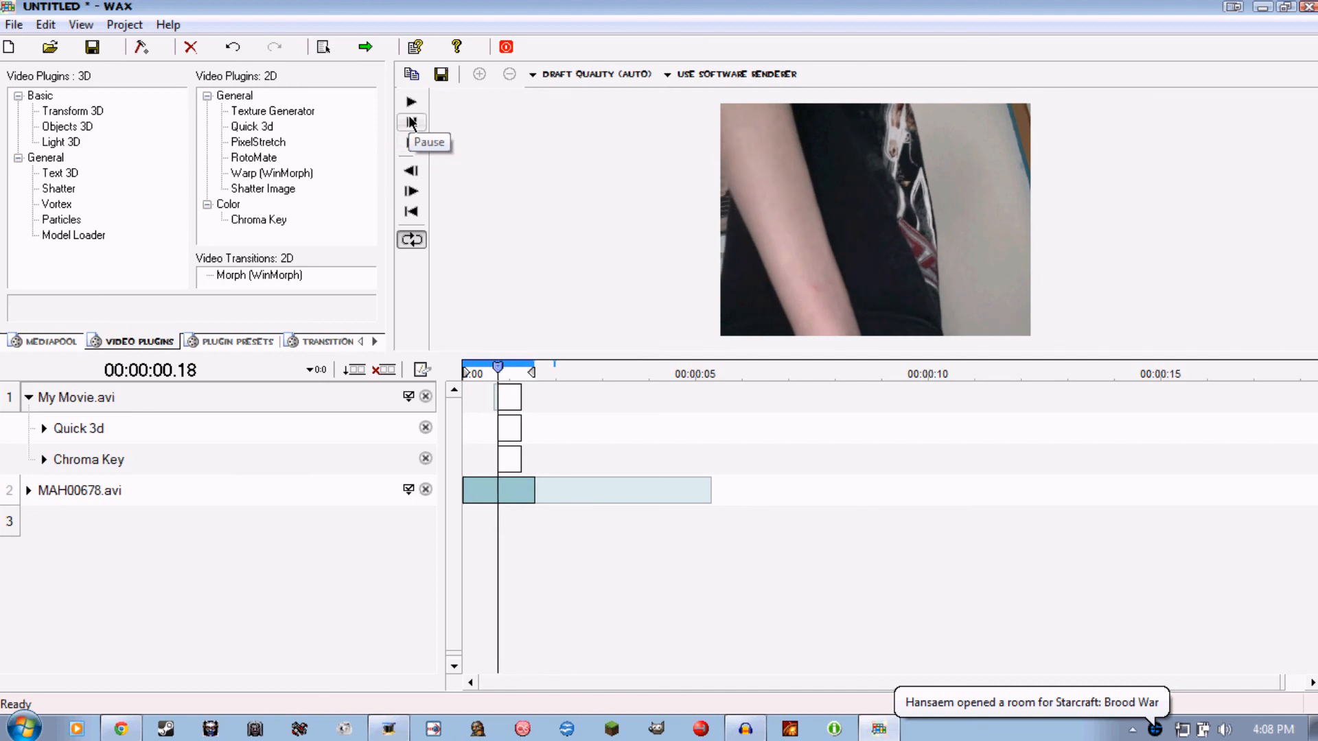
click(410, 102)
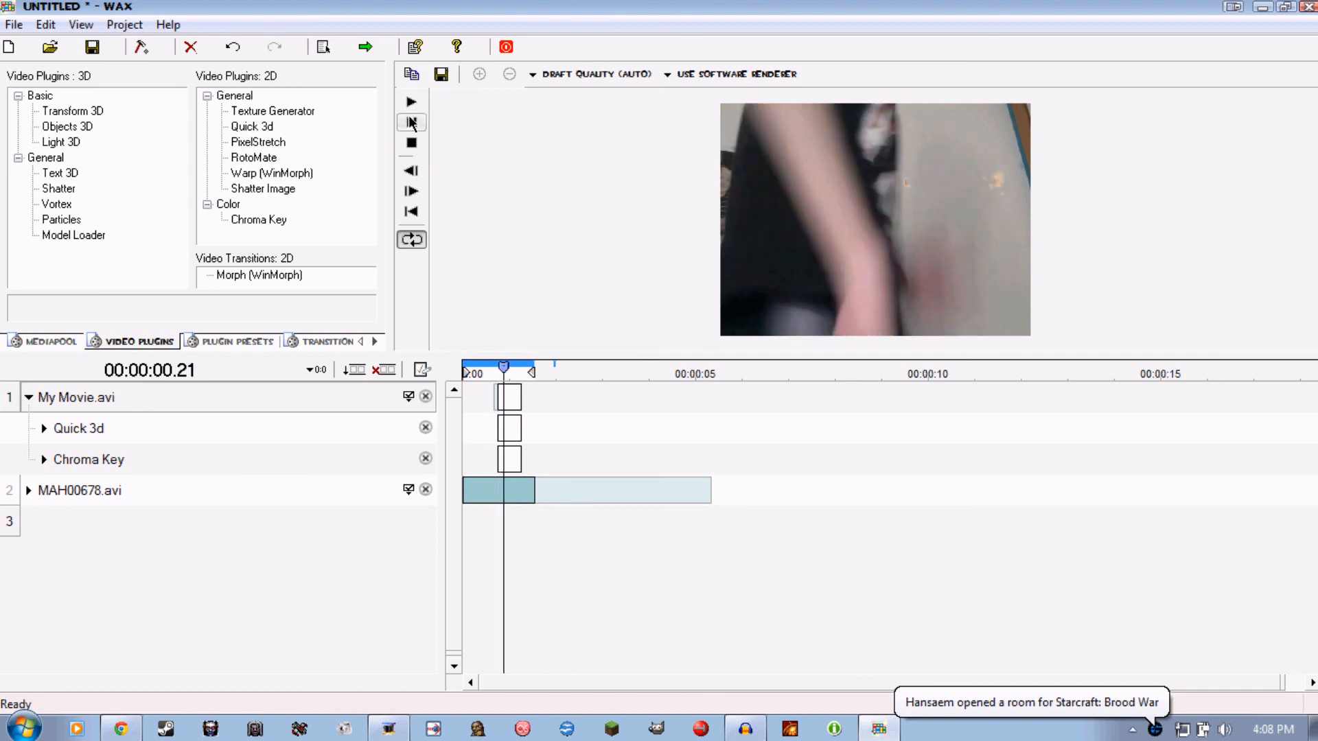